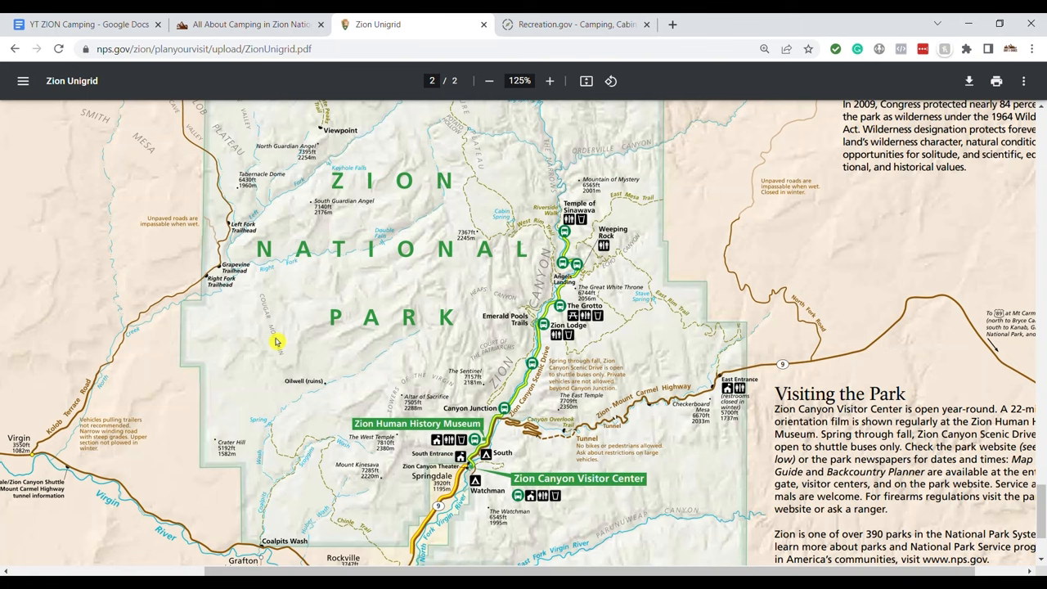
mouse_move(312, 354)
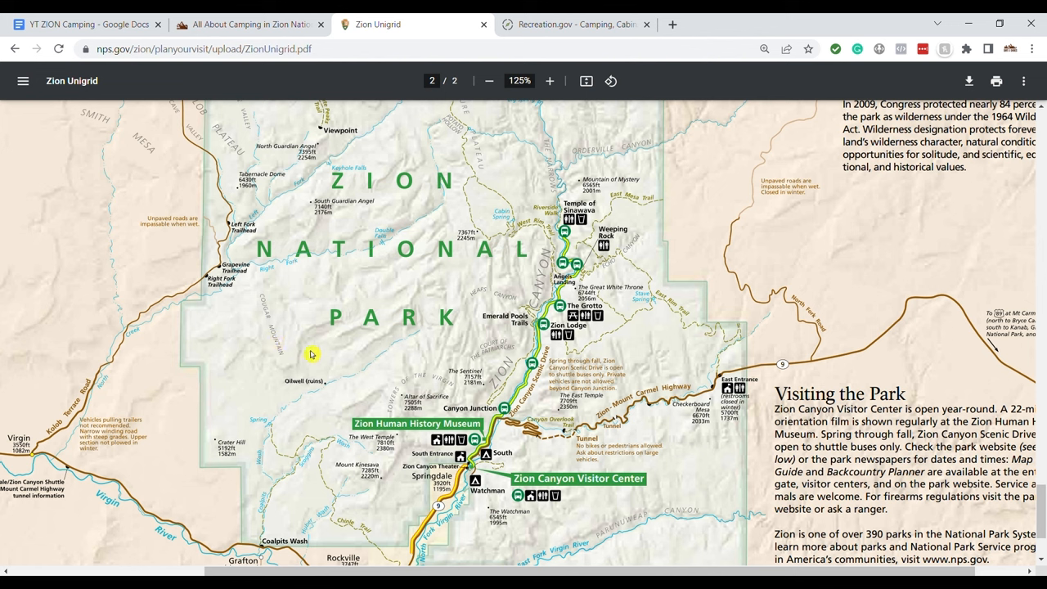
mouse_move(584, 160)
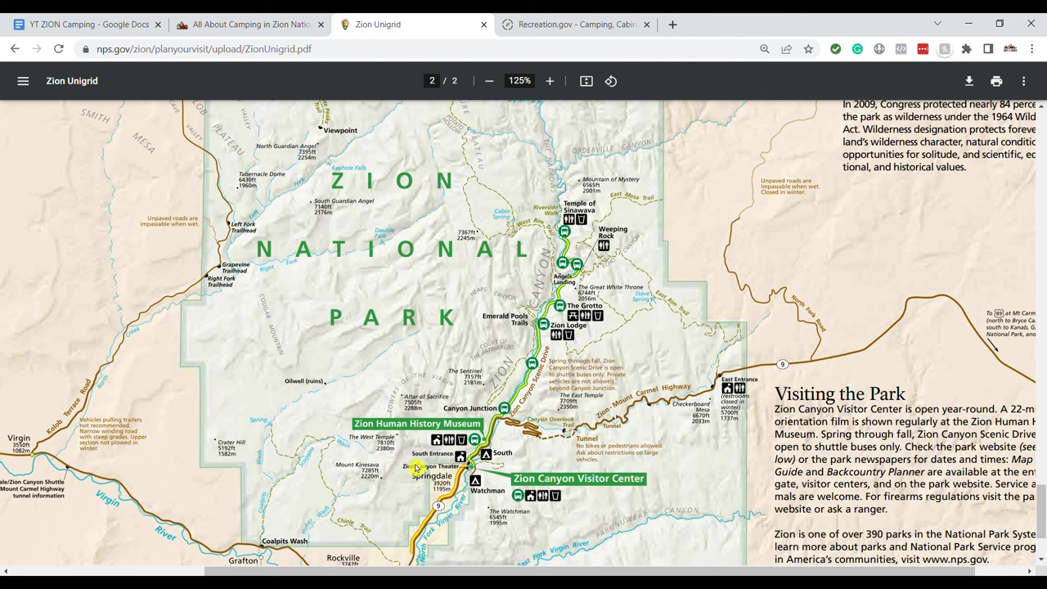
mouse_move(546, 154)
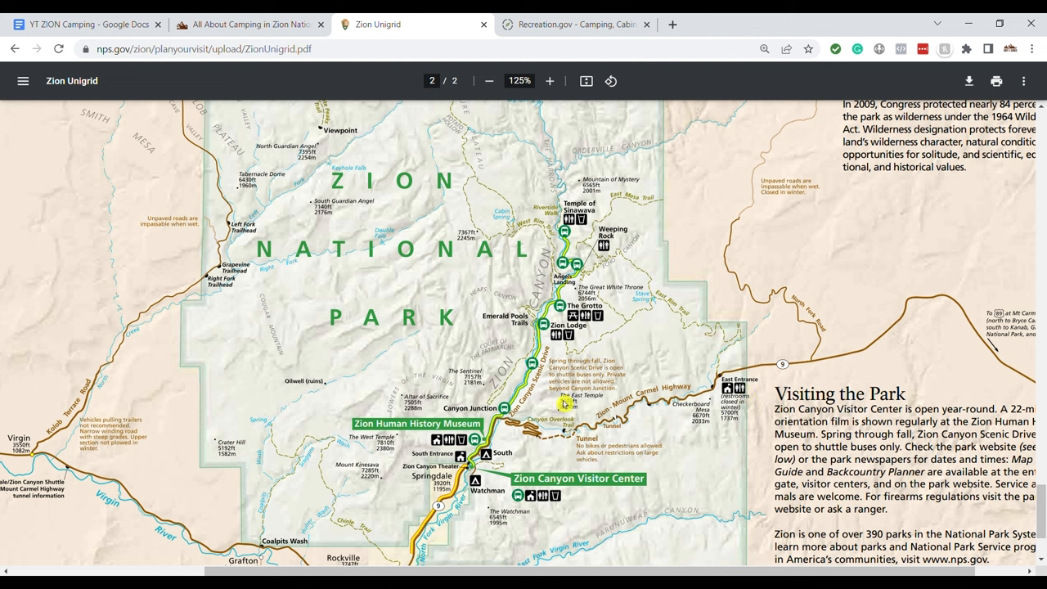
mouse_move(733, 368)
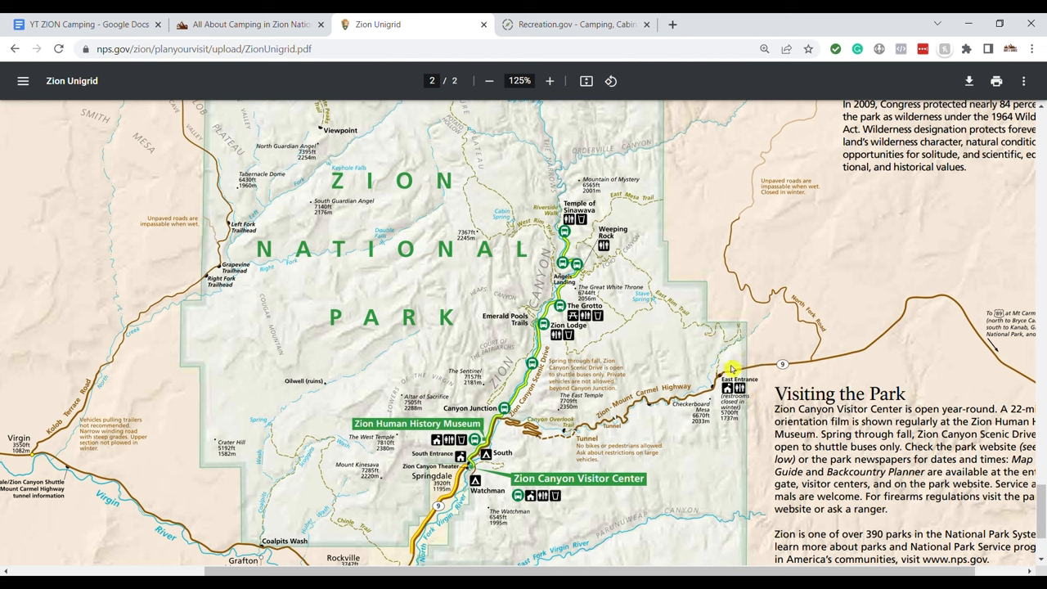
mouse_move(734, 359)
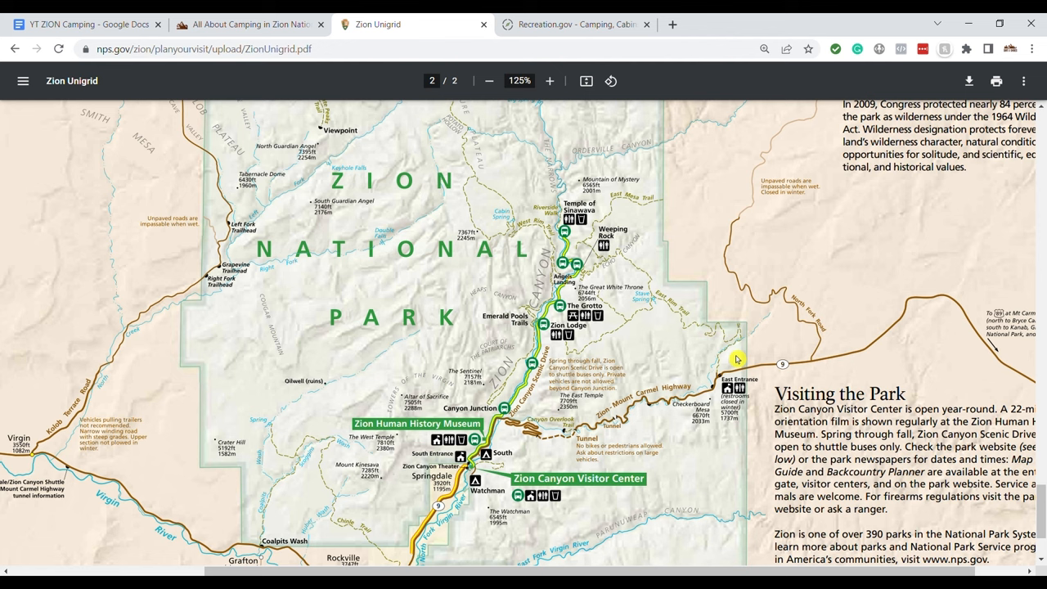
mouse_move(499, 533)
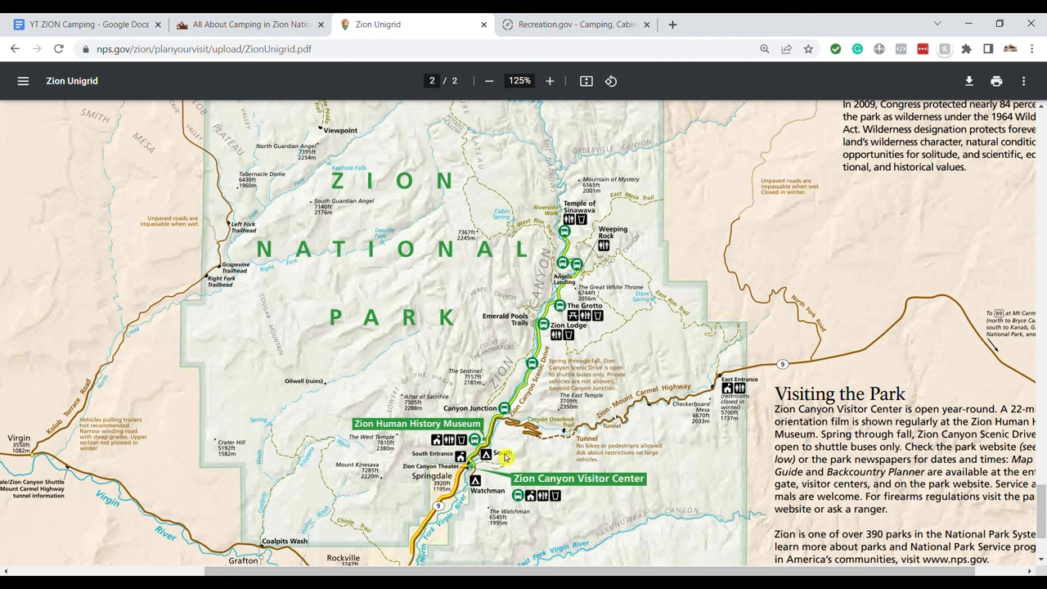
mouse_move(514, 455)
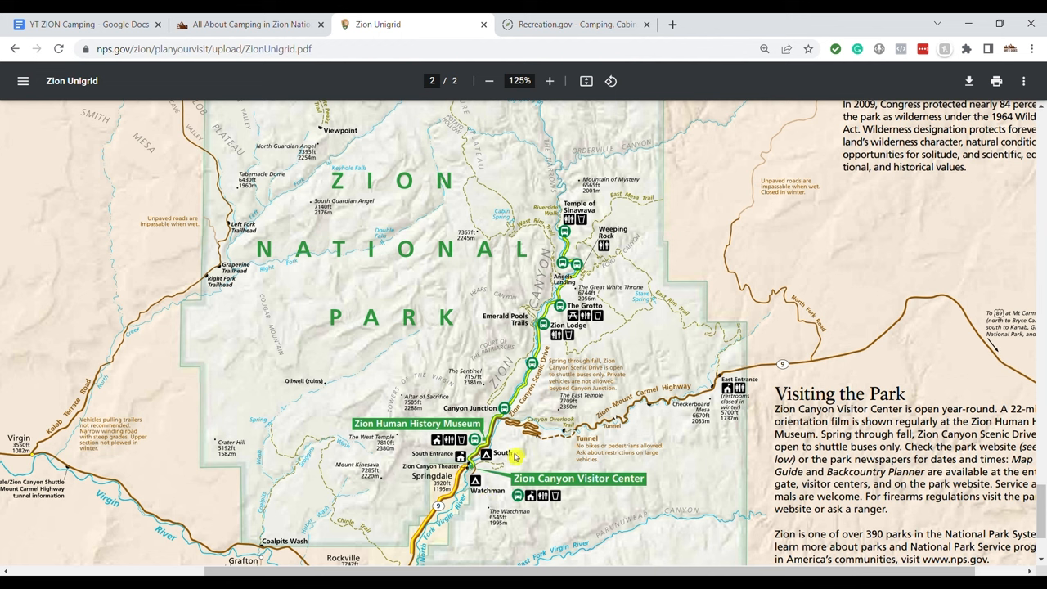
mouse_move(579, 494)
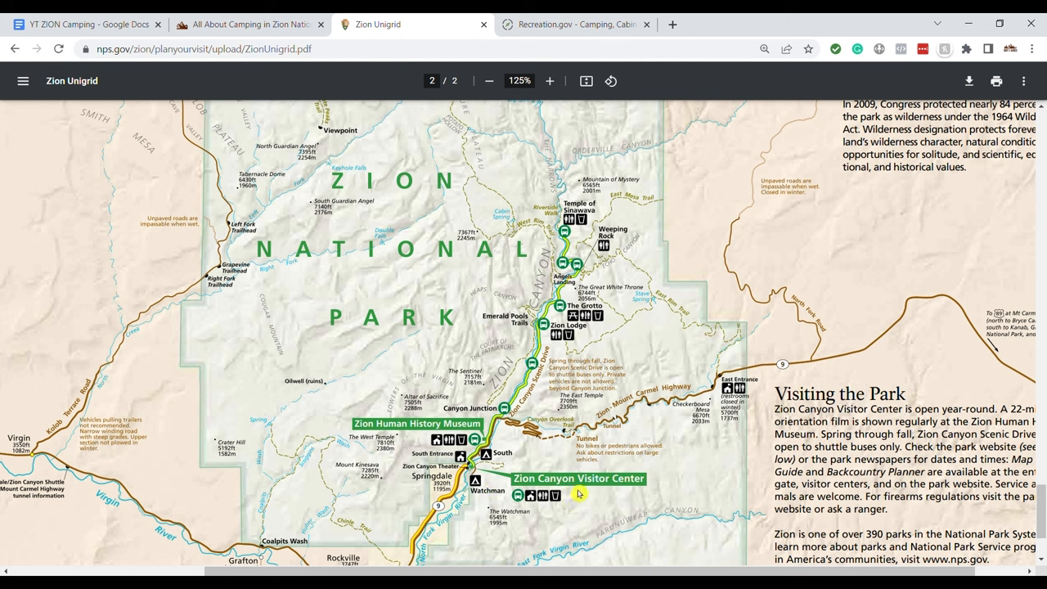
mouse_move(612, 502)
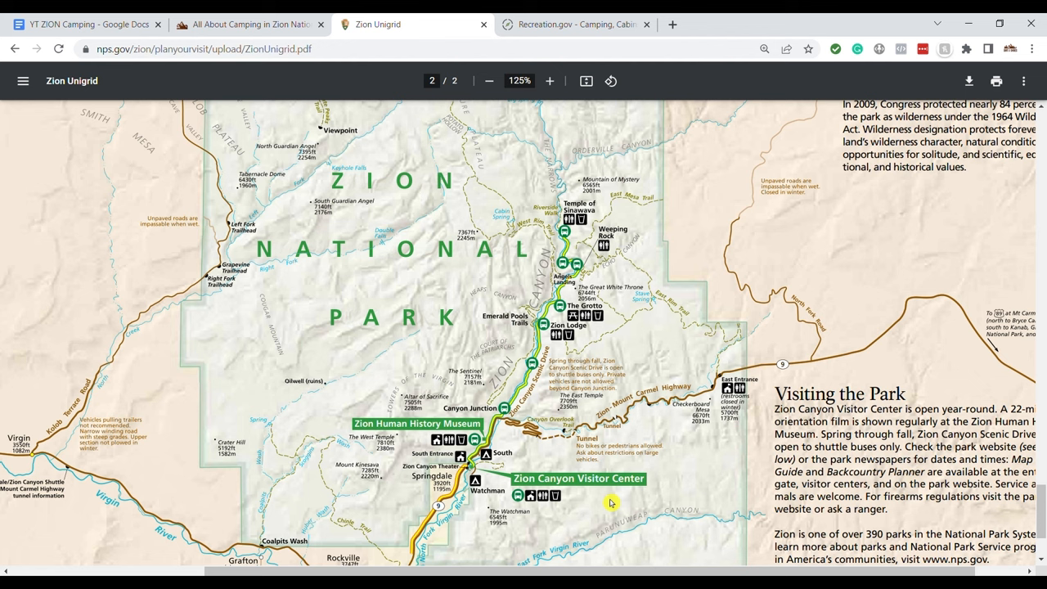
mouse_move(574, 270)
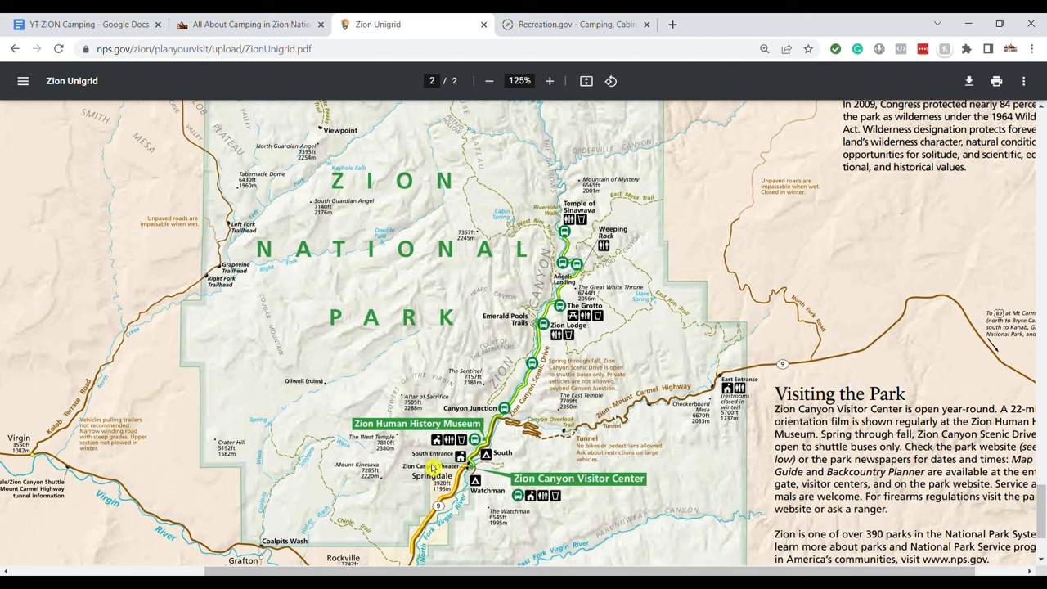
mouse_move(401, 470)
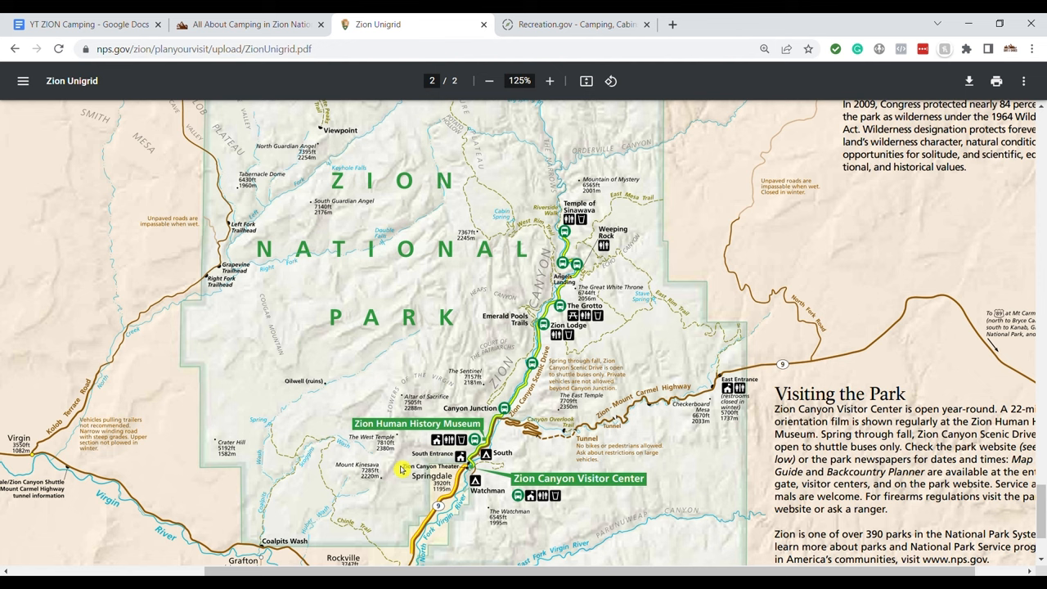
mouse_move(487, 488)
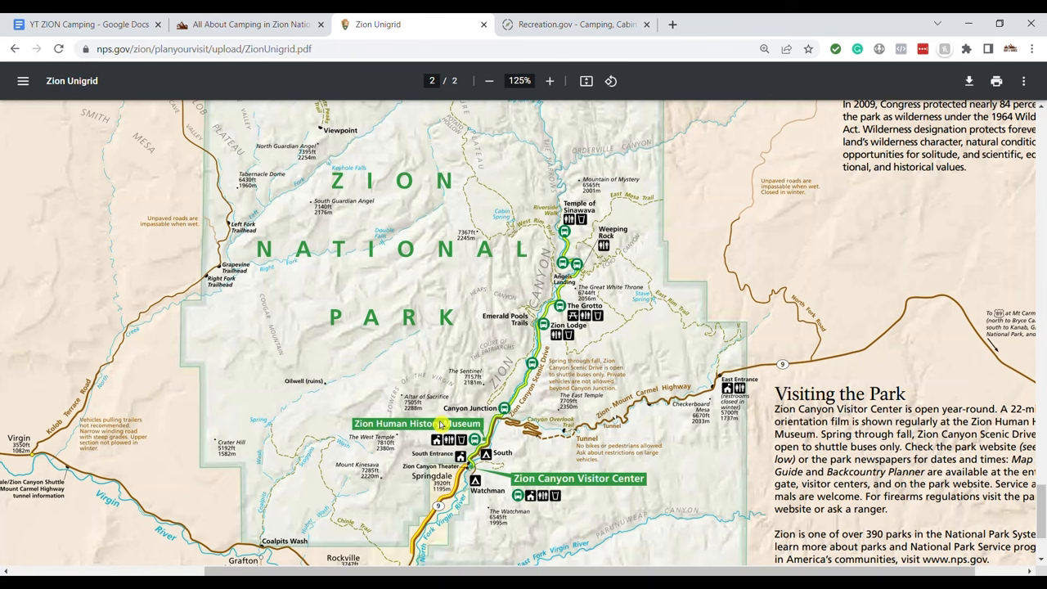
Scroll further down the page currently open before changing tabs.
scroll("down", 3)
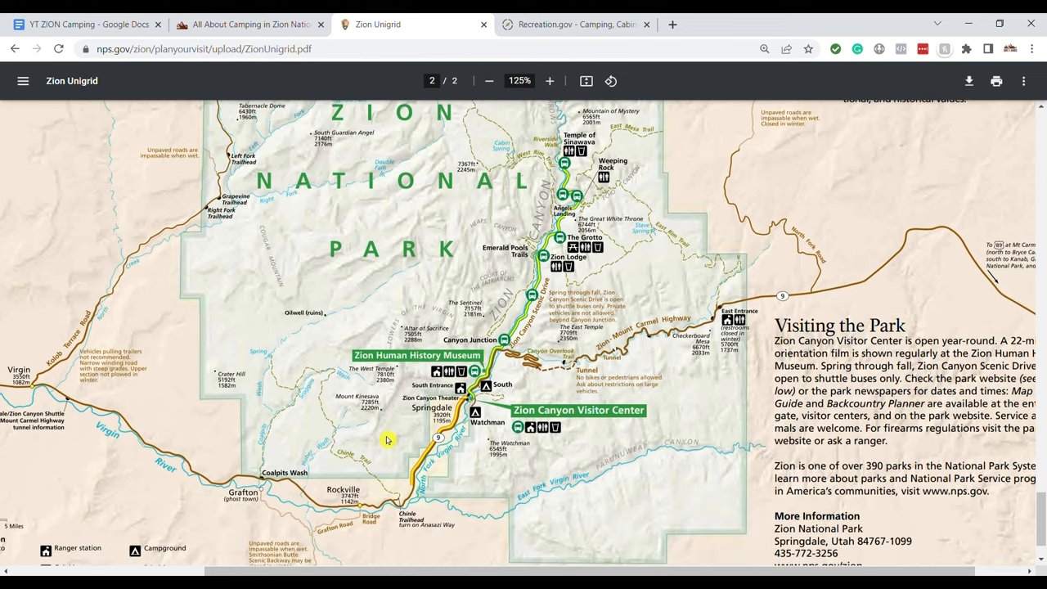
mouse_move(72, 370)
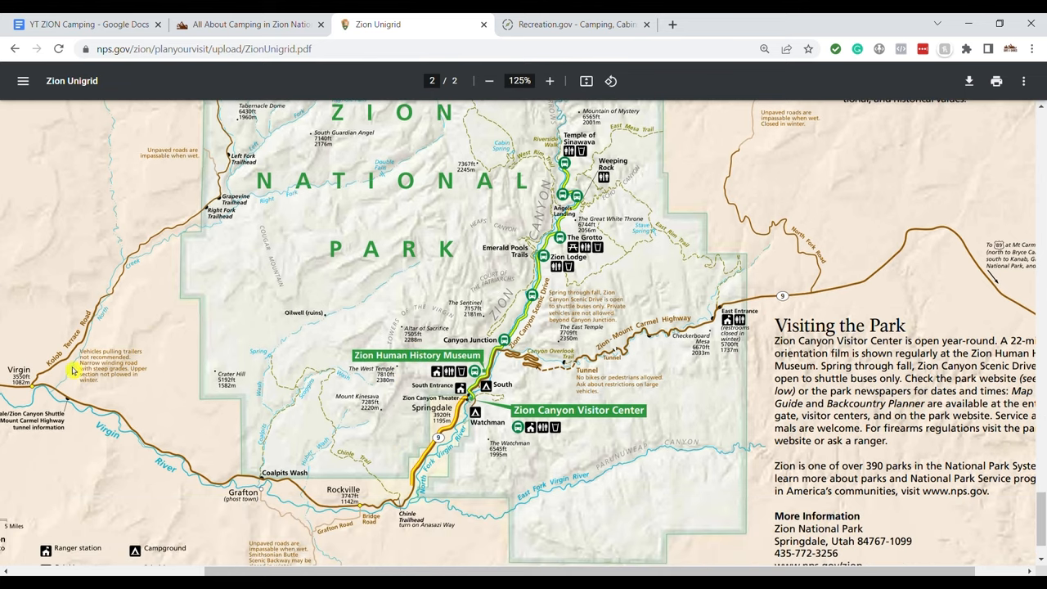
scroll("down", 3)
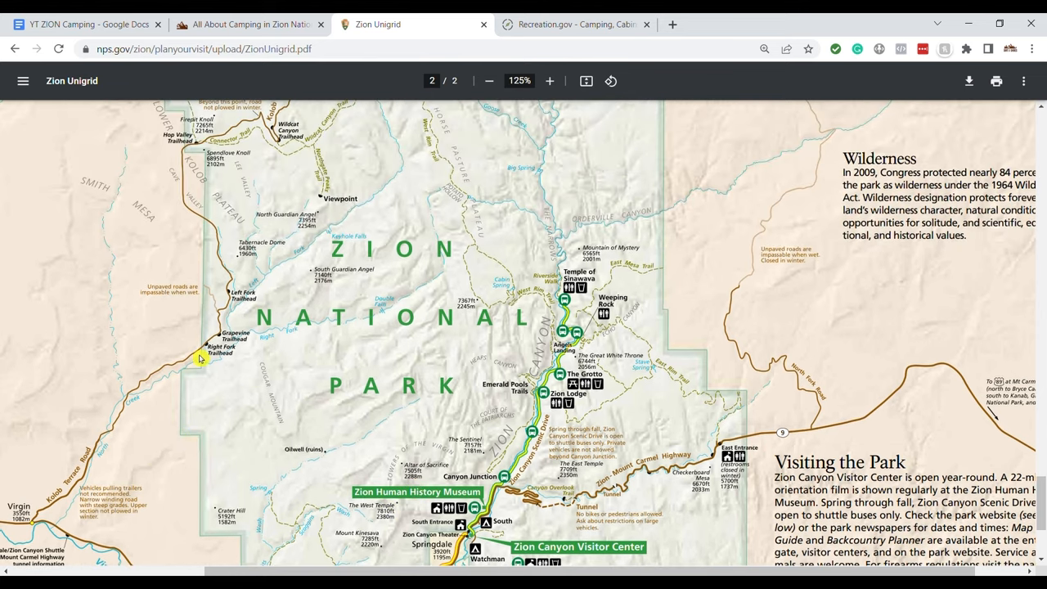
scroll("down", 3)
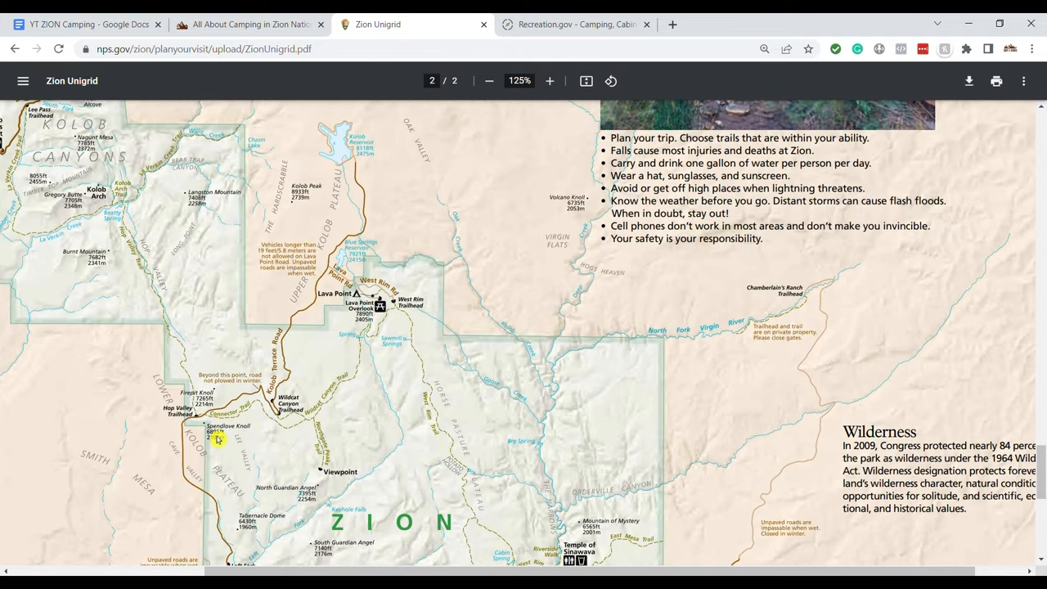
mouse_move(285, 416)
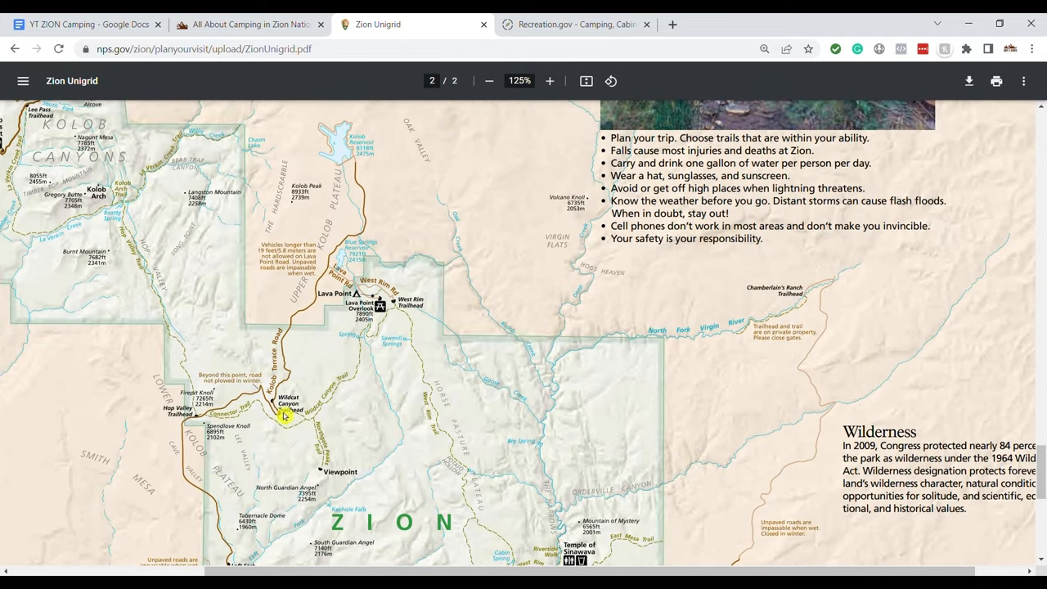
mouse_move(337, 260)
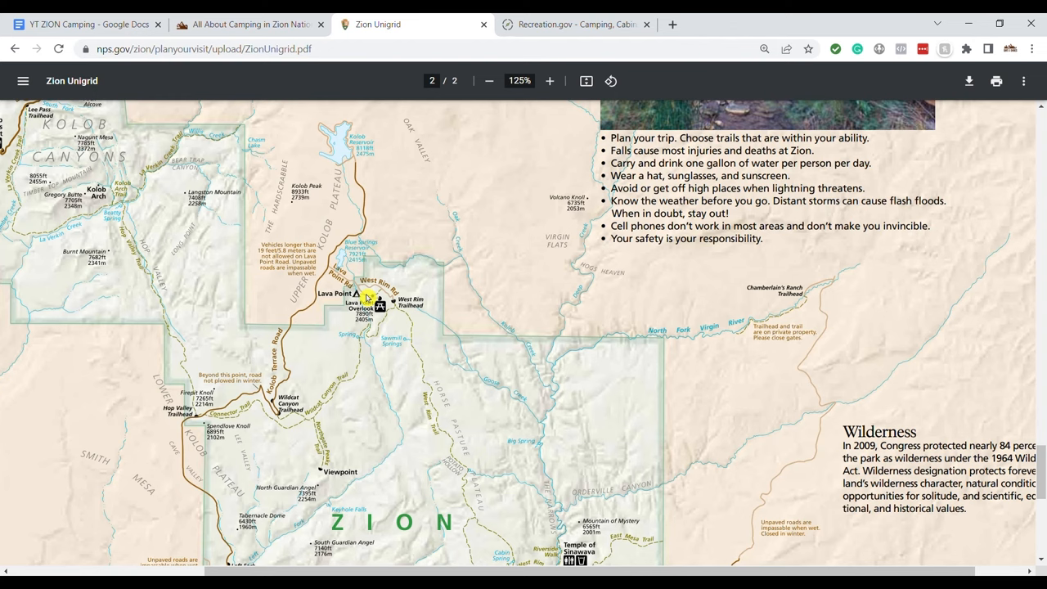
scroll("down", 3)
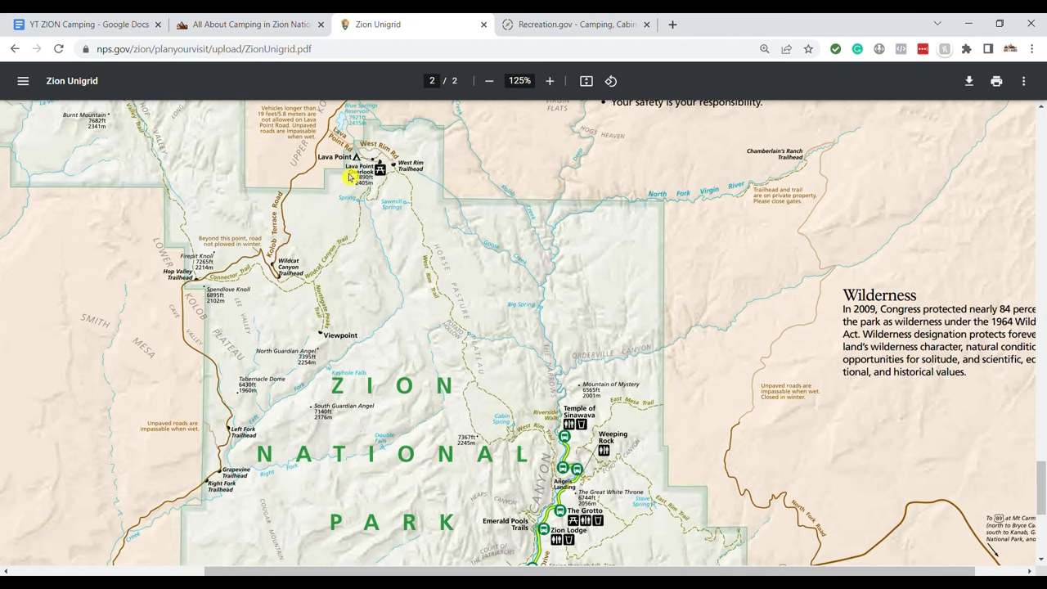
scroll("down", 3)
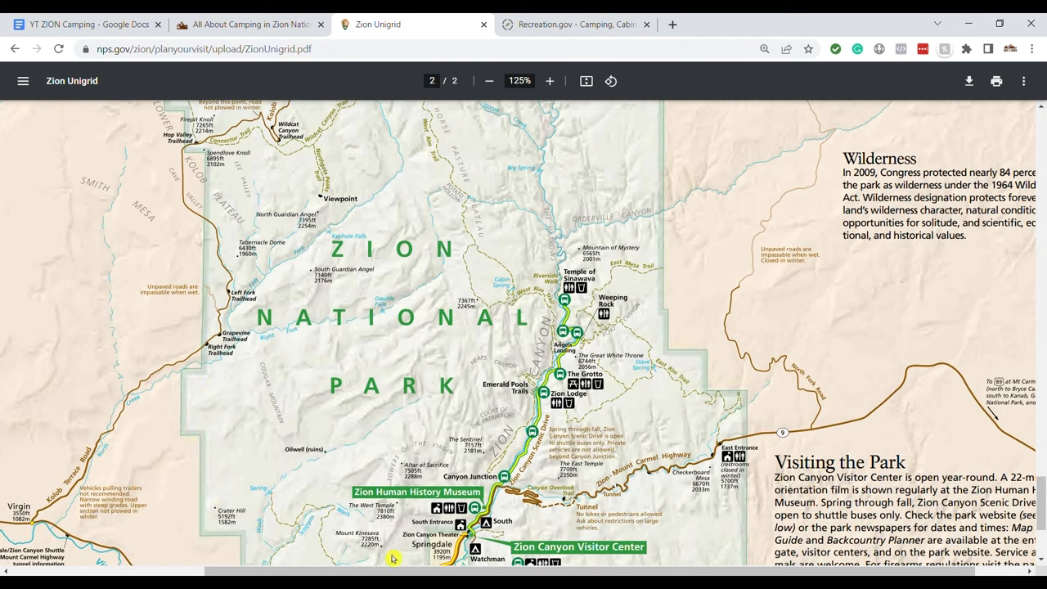
scroll("down", 3)
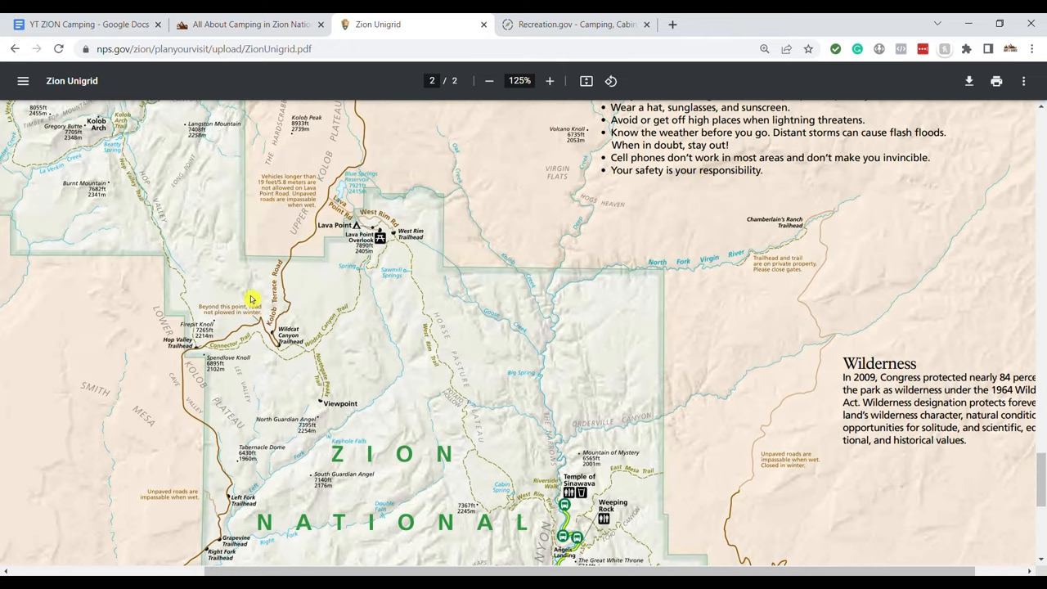
mouse_move(314, 226)
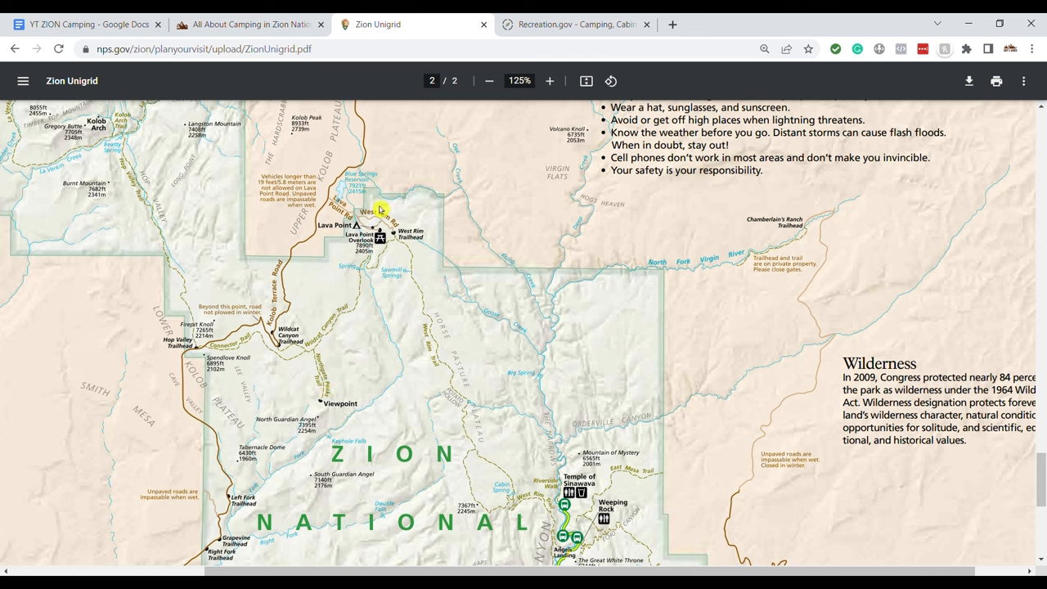
mouse_move(350, 255)
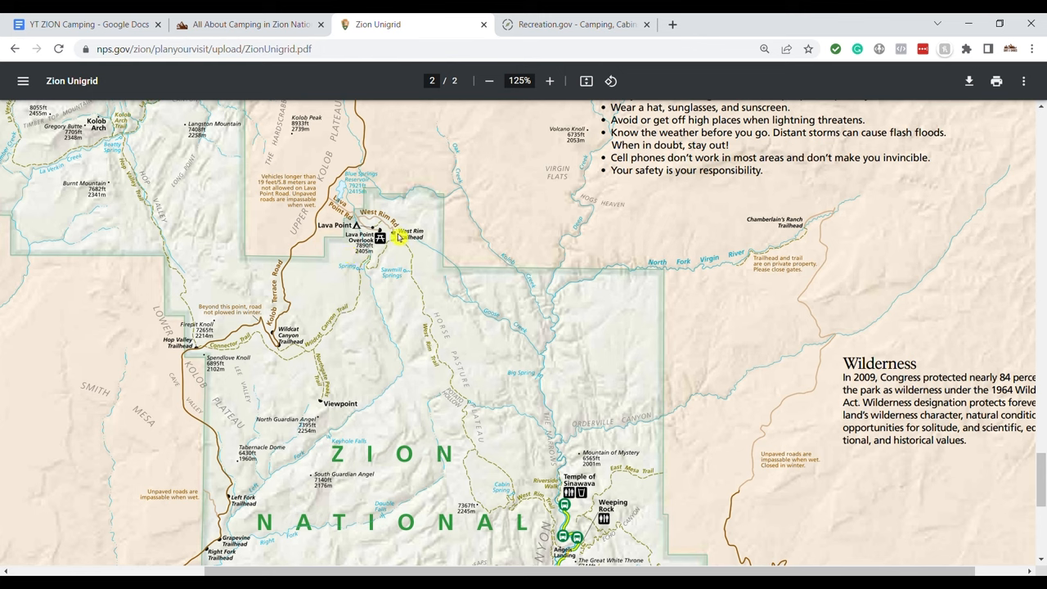
mouse_move(384, 293)
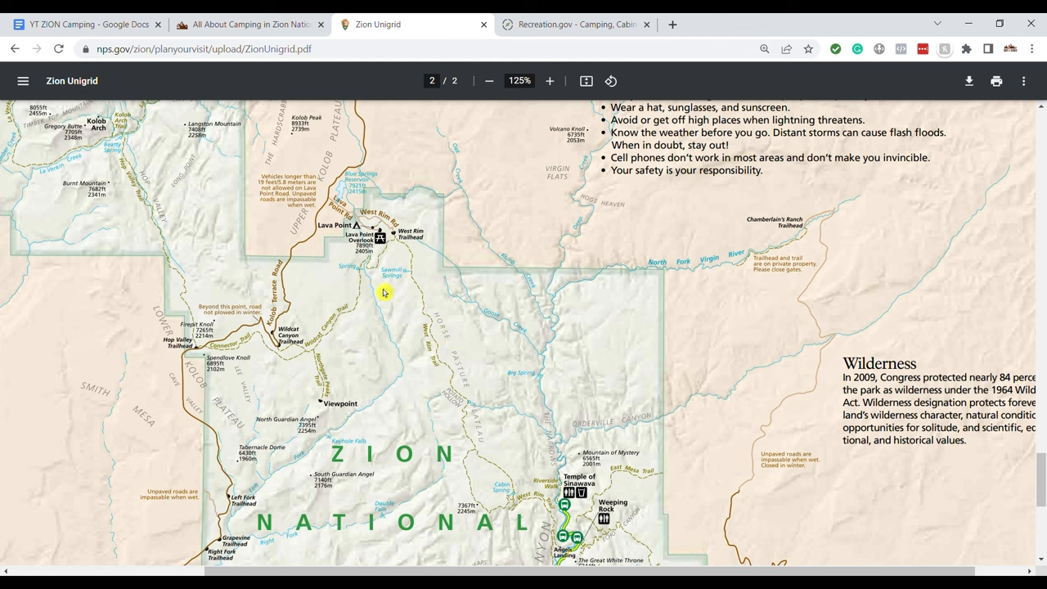
mouse_move(409, 258)
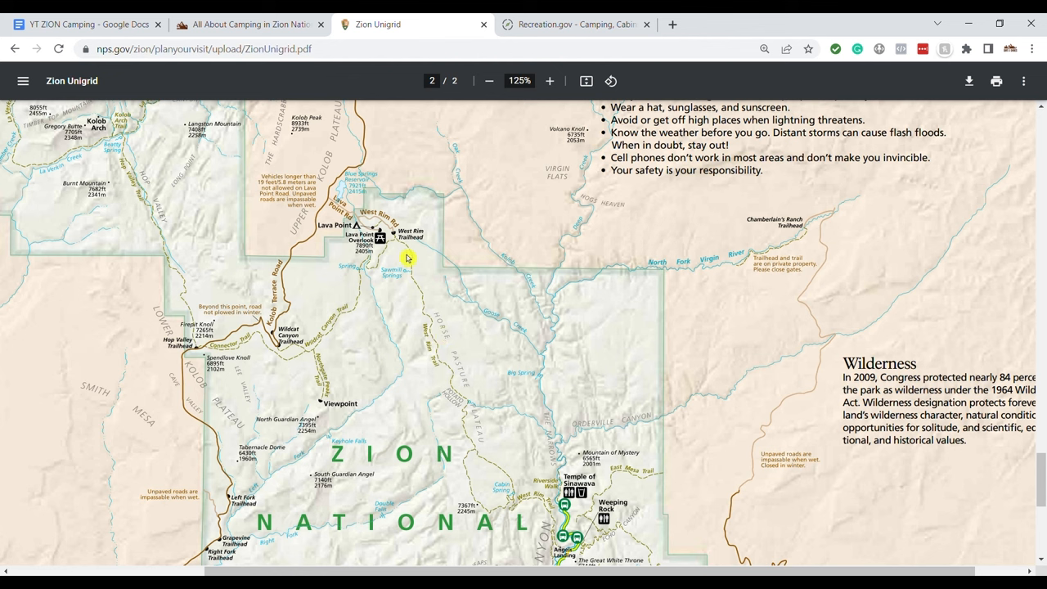
mouse_move(418, 289)
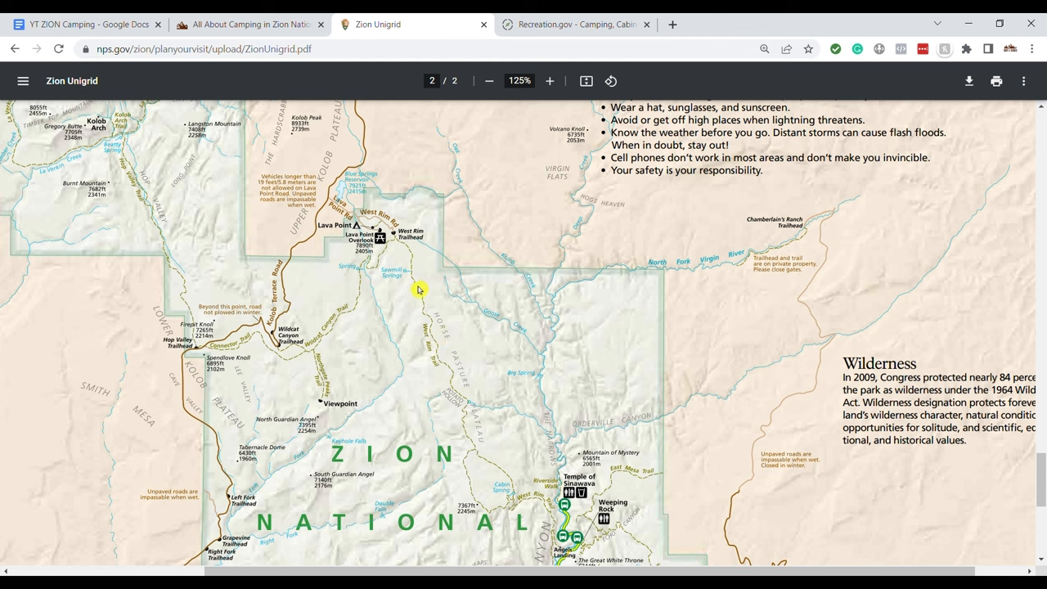
scroll("down", 3)
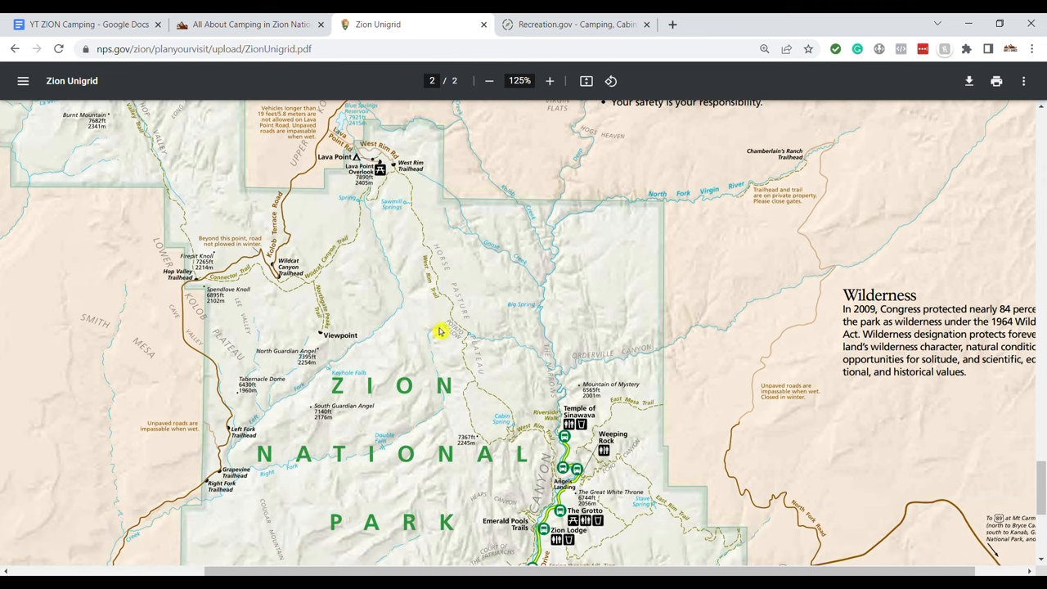
mouse_move(552, 431)
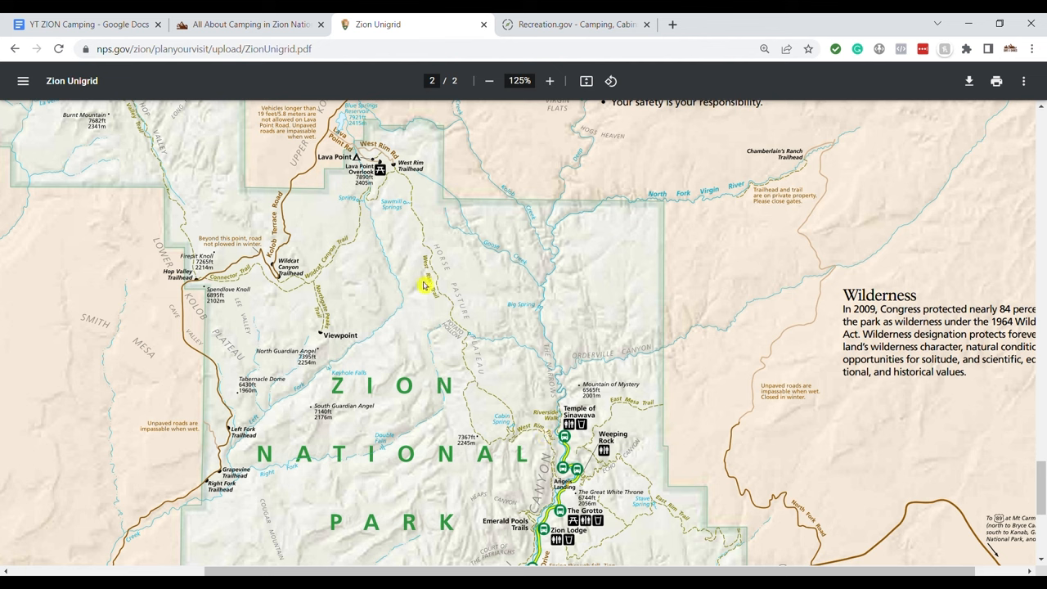
mouse_move(392, 327)
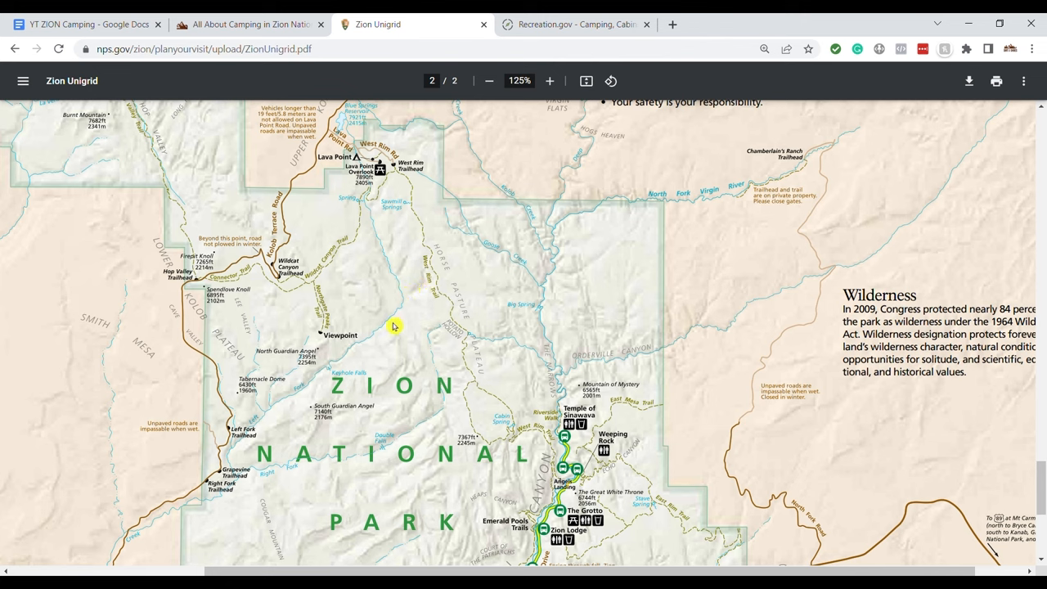
mouse_move(401, 284)
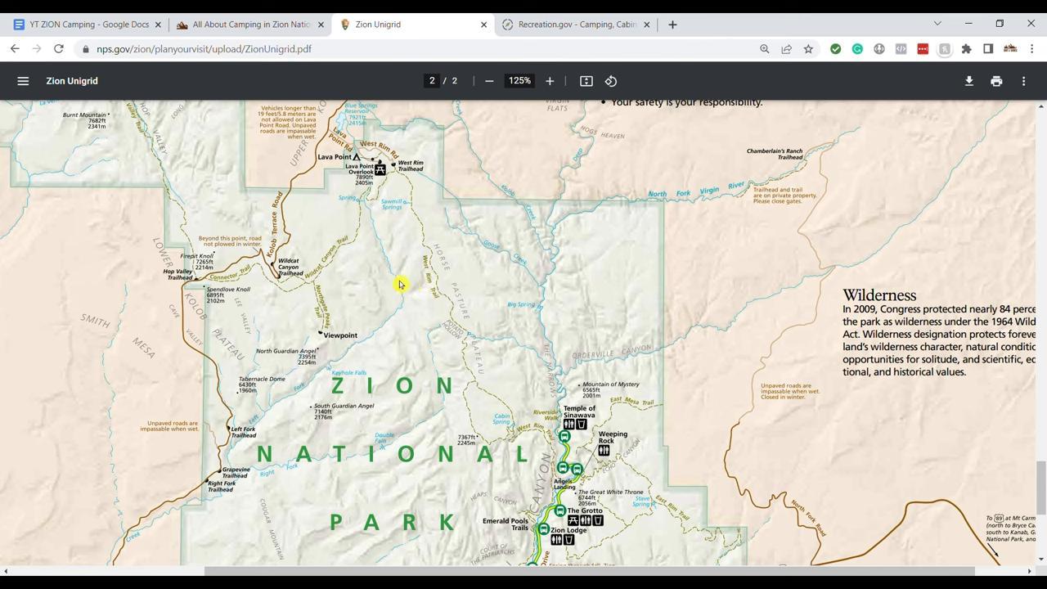
mouse_move(373, 182)
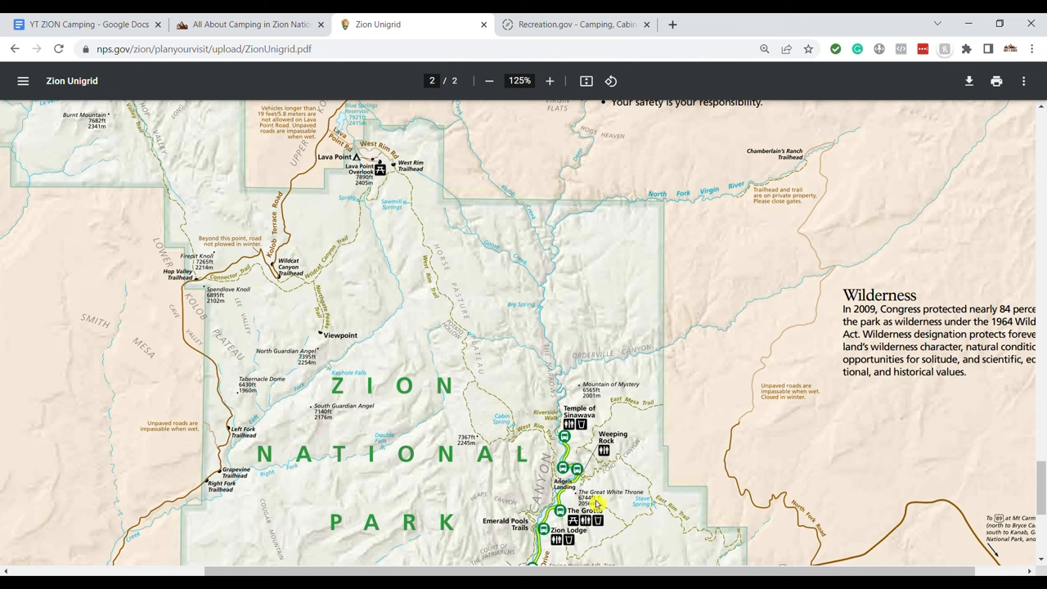
Read the All About Camping in Zion article through the Watchman and Lava Point sections.
left_click(248, 25)
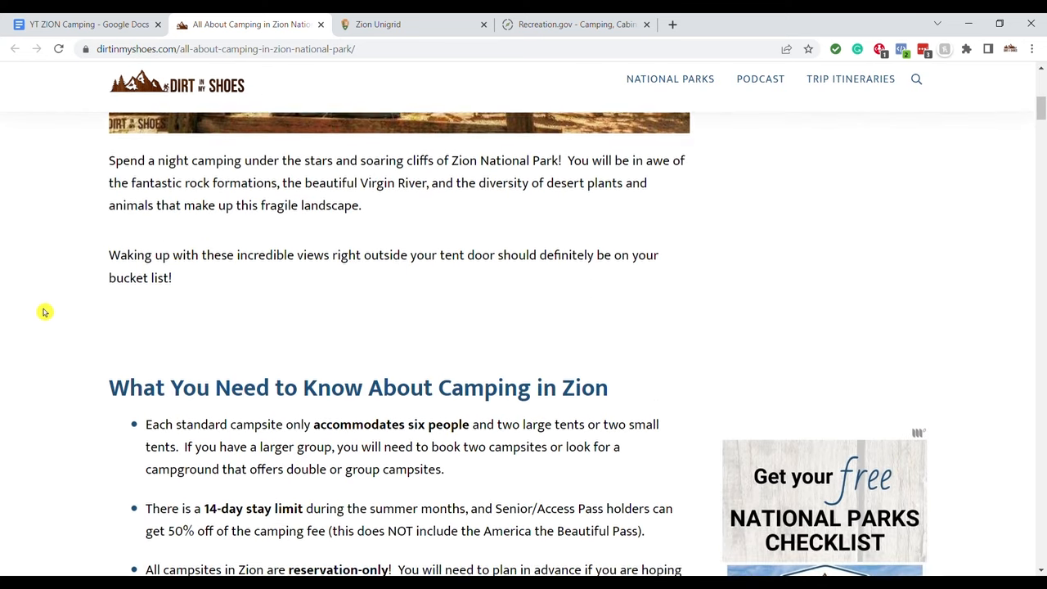
scroll("down", 3)
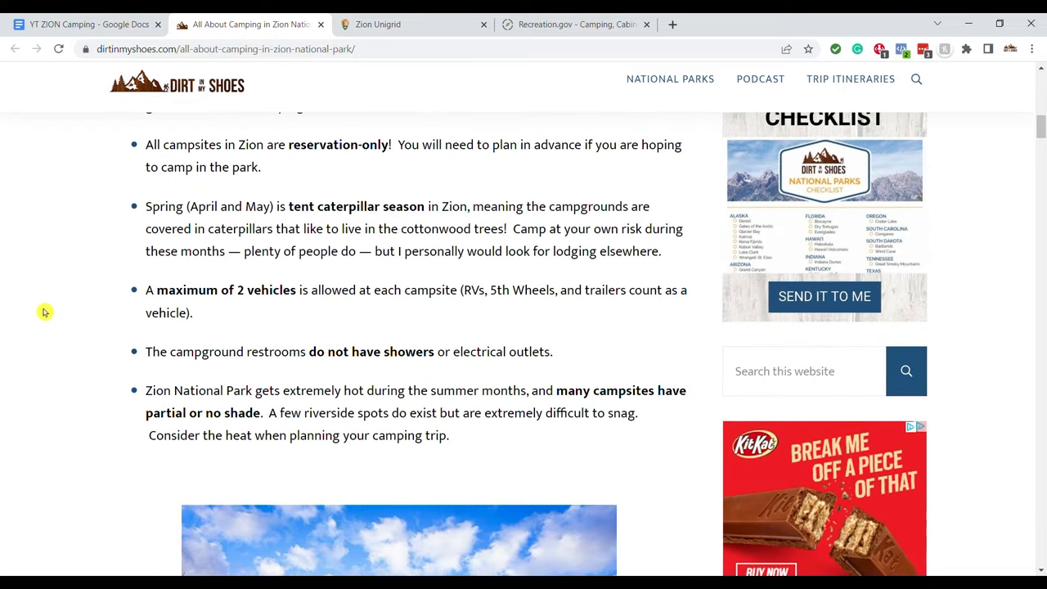
scroll("down", 3)
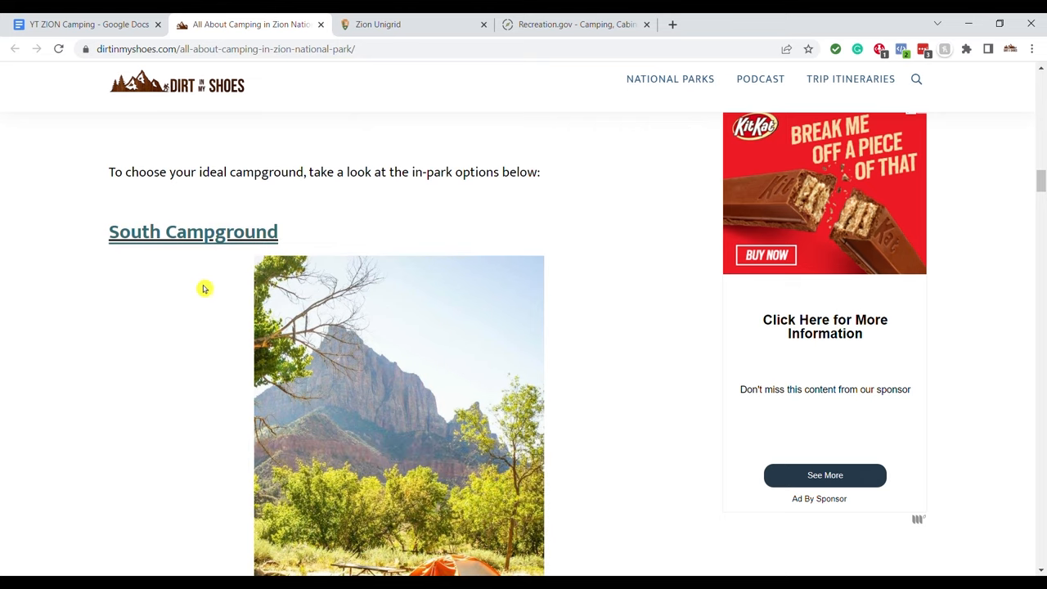
scroll("down", 3)
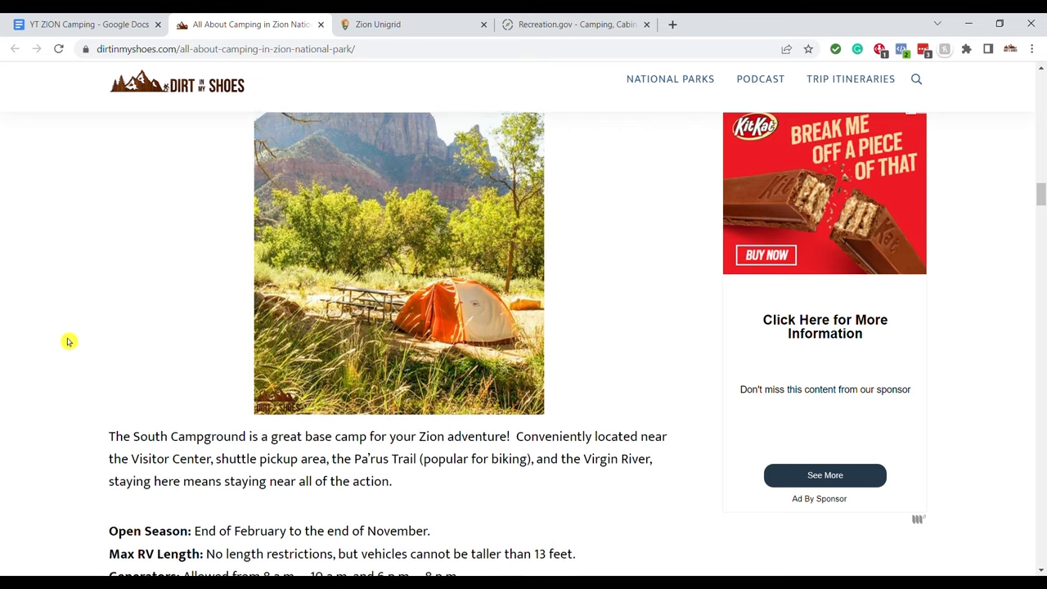
scroll("down", 3)
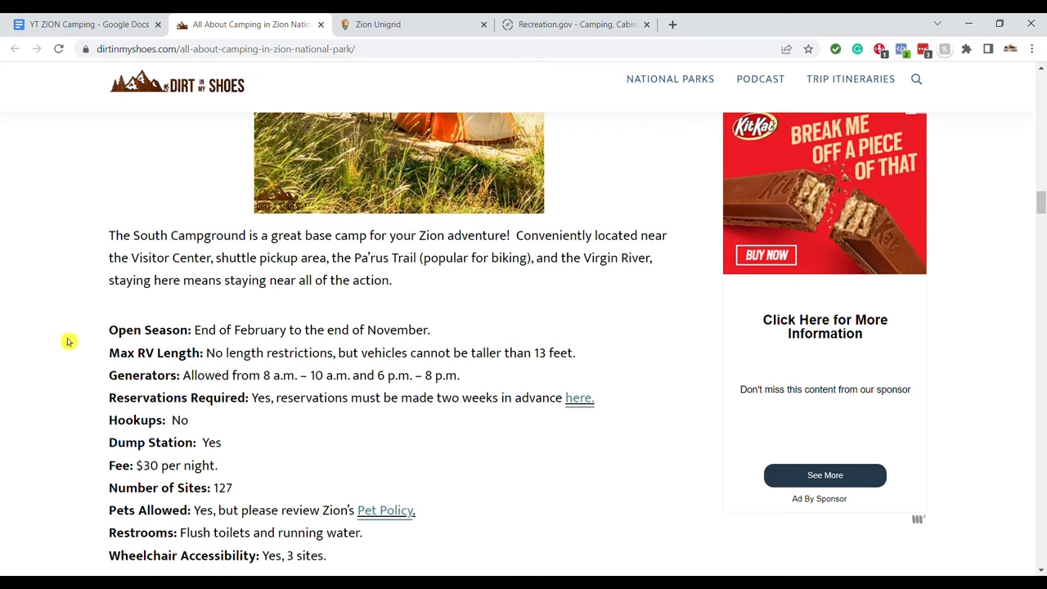
mouse_move(63, 338)
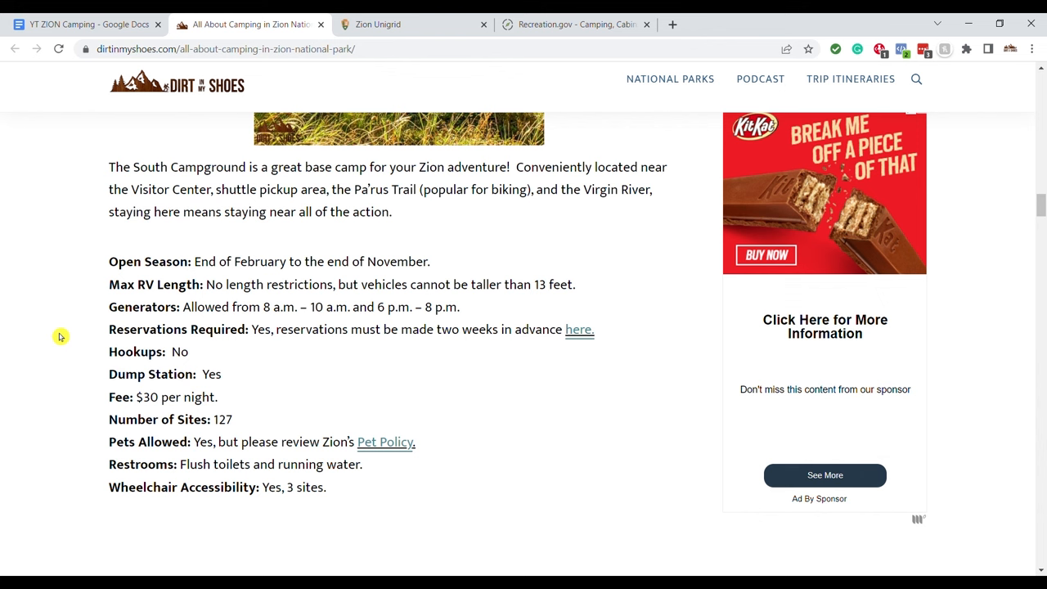
scroll("down", 3)
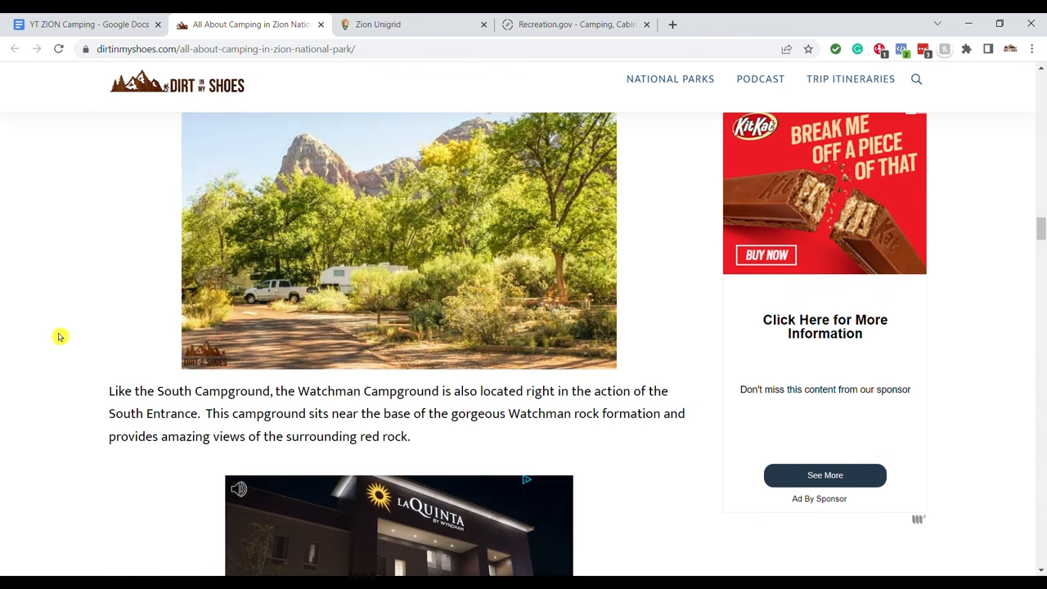
scroll("down", 3)
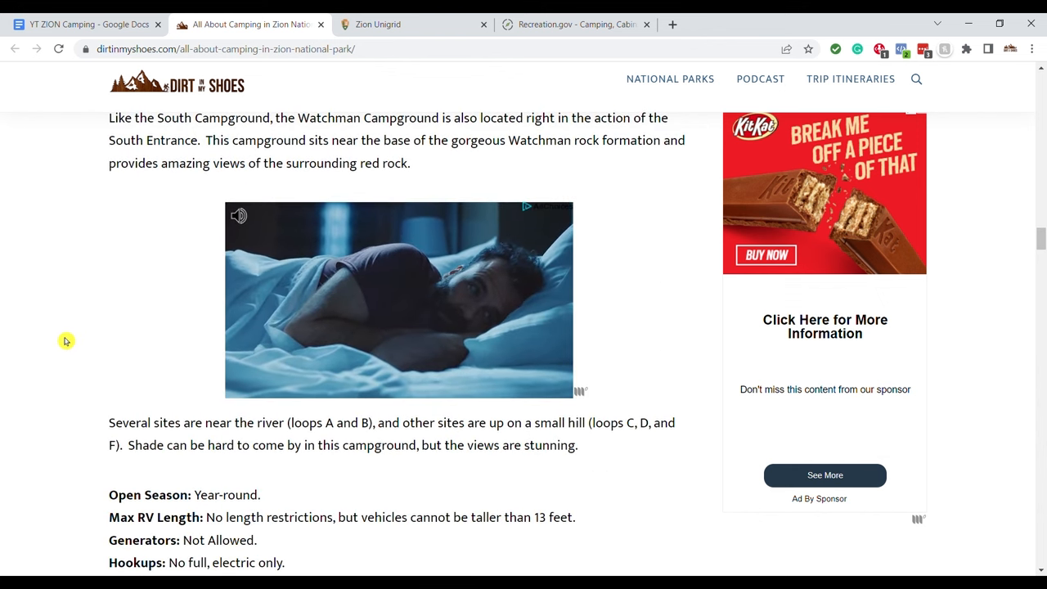
scroll("down", 3)
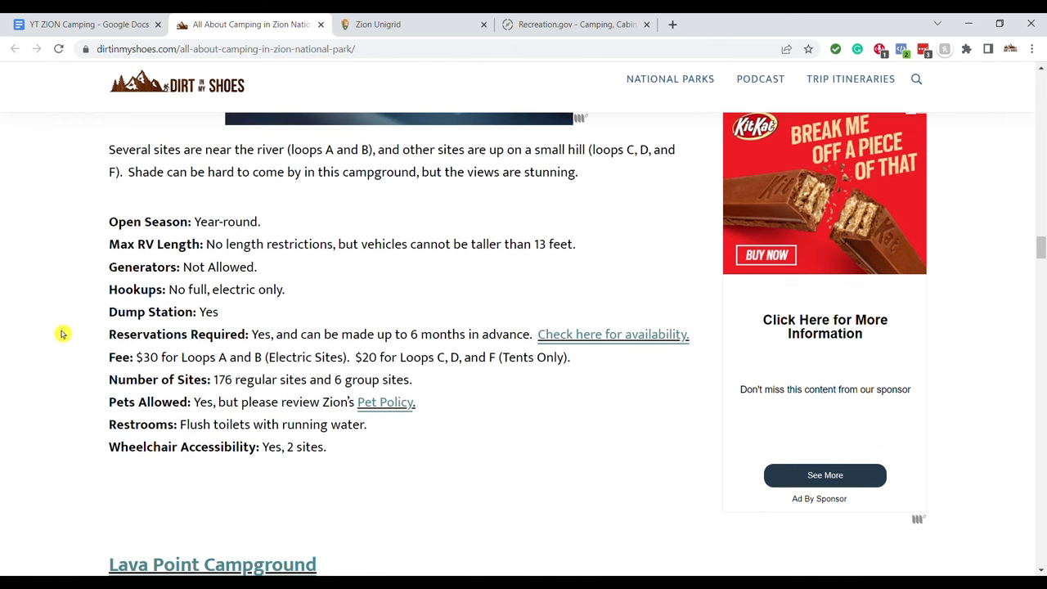
mouse_move(88, 347)
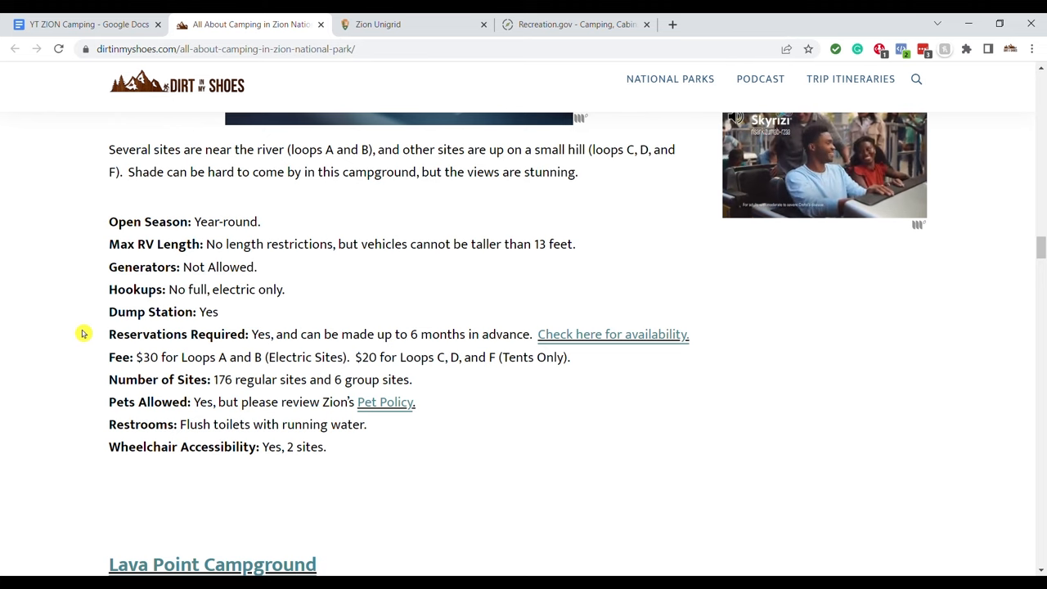
Read the South Campground details and follow its reservations link to Recreation.gov.
scroll("down", 3)
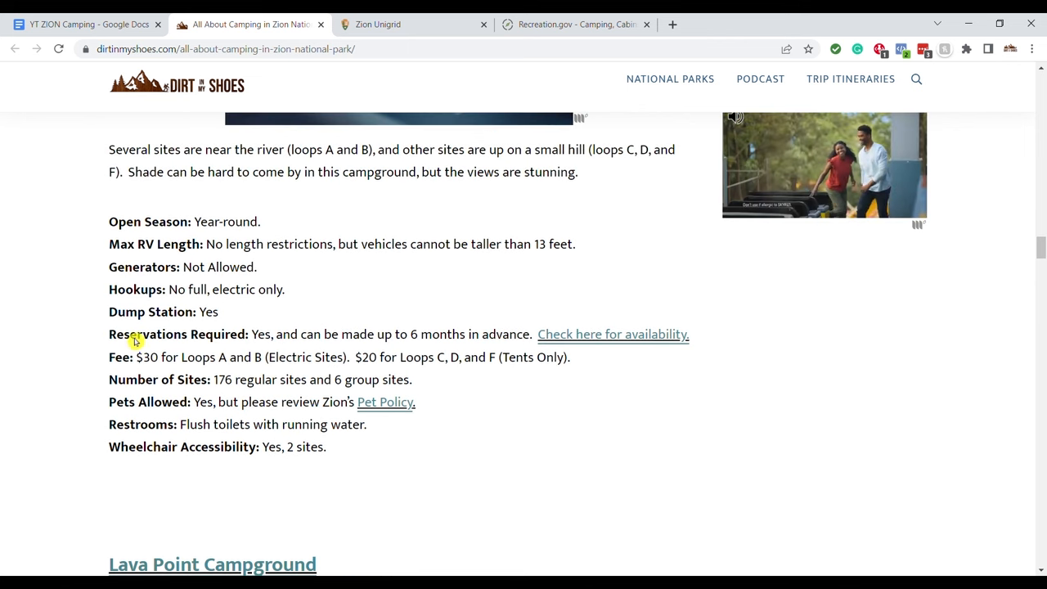
scroll("down", 3)
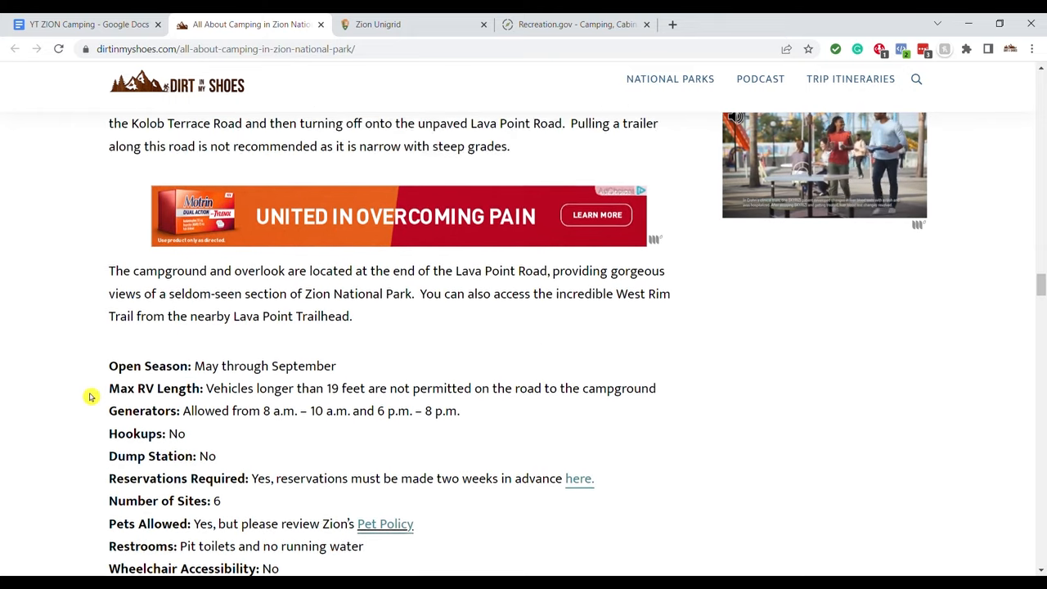
scroll("down", 3)
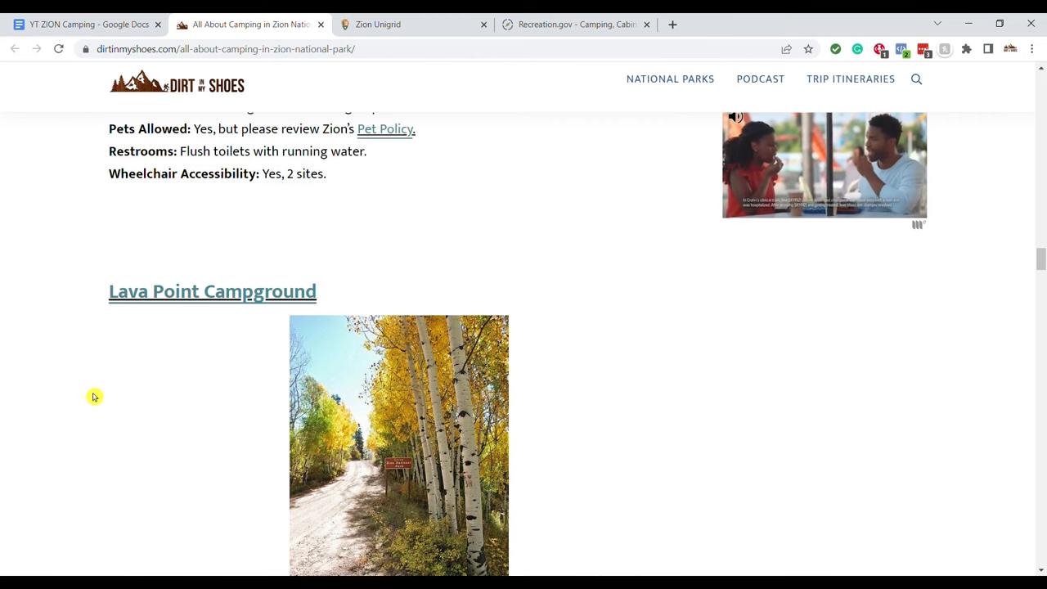
scroll("down", 3)
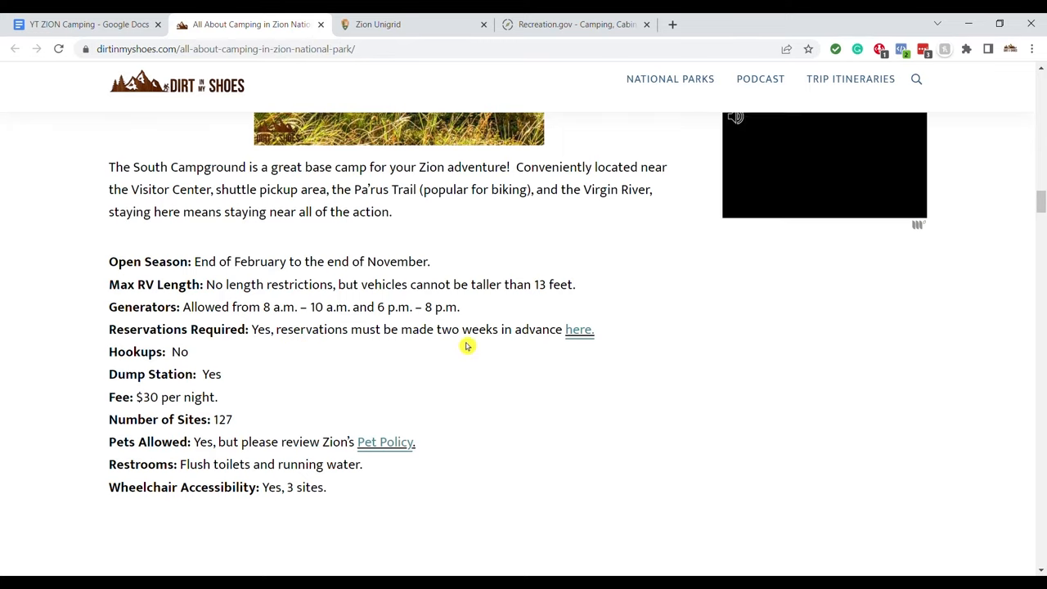
left_click(576, 24)
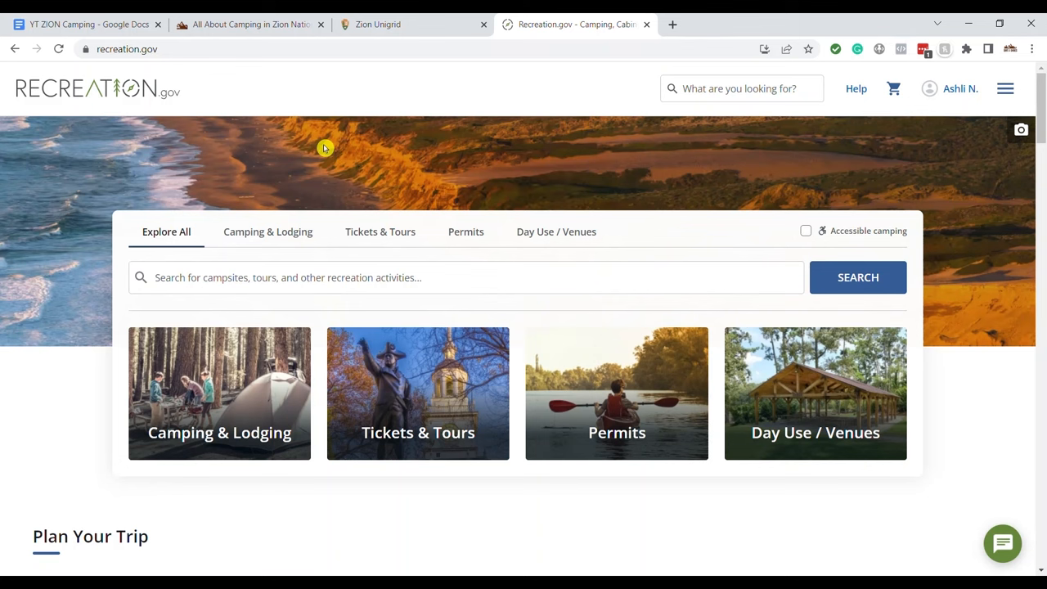
mouse_move(344, 286)
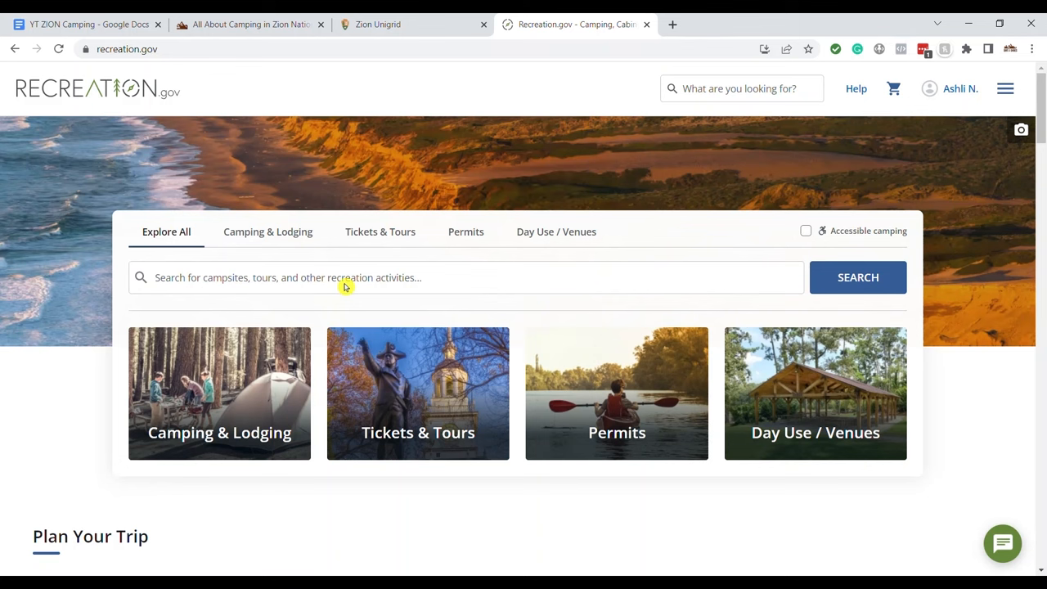
Search Recreation.gov for 'zion', open Zion National Park and reach its Camping & Day Use cards.
left_click(464, 278)
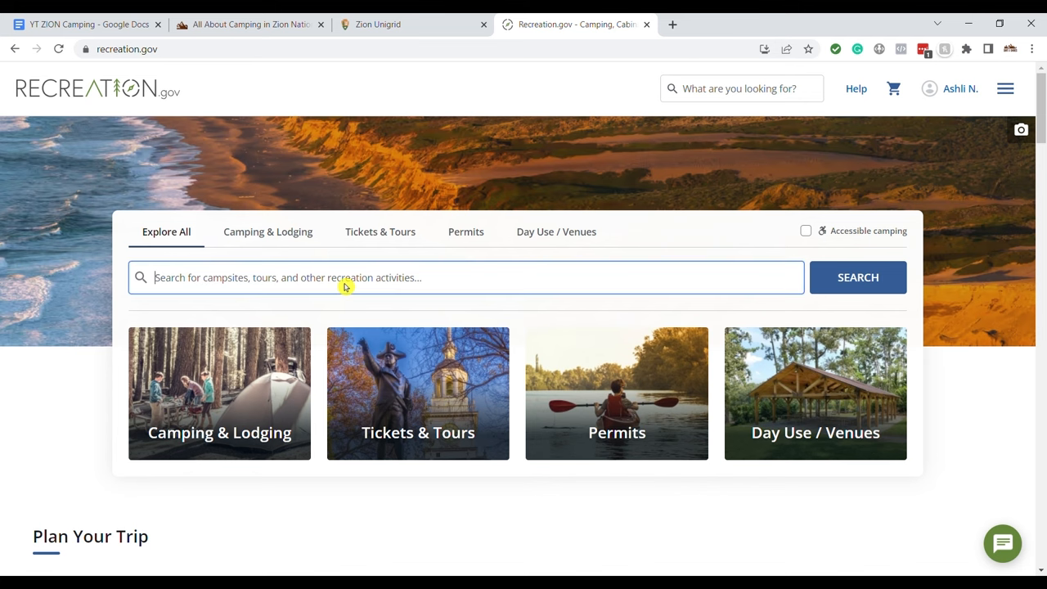
type("zion")
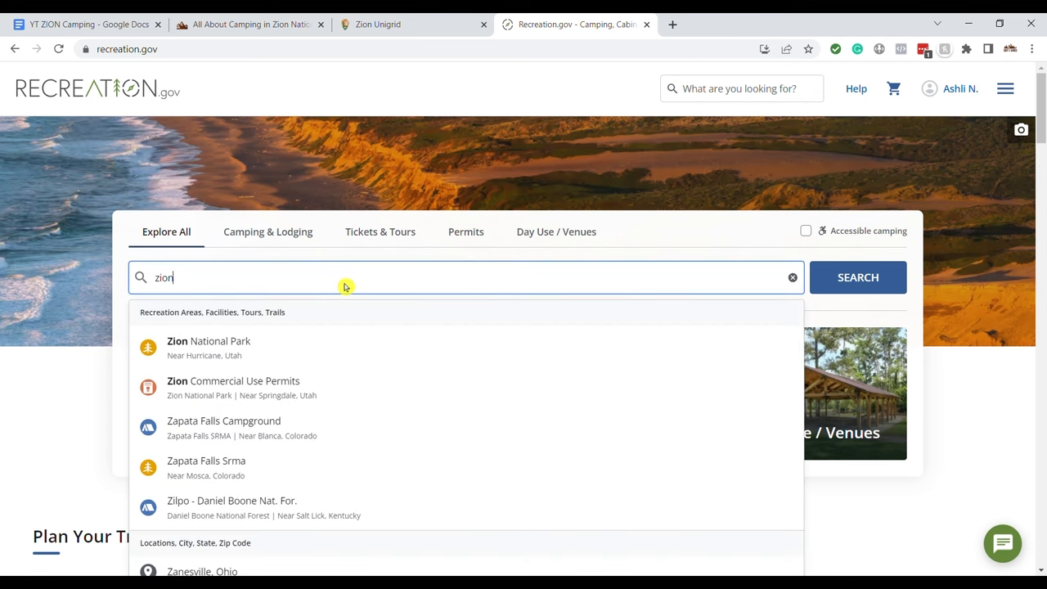
left_click(209, 347)
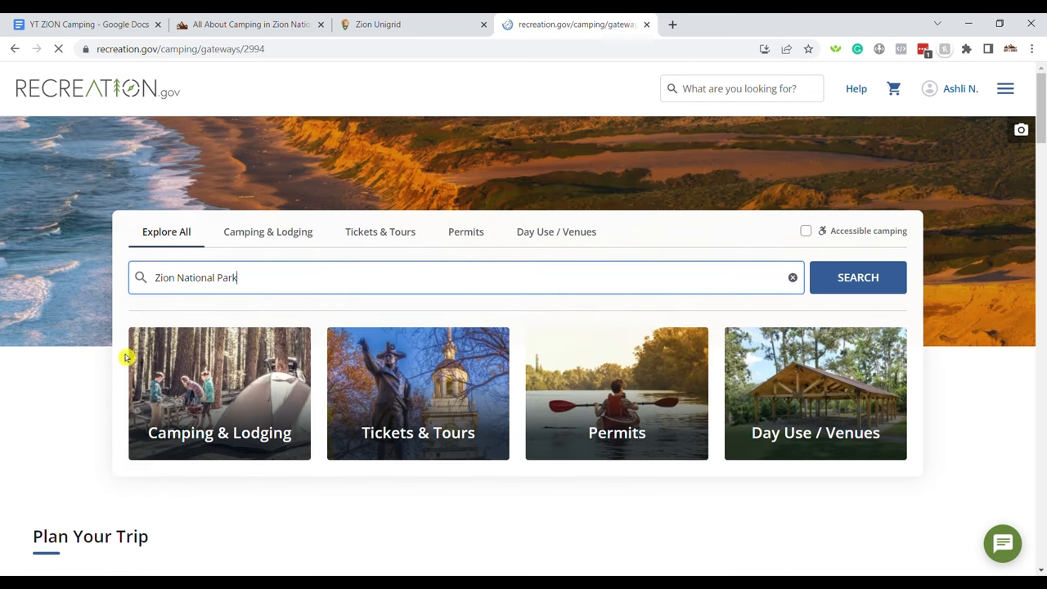
left_click(857, 277)
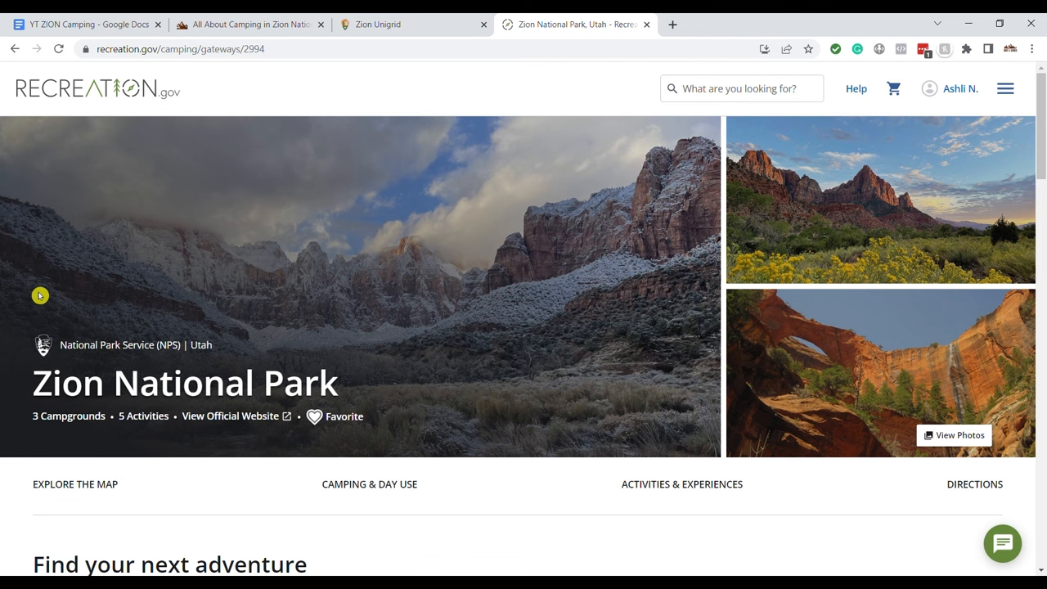
scroll("down", 3)
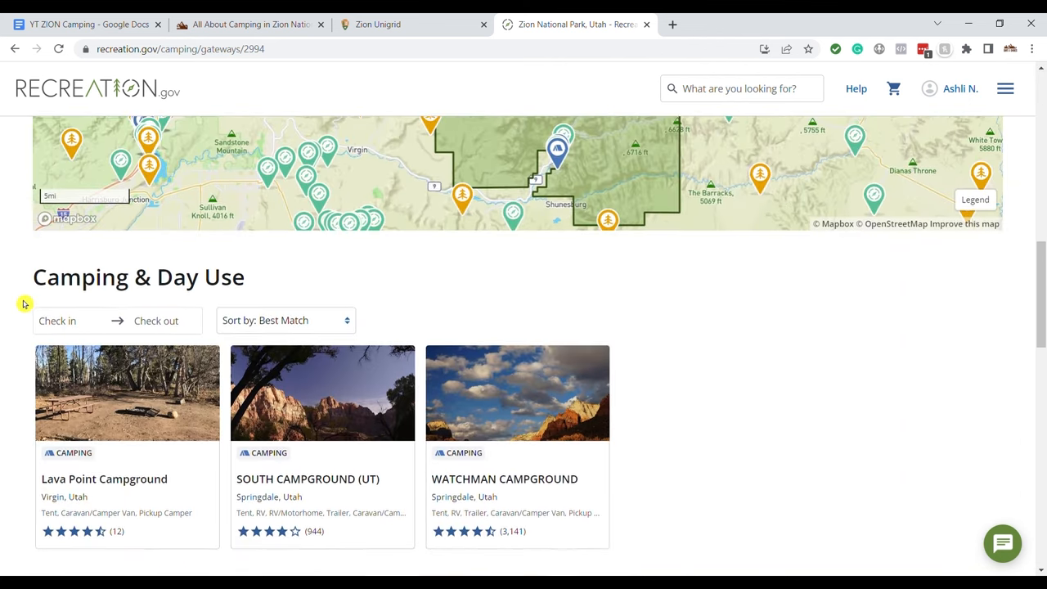
scroll("down", 3)
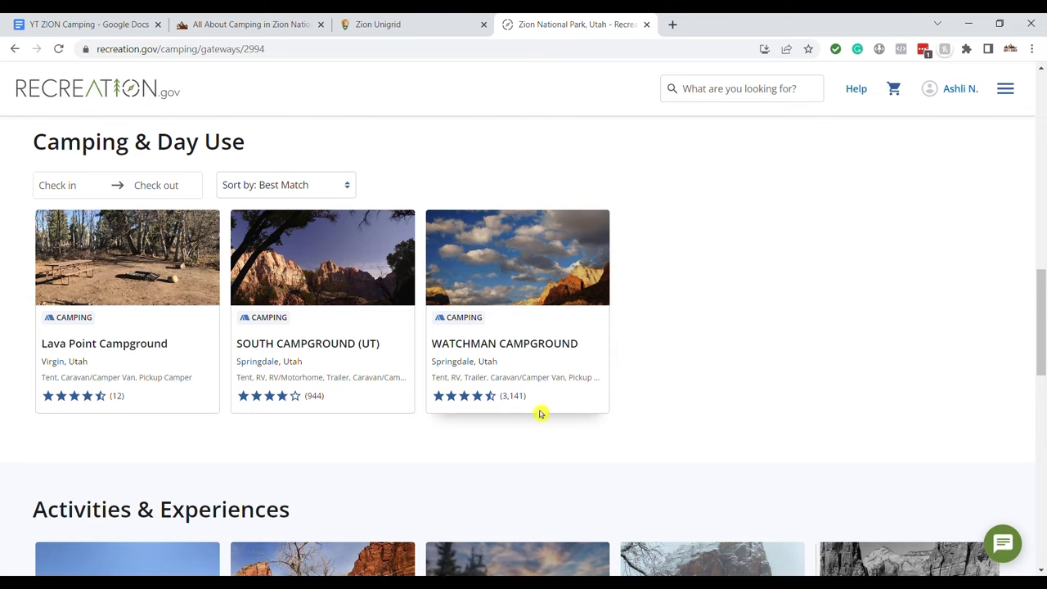
mouse_move(503, 350)
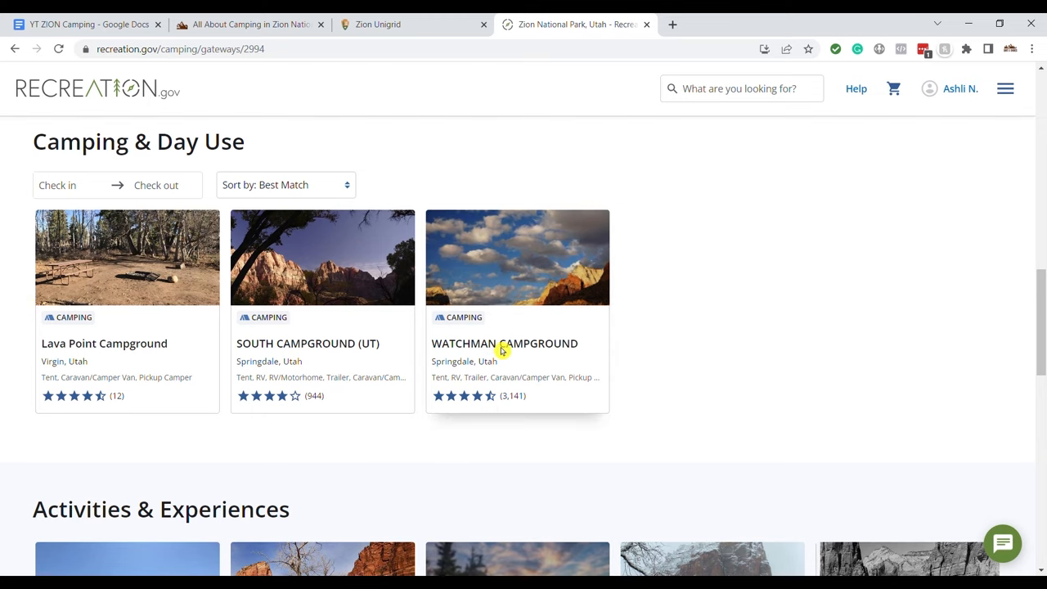
Open the Watchman Campground page from the Zion campground cards.
left_click(504, 343)
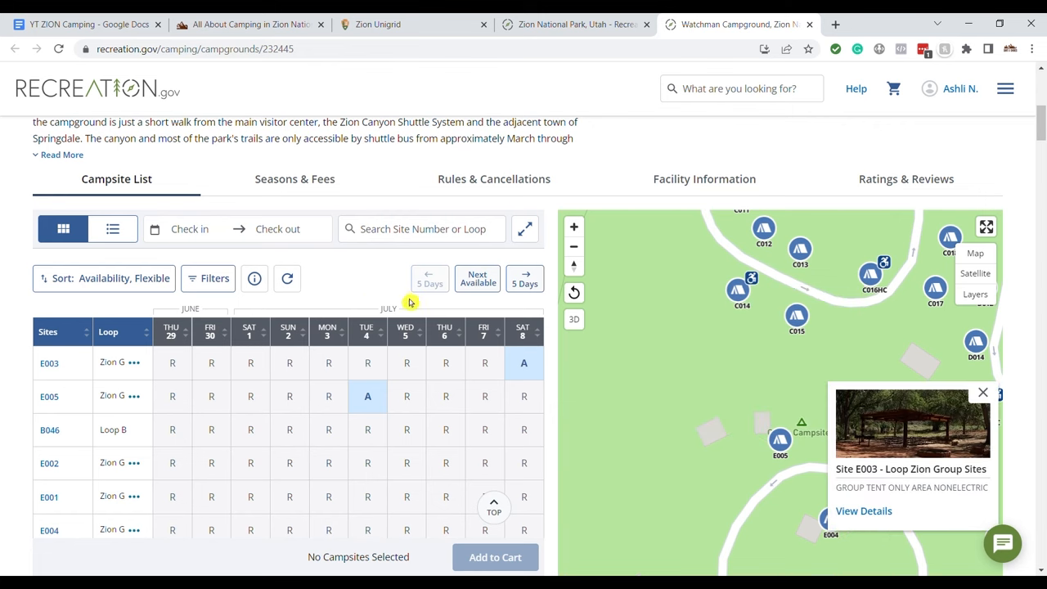
Set Watchman's stay dates to check-in August 29 and check-out August 31, 2023.
left_click(196, 229)
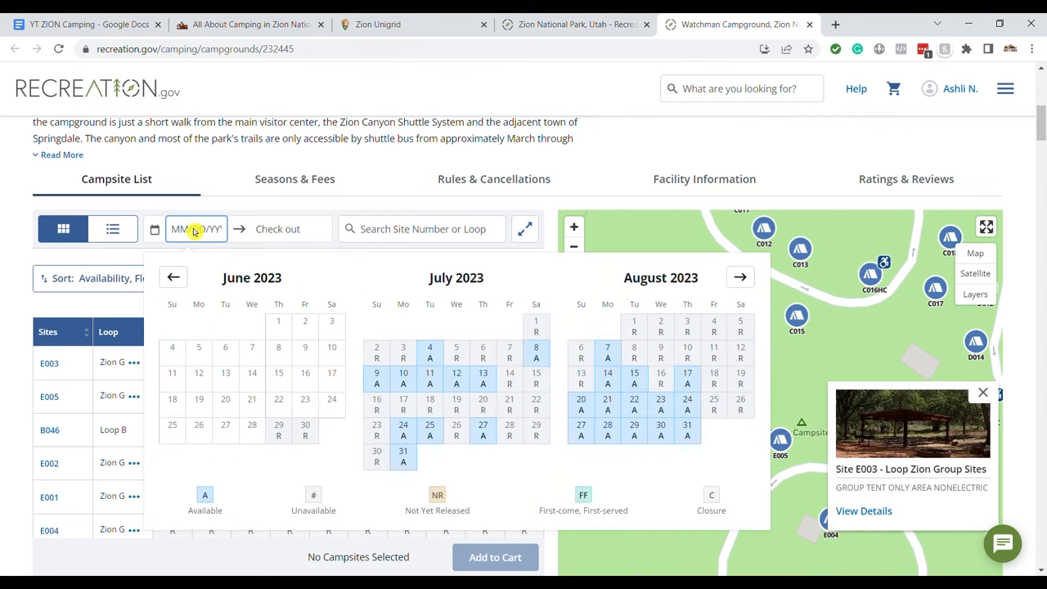
mouse_move(469, 440)
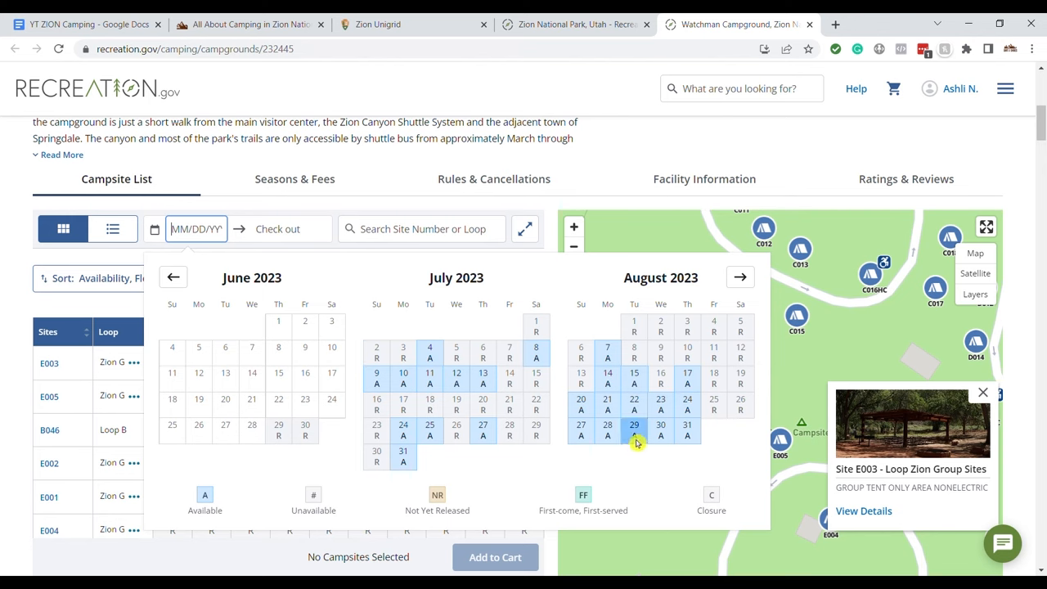
left_click(634, 429)
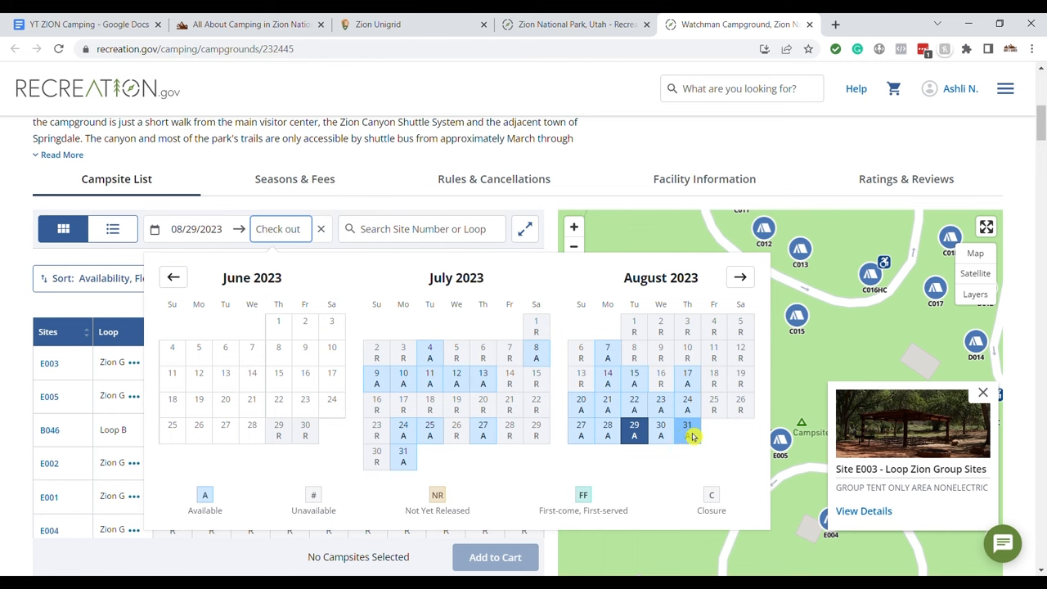
left_click(687, 428)
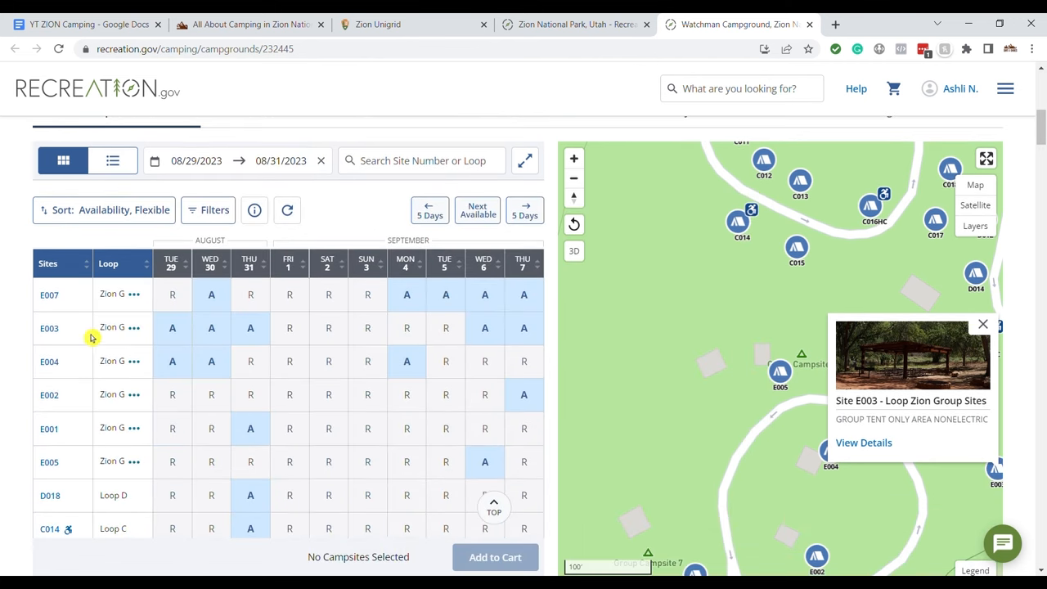
Show site E007 on the campground map and page the availability grid forward into September.
left_click(49, 294)
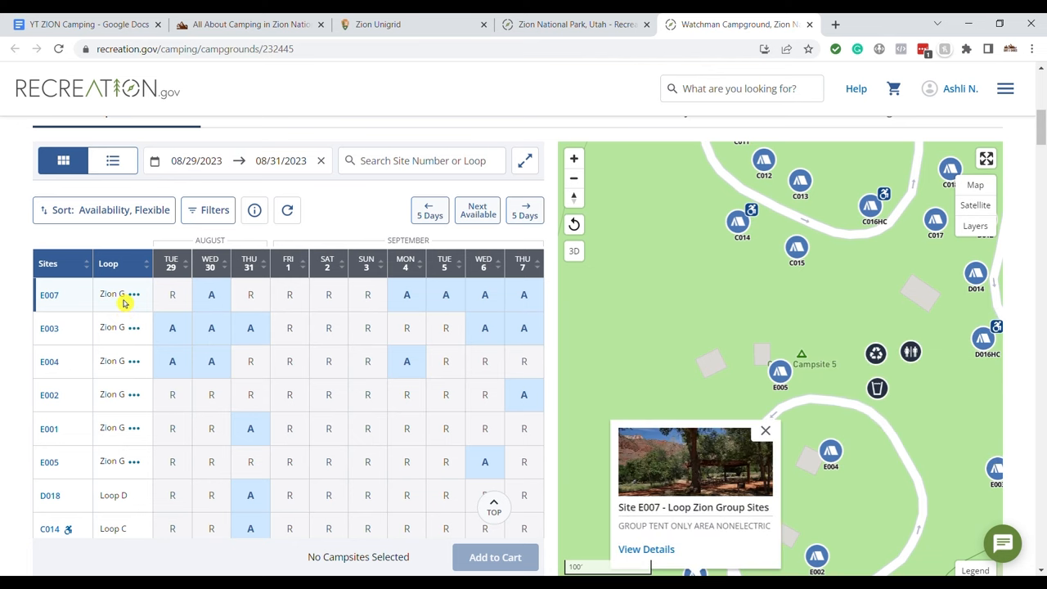
mouse_move(127, 304)
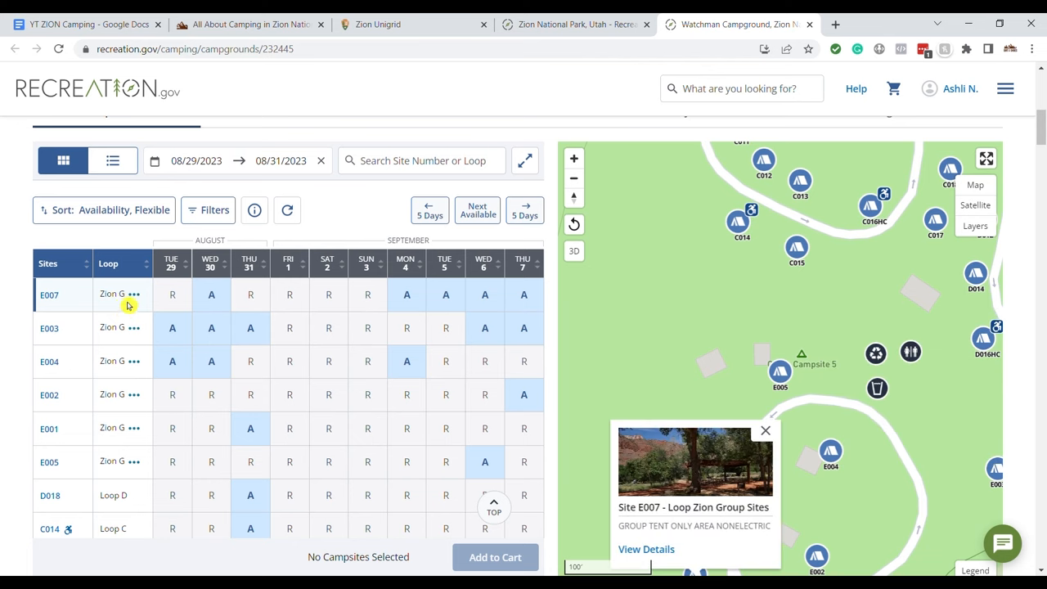
mouse_move(127, 301)
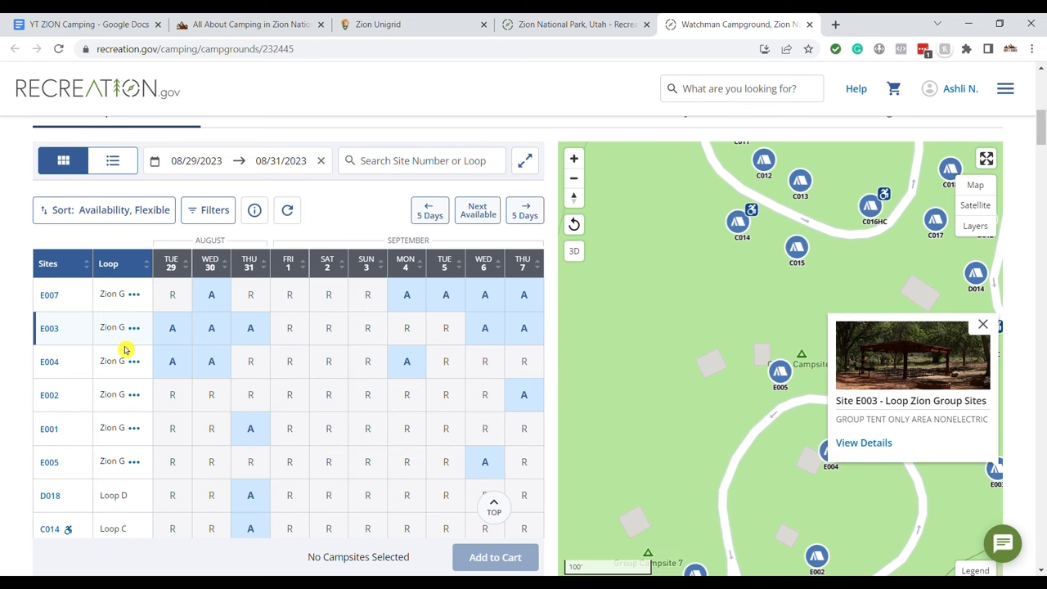
scroll("down", 3)
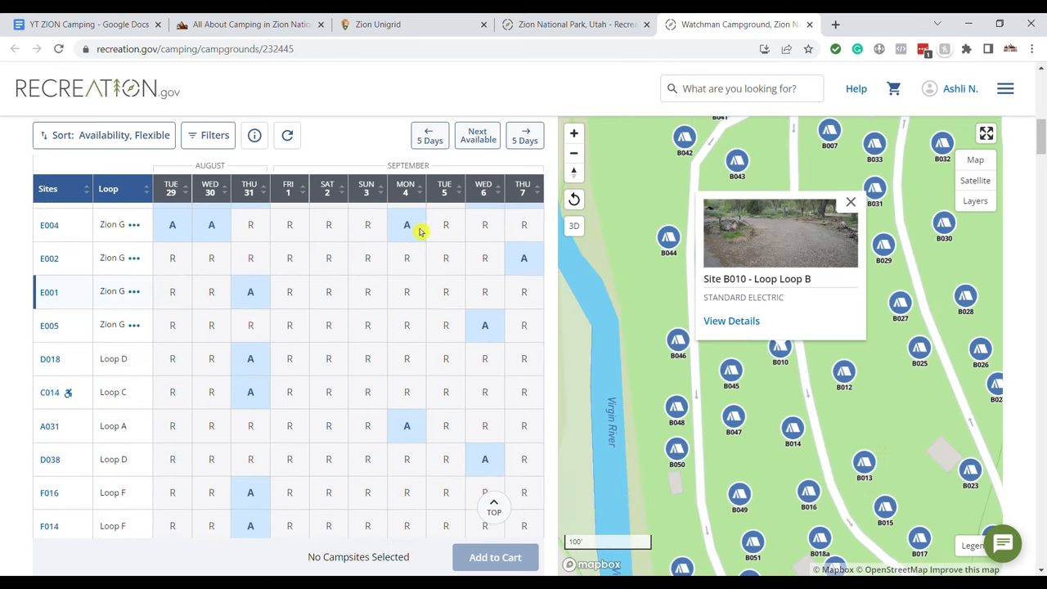
left_click(524, 134)
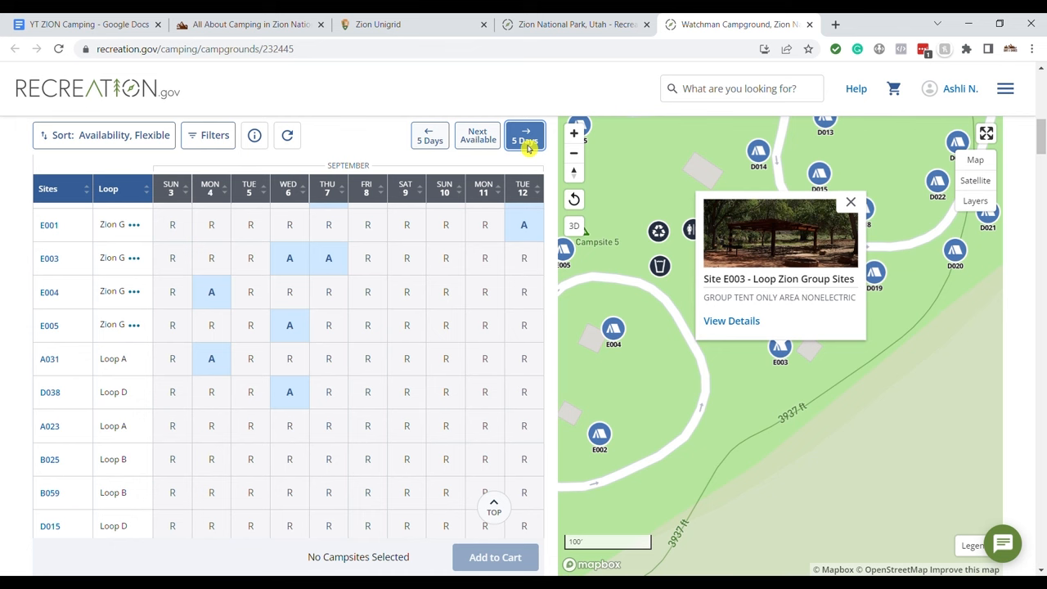
left_click(49, 392)
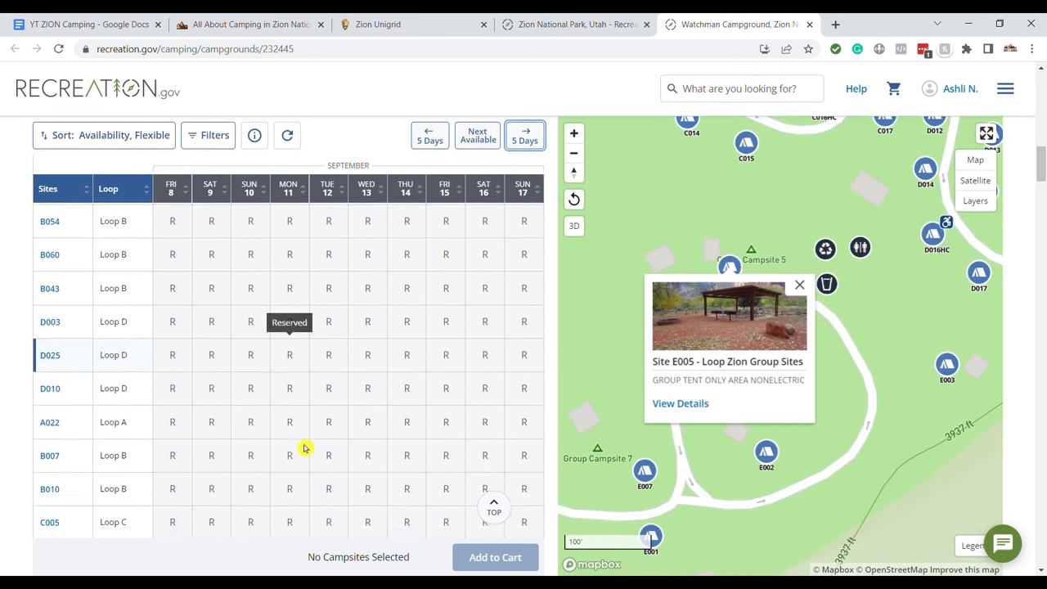
left_click(523, 134)
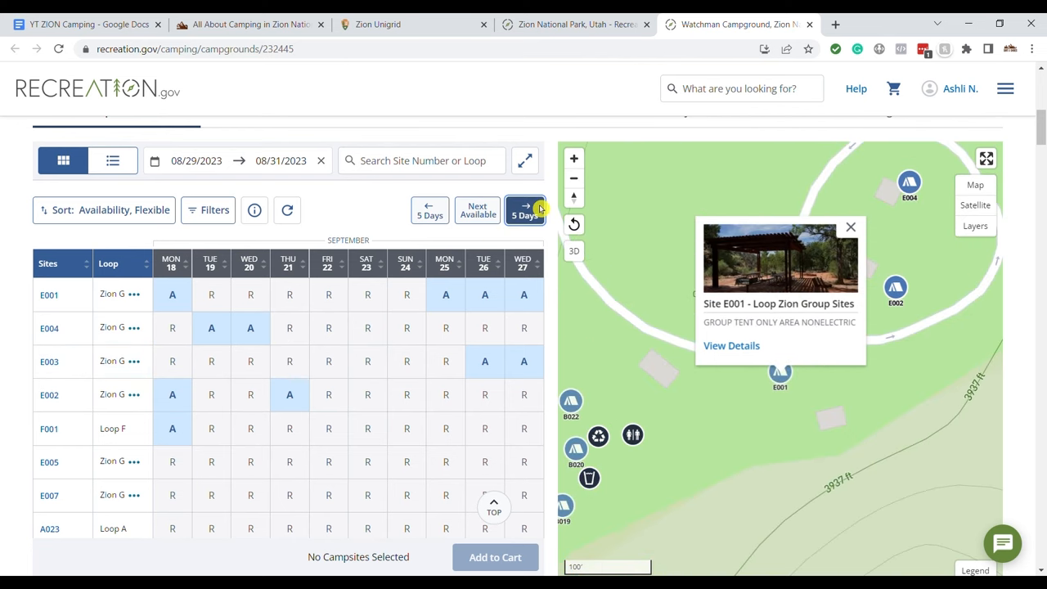
Page the grid five days at a time through October to late October–November 1.
left_click(523, 209)
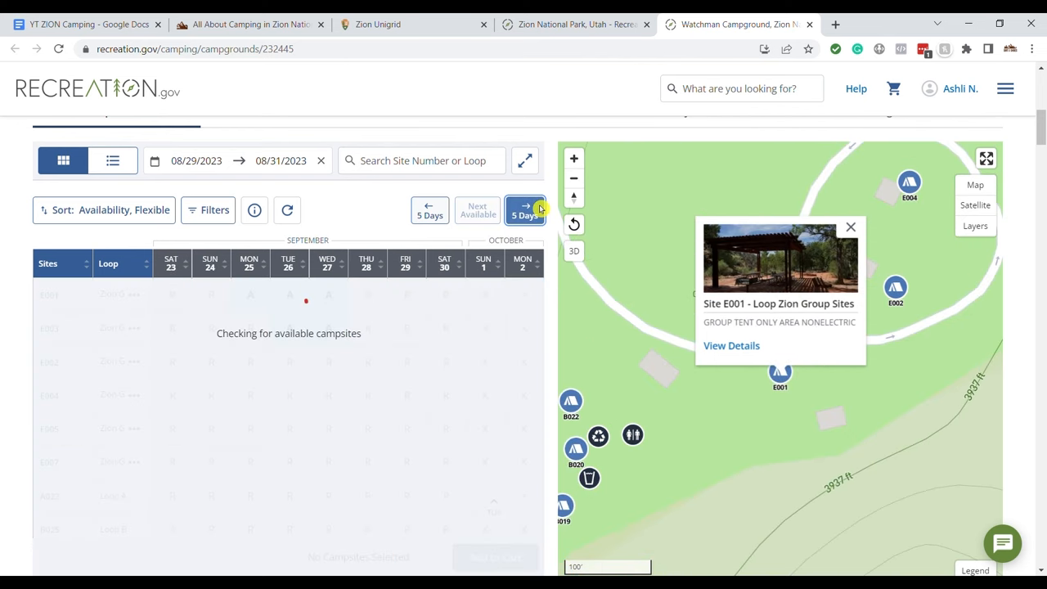
left_click(523, 209)
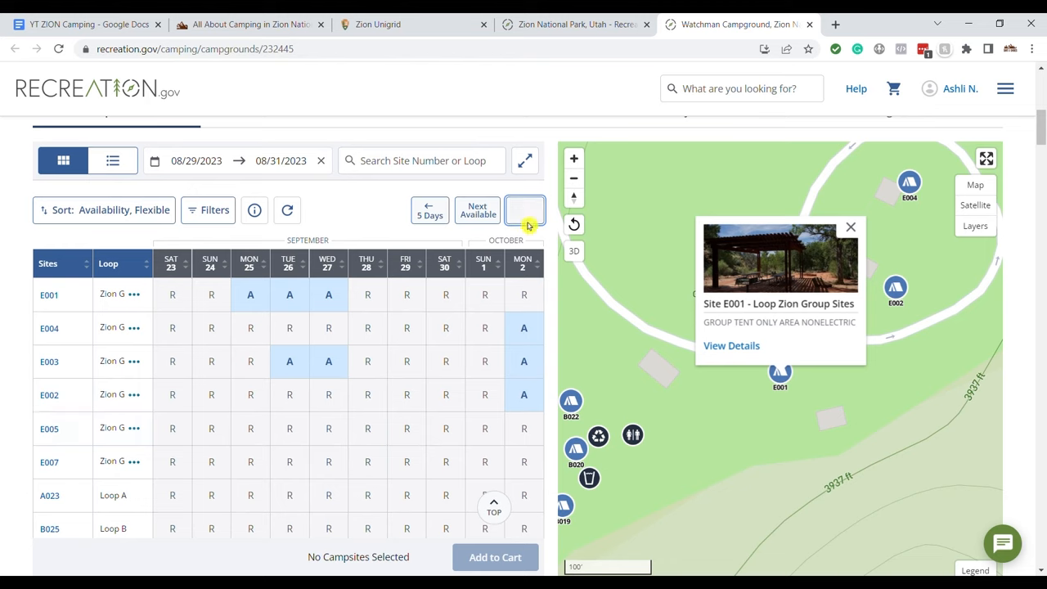
left_click(523, 209)
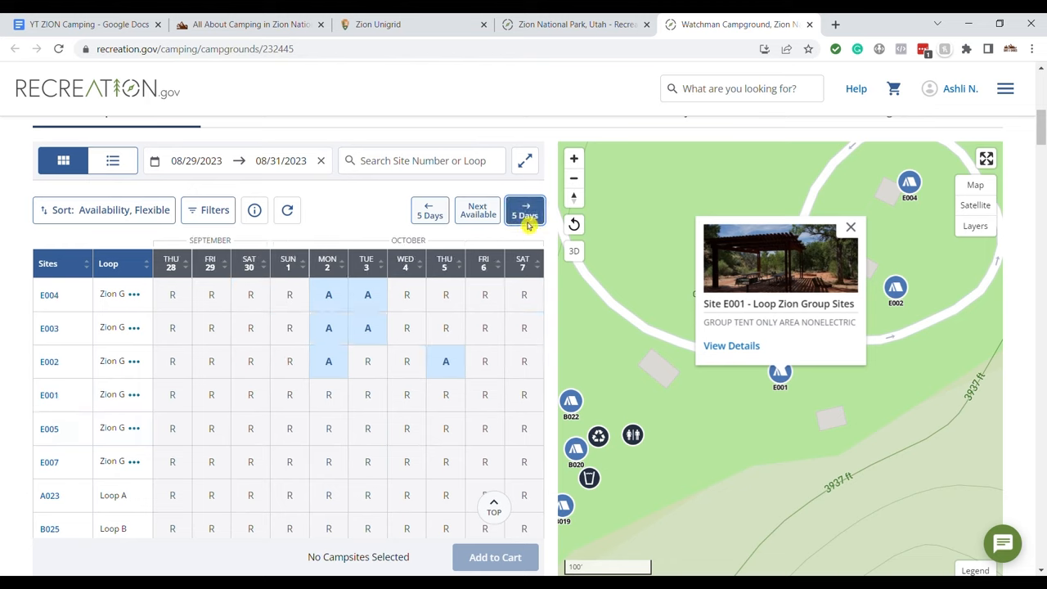
left_click(524, 210)
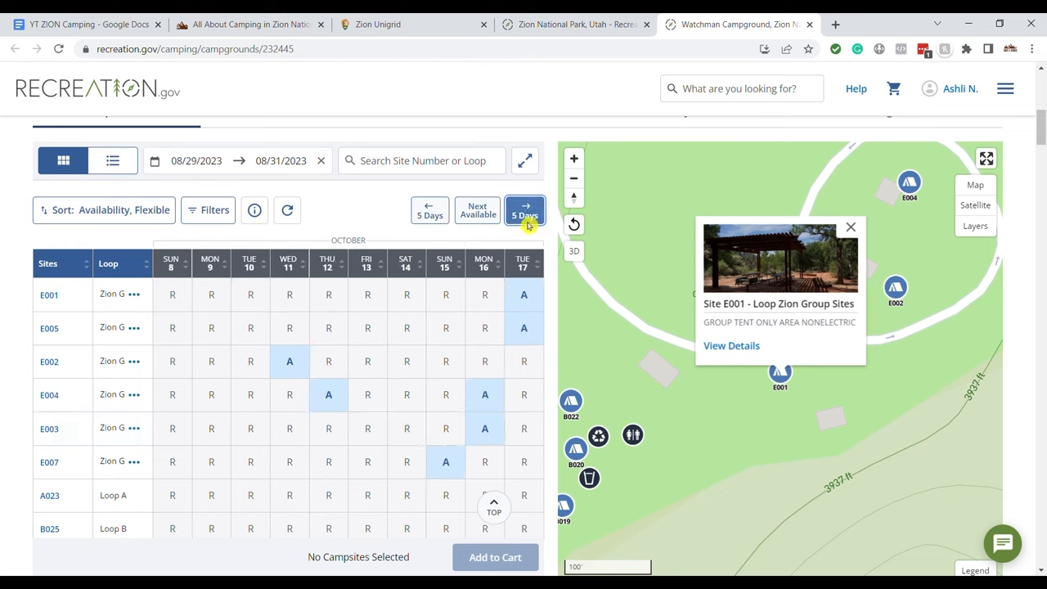
left_click(525, 210)
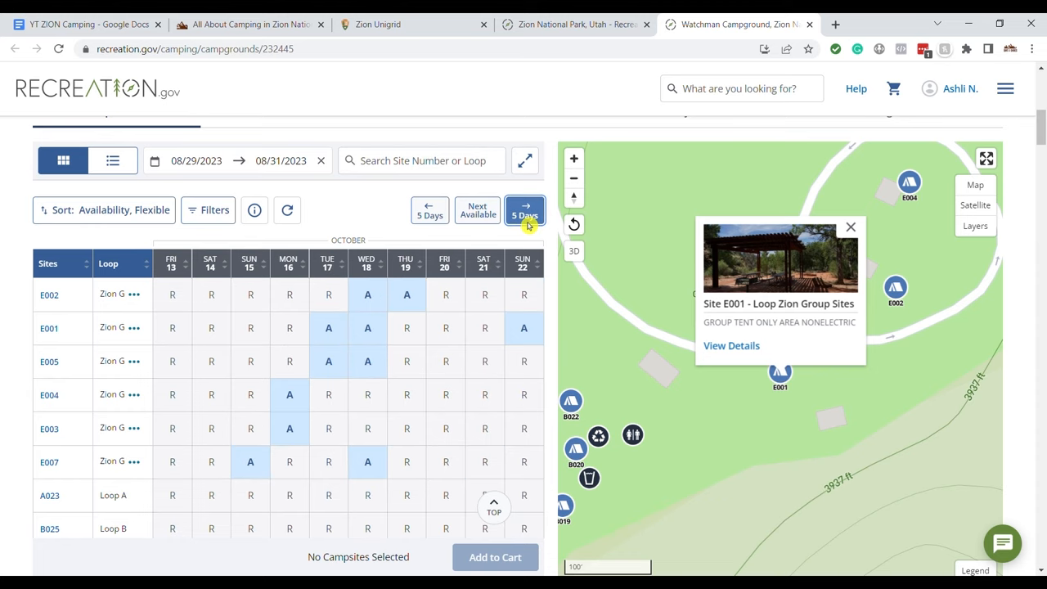
mouse_move(172, 461)
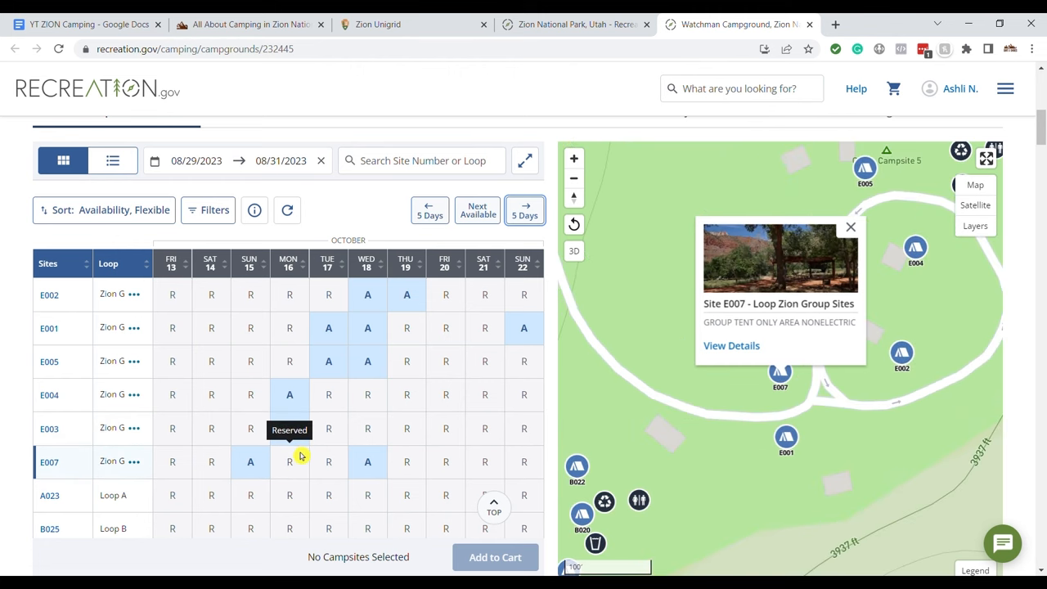
scroll("down", 3)
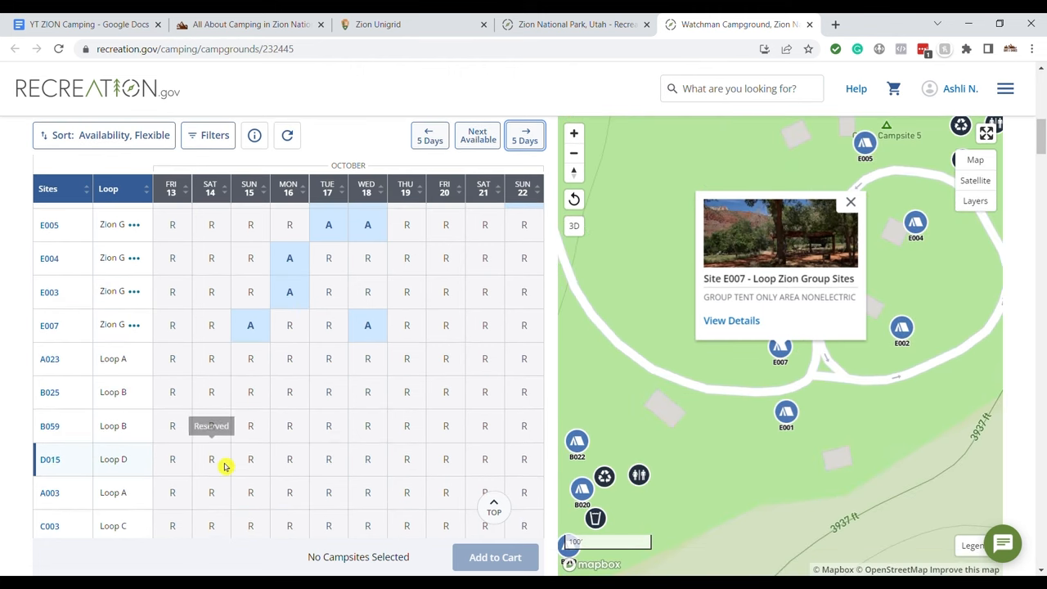
left_click(524, 134)
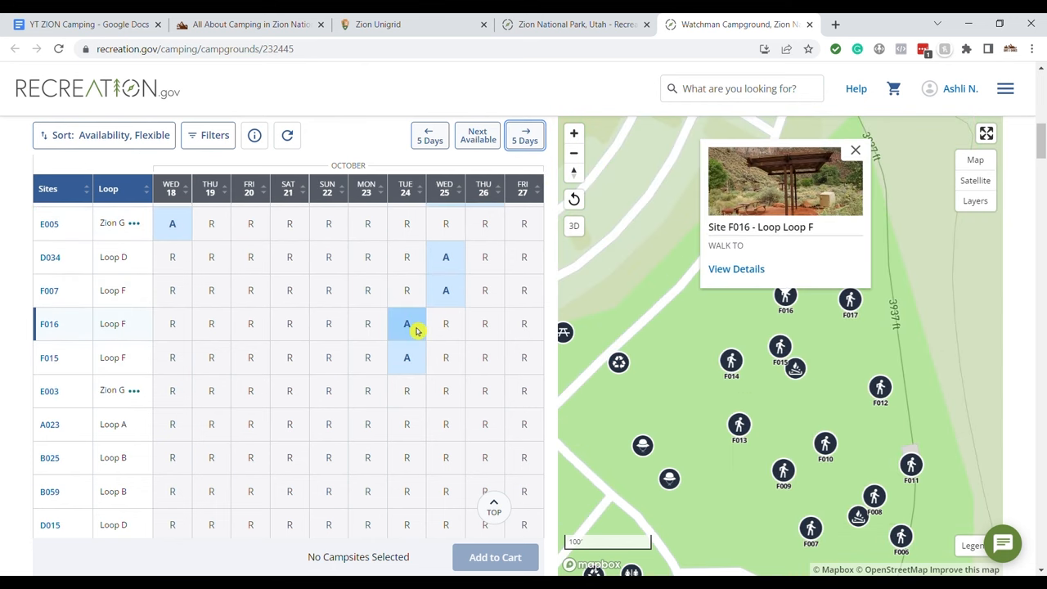
left_click(524, 134)
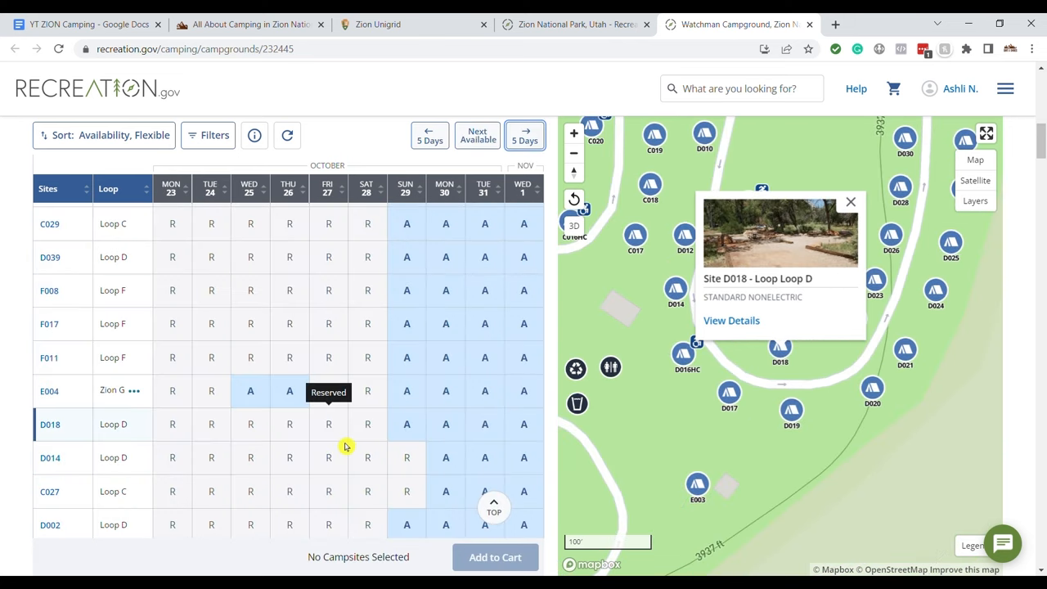
mouse_move(350, 442)
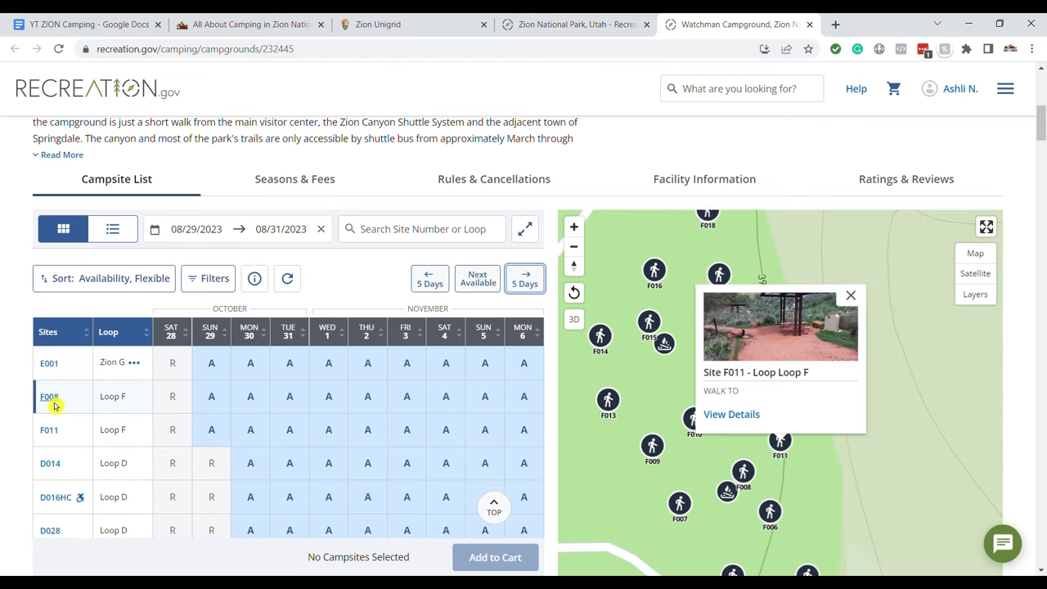
Filter Watchman's campsites by a vehicle length of 30, narrowing to 92 matching sites.
left_click(210, 278)
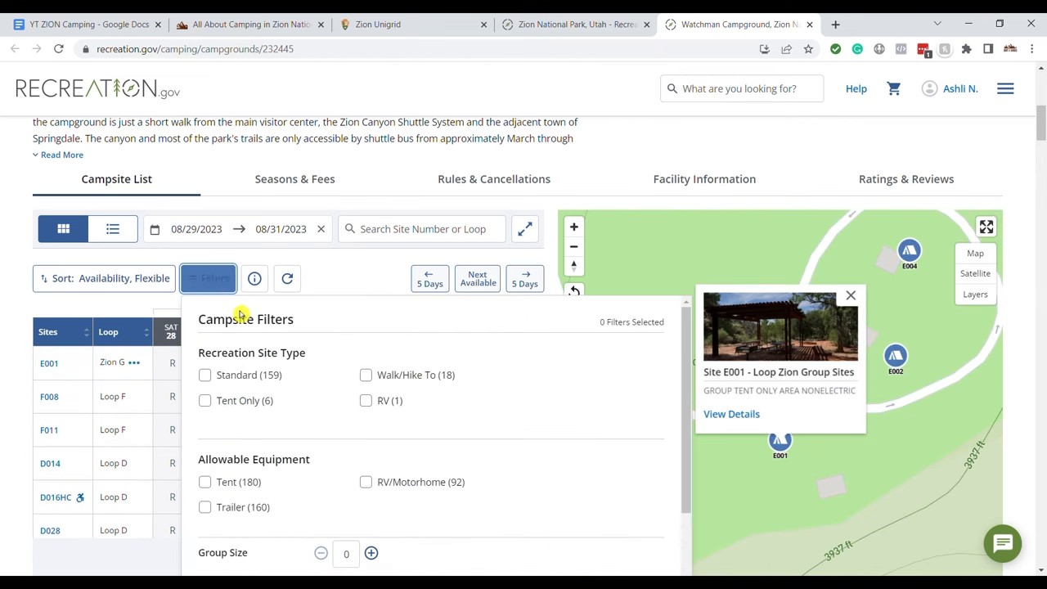
scroll("down", 3)
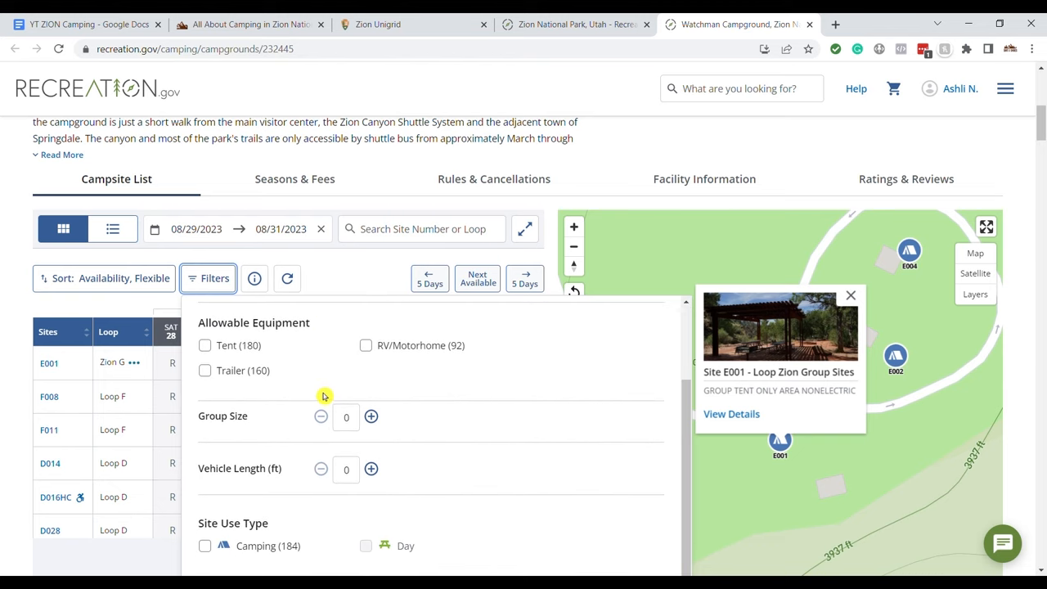
left_click(347, 467)
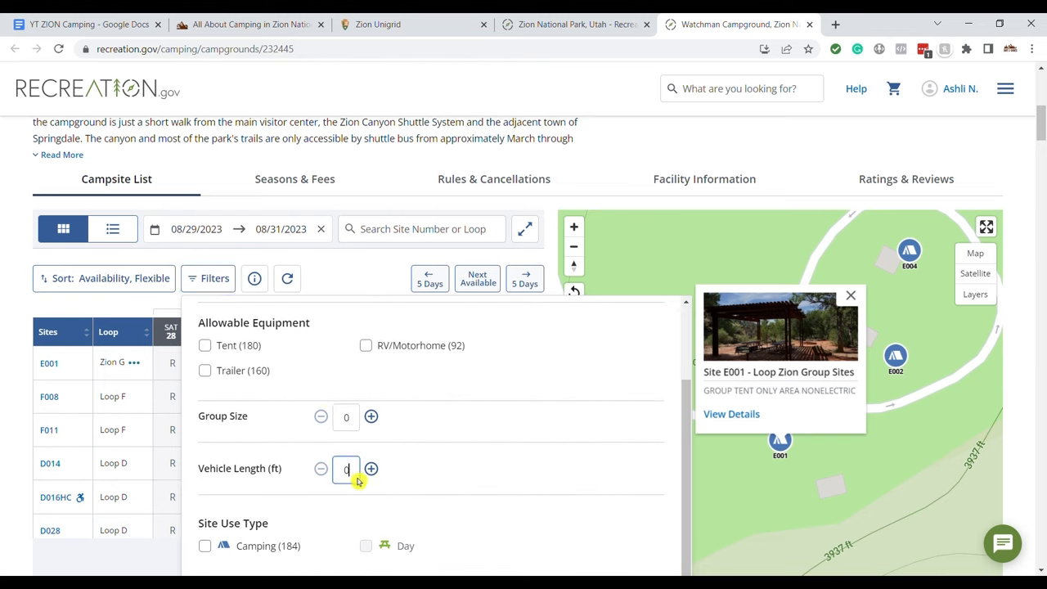
type("30")
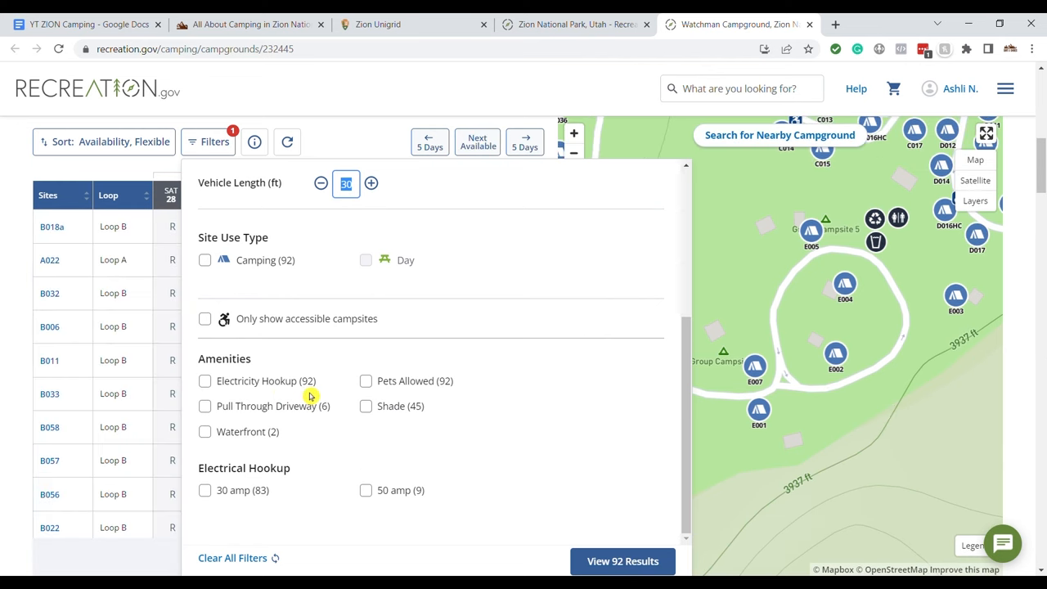
mouse_move(487, 412)
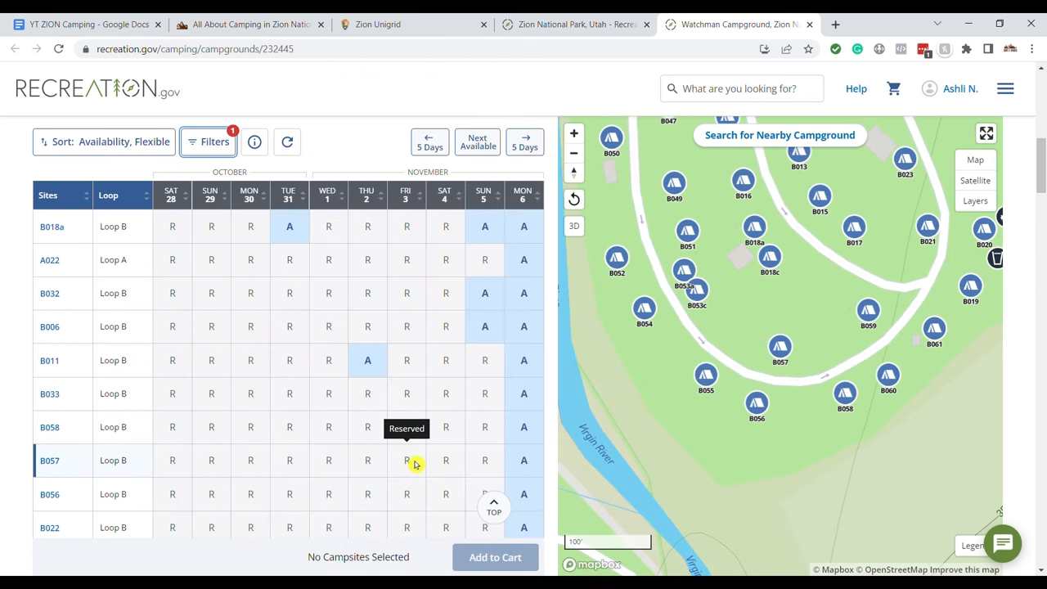
Select the November 5–6 night at site B032 for $30.00.
left_click(779, 347)
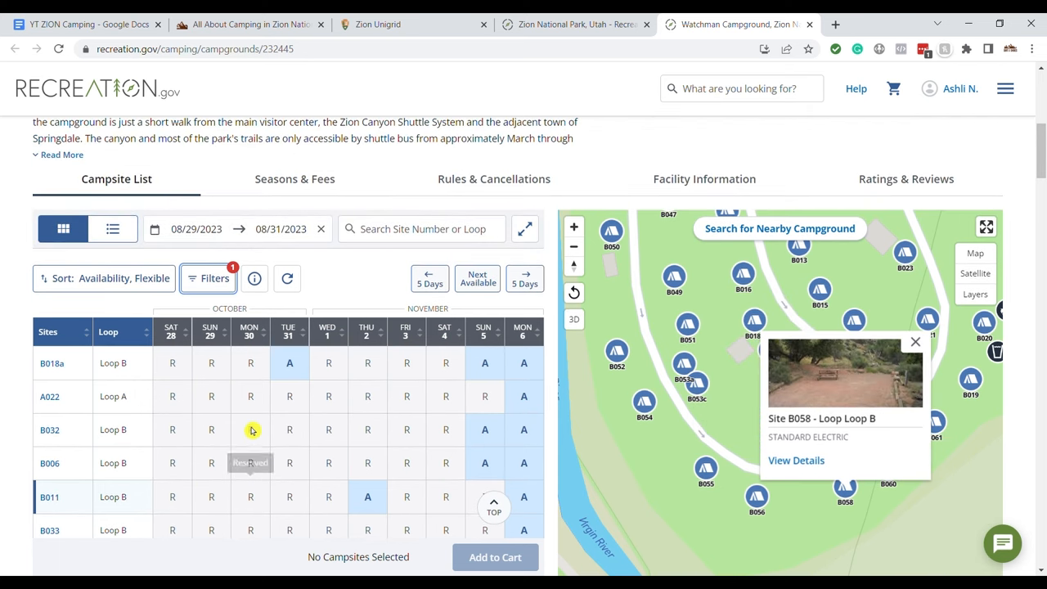
scroll("down", 3)
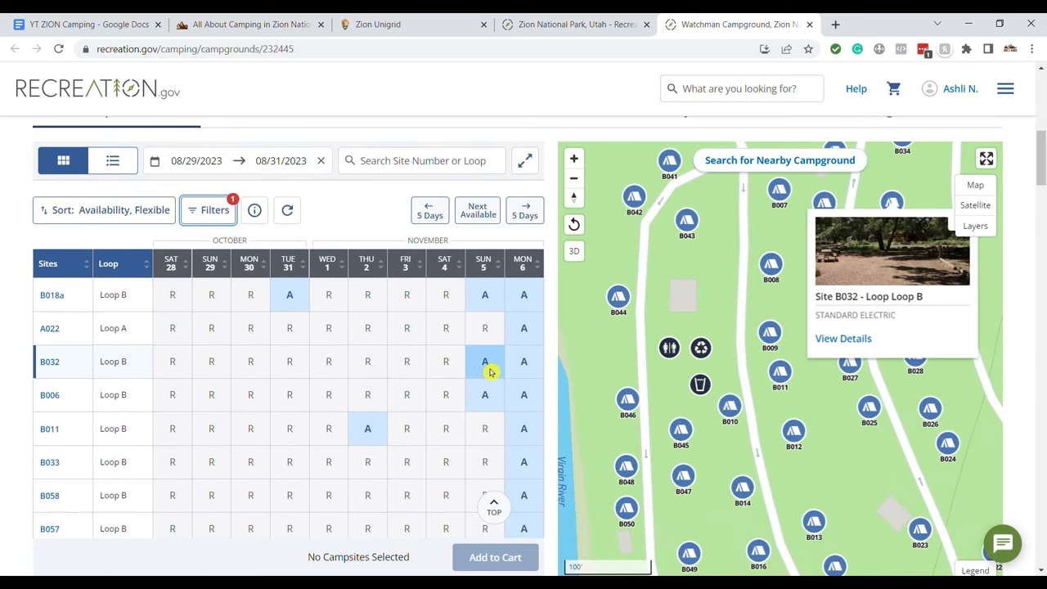
left_click(485, 362)
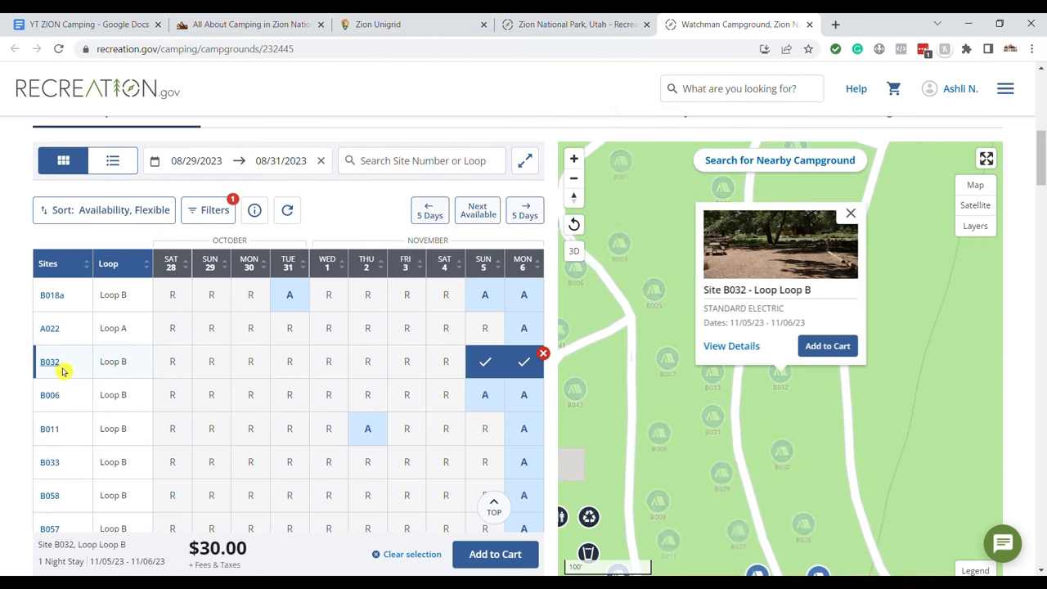
left_click(730, 345)
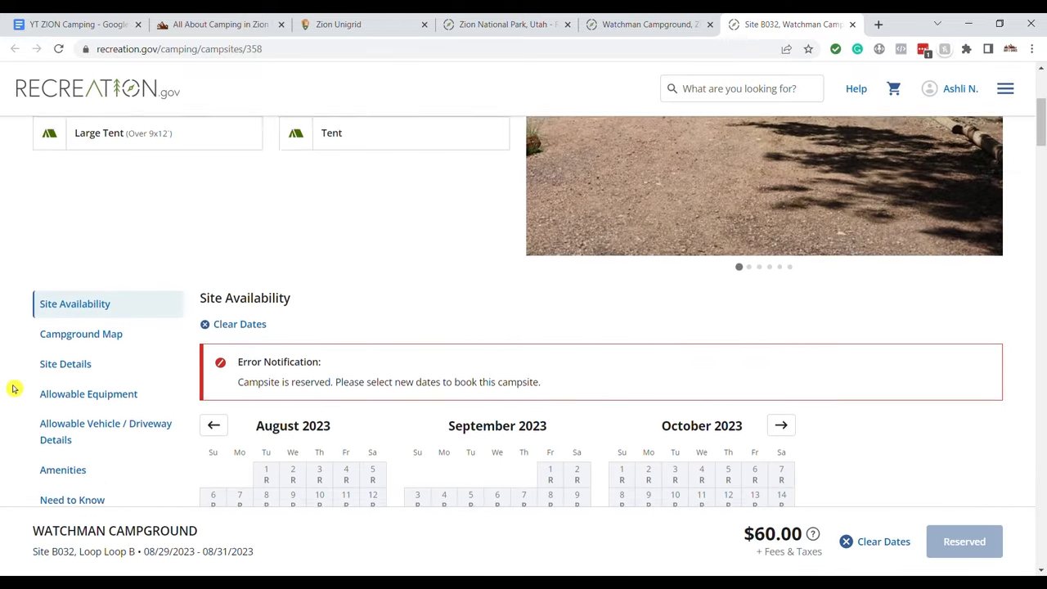
scroll("down", 3)
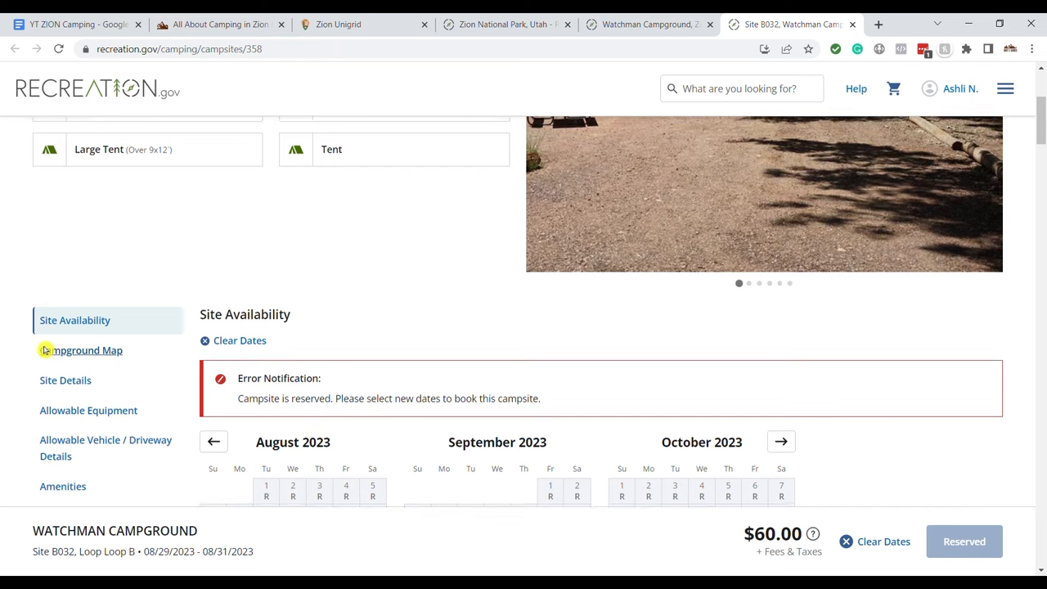
scroll("up", 3)
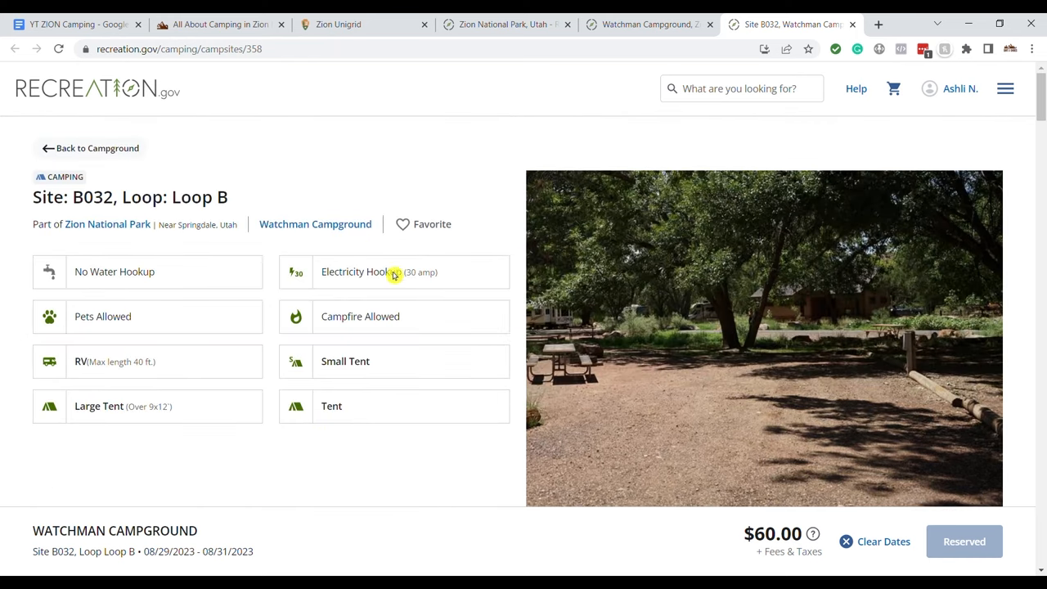
mouse_move(375, 275)
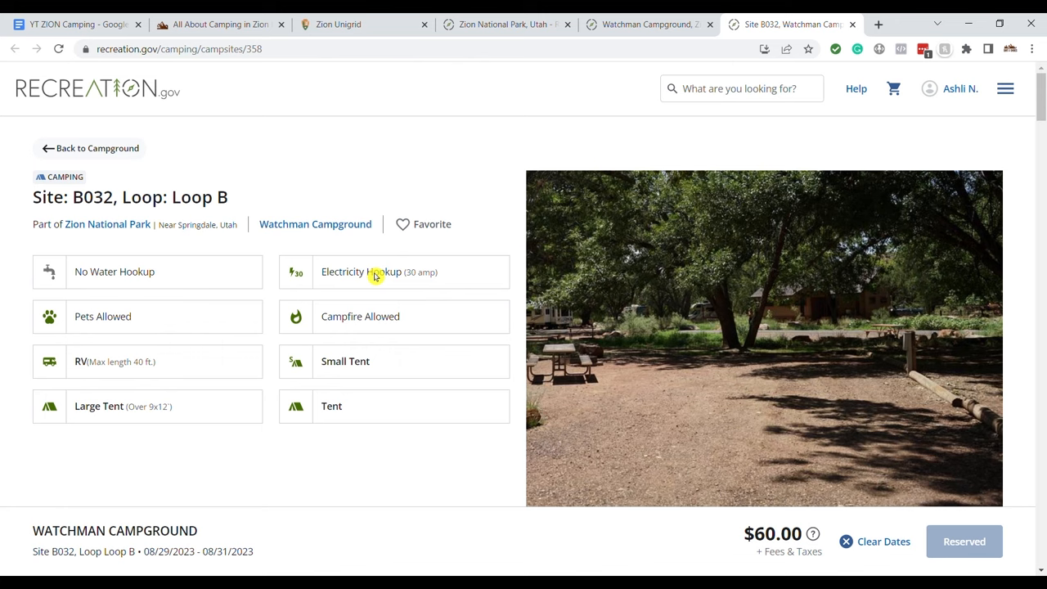
mouse_move(107, 379)
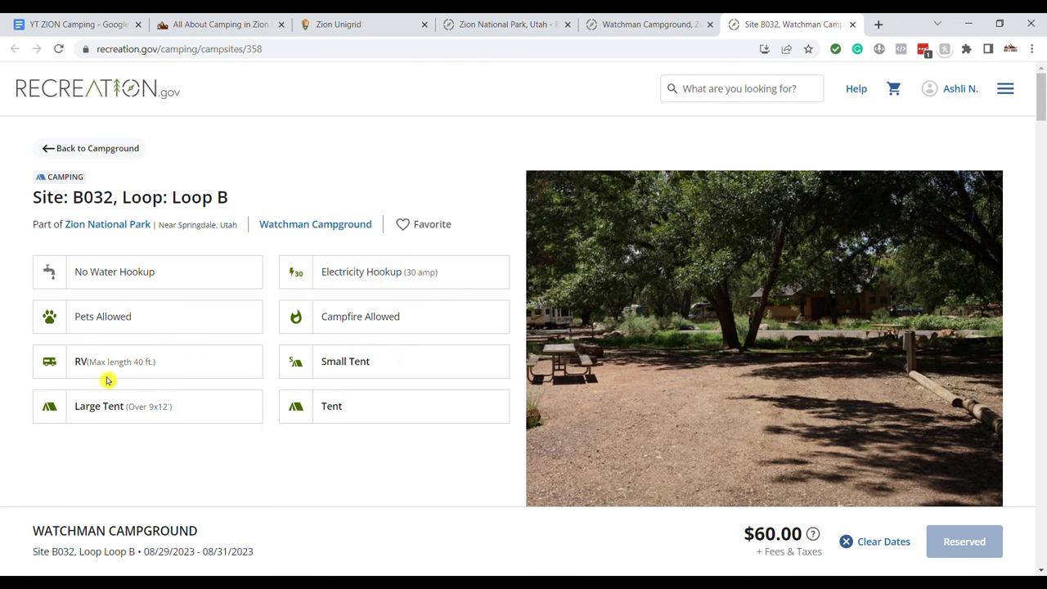
mouse_move(176, 417)
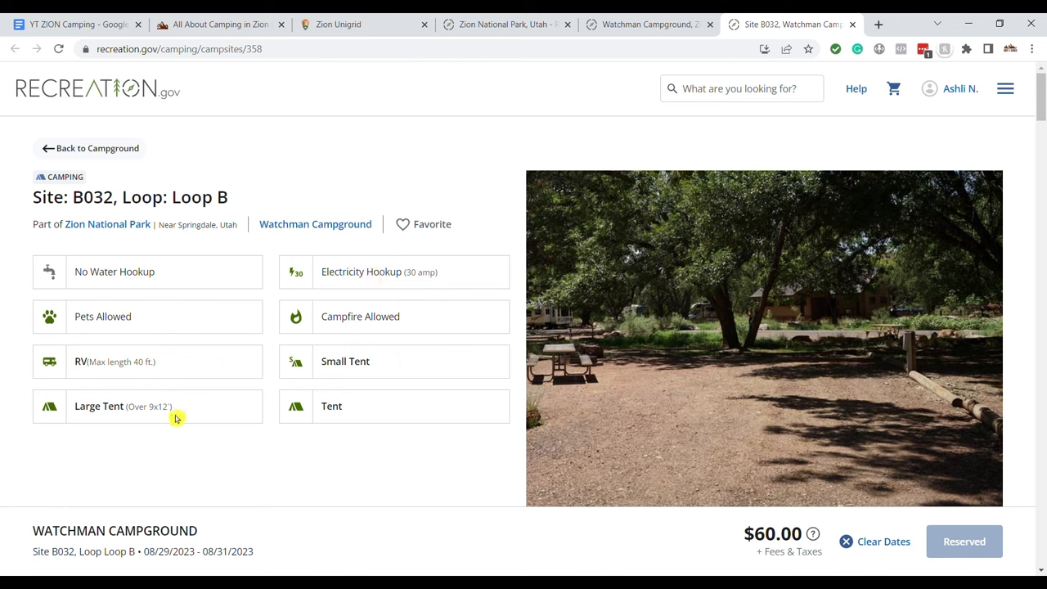
mouse_move(40, 418)
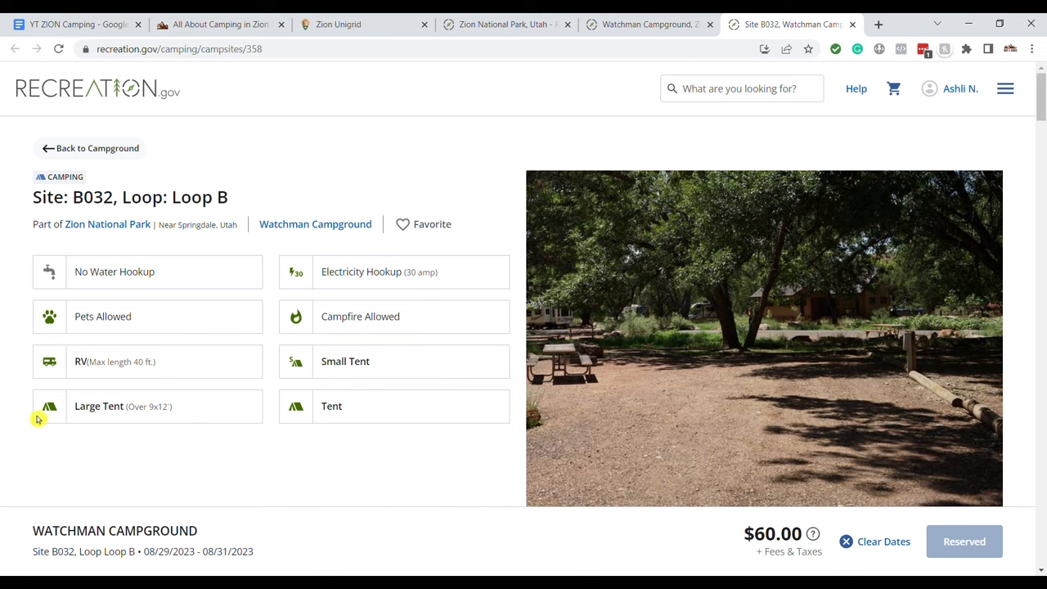
scroll("down", 3)
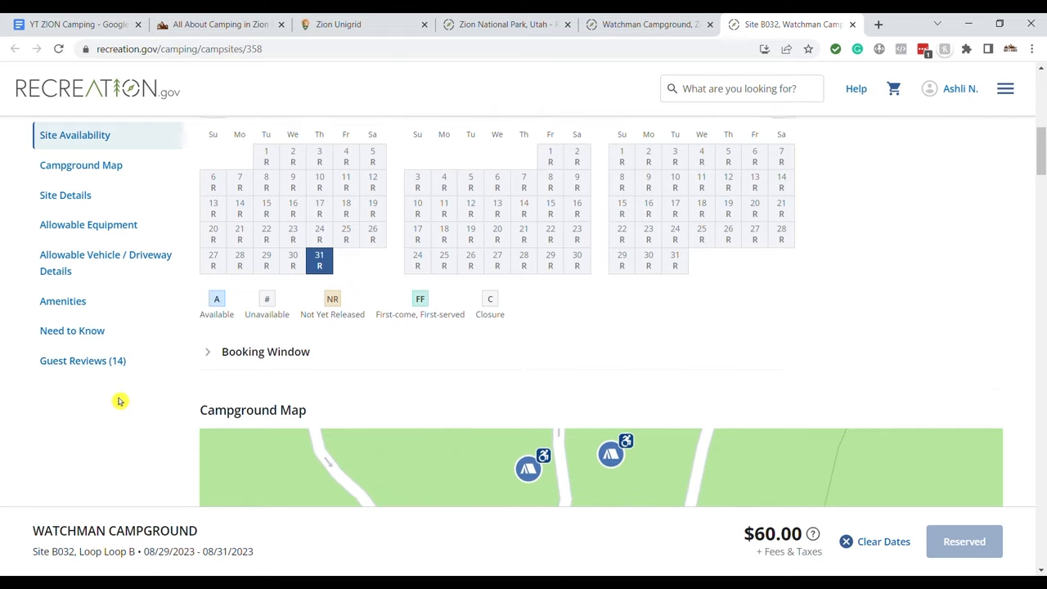
left_click(66, 194)
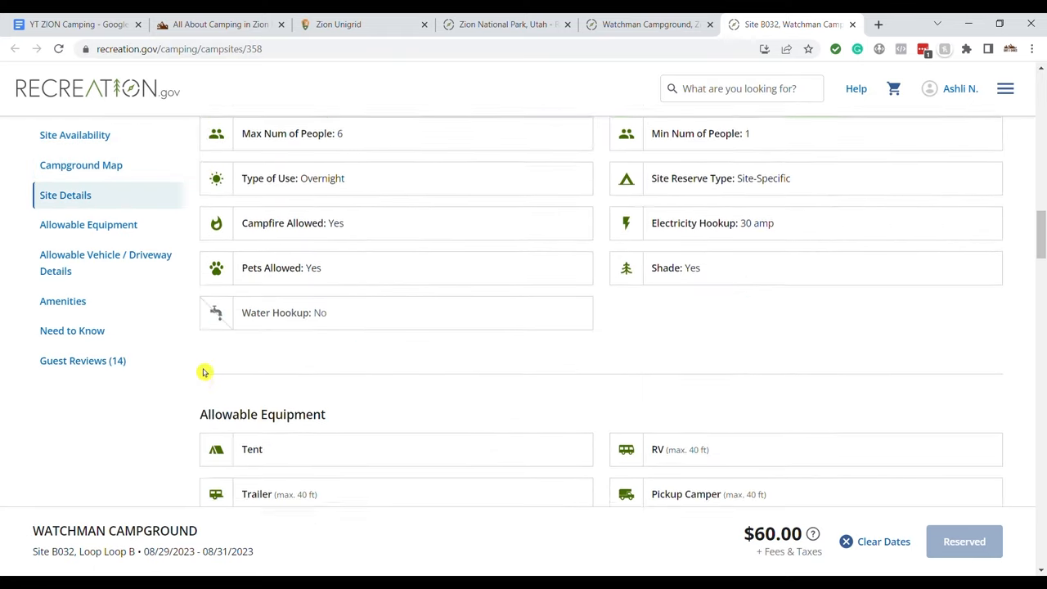
scroll("down", 3)
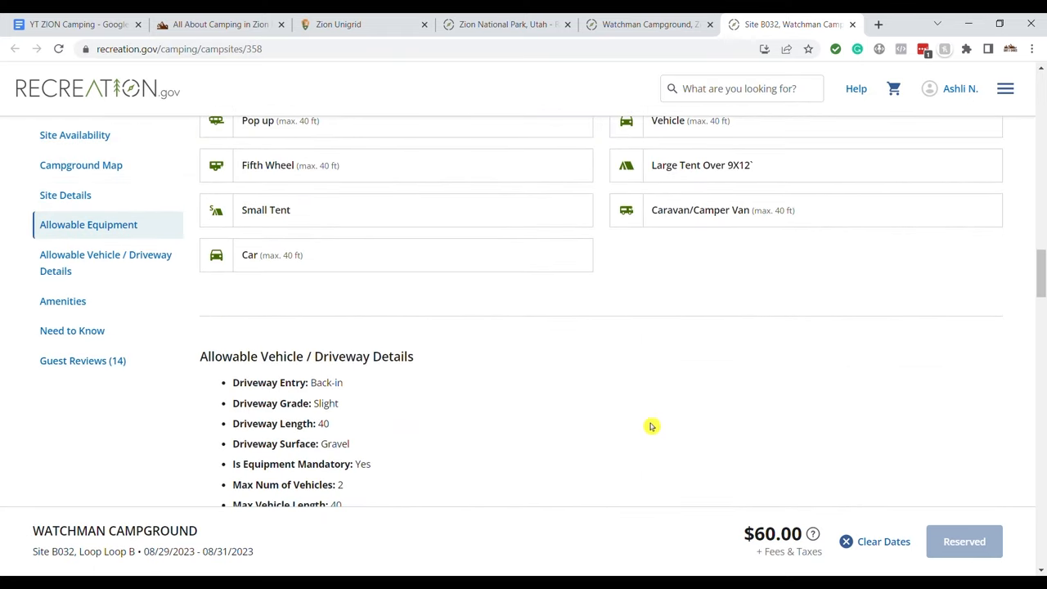
scroll("down", 3)
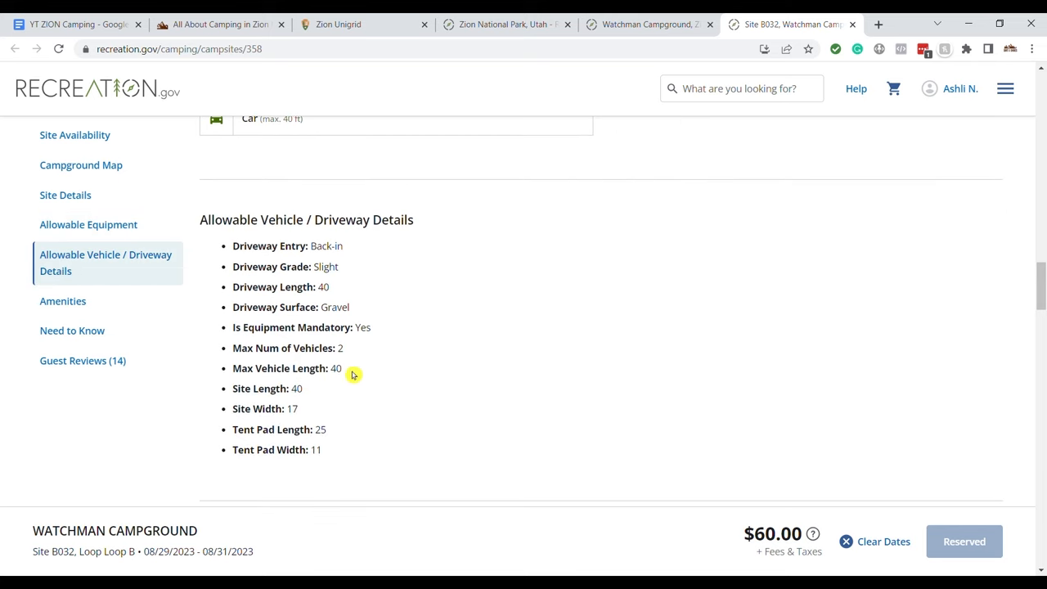
left_click(62, 301)
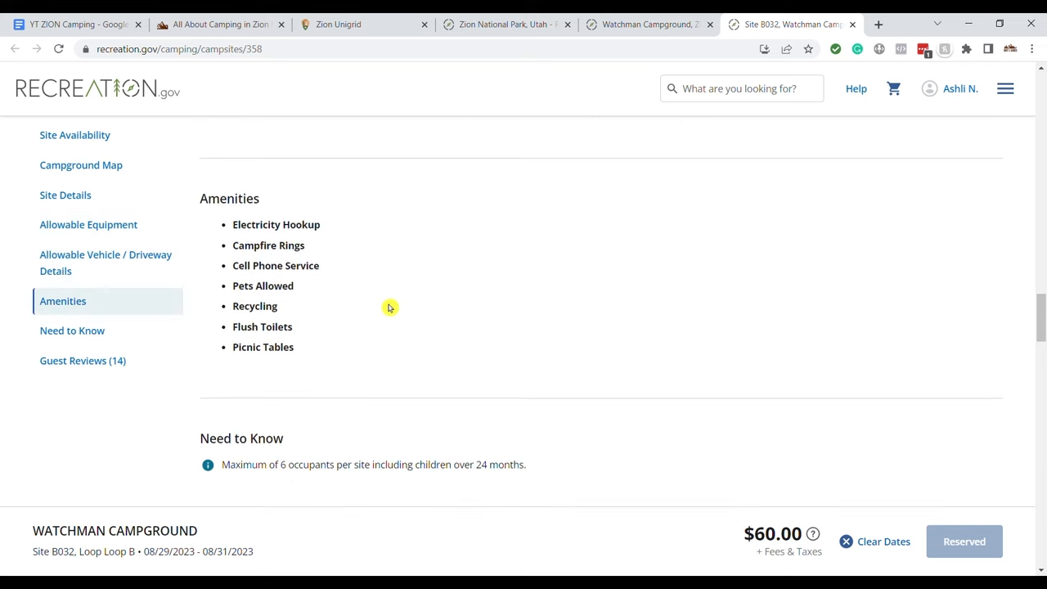
scroll("down", 3)
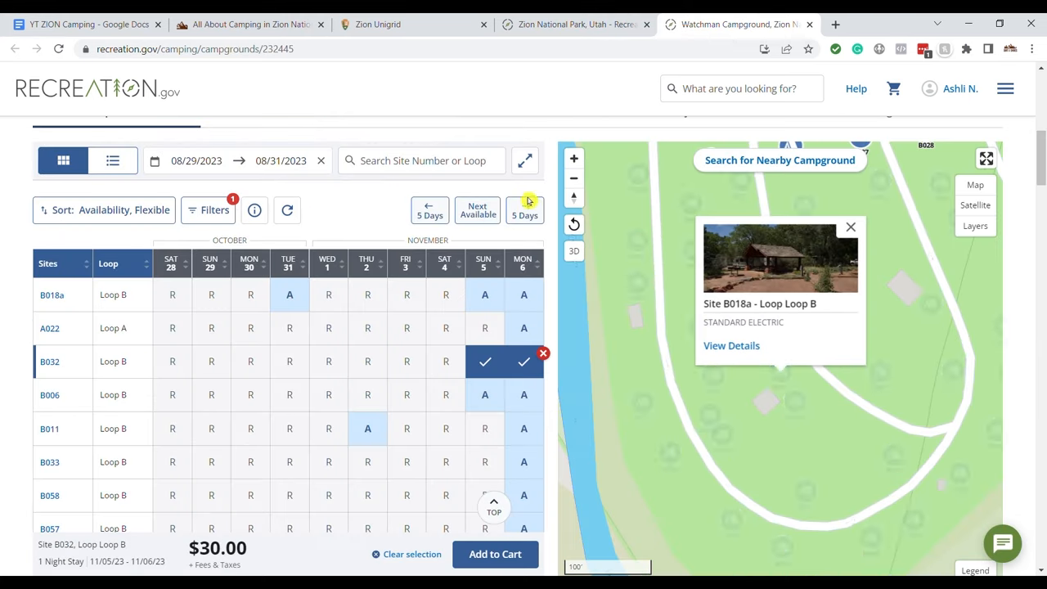
Review site B001's amenities and Need to Know rules, then add its Nov 7–9 stay to the cart.
left_click(524, 209)
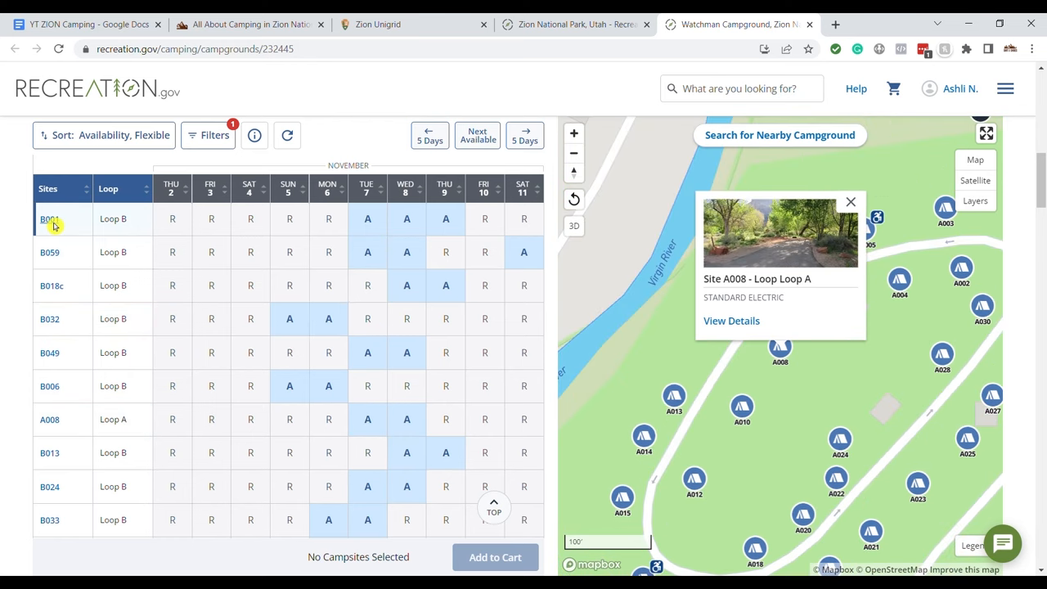
left_click(49, 219)
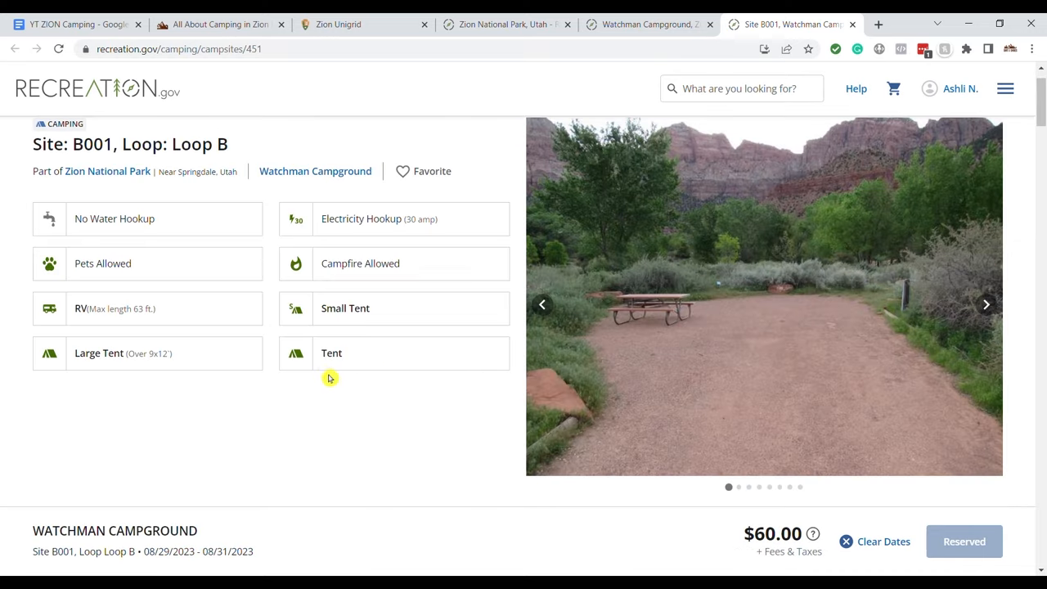
mouse_move(1034, 210)
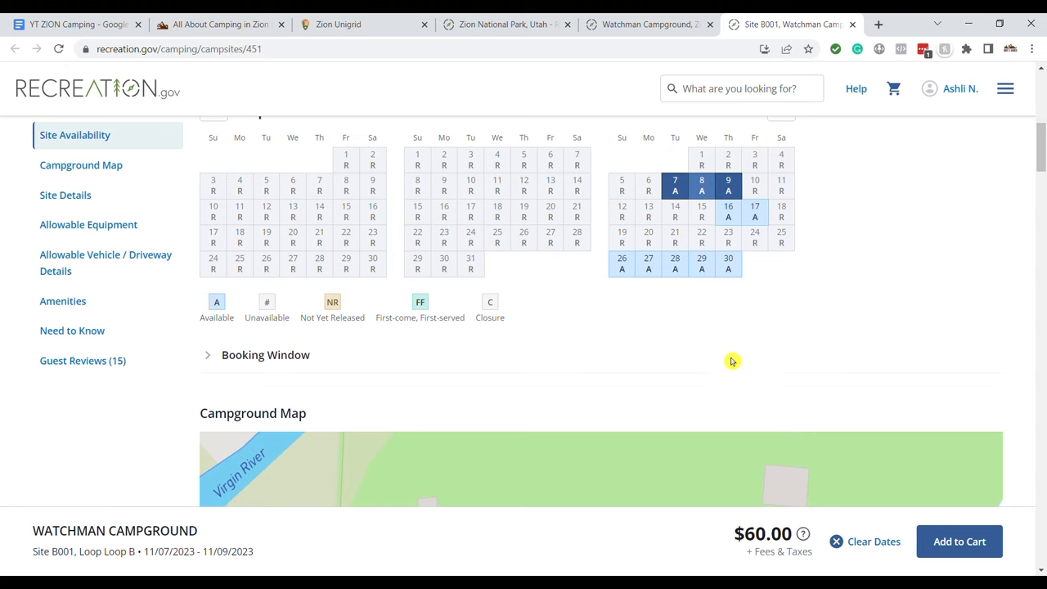
scroll("down", 3)
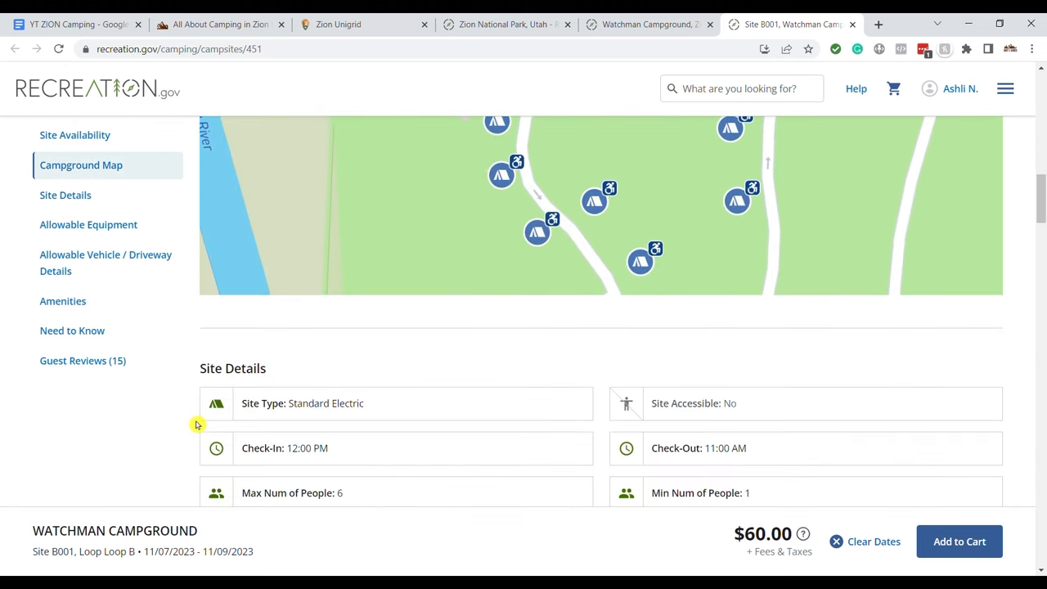
left_click(88, 224)
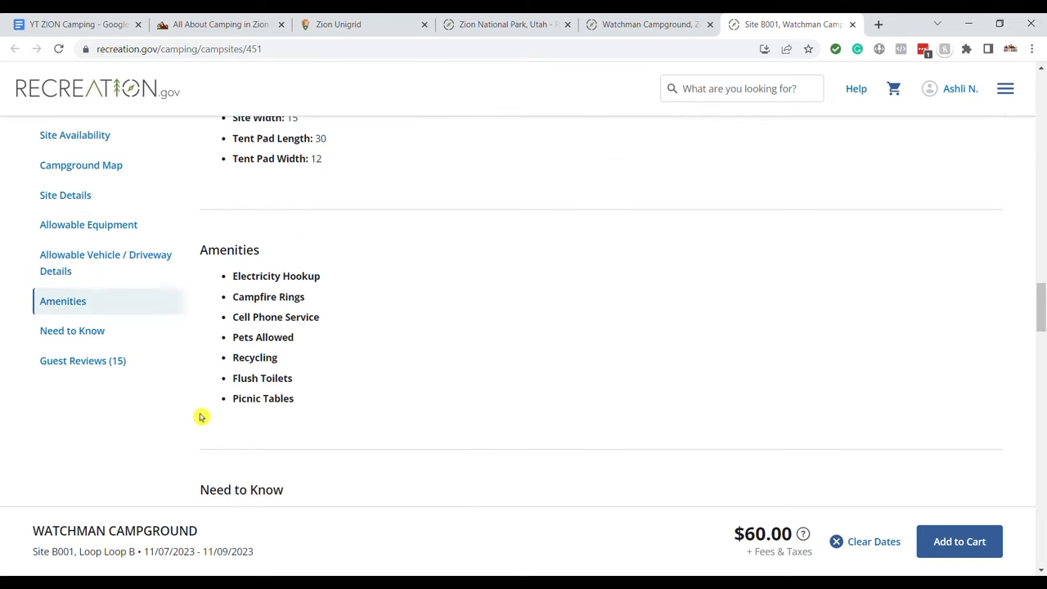
left_click(72, 330)
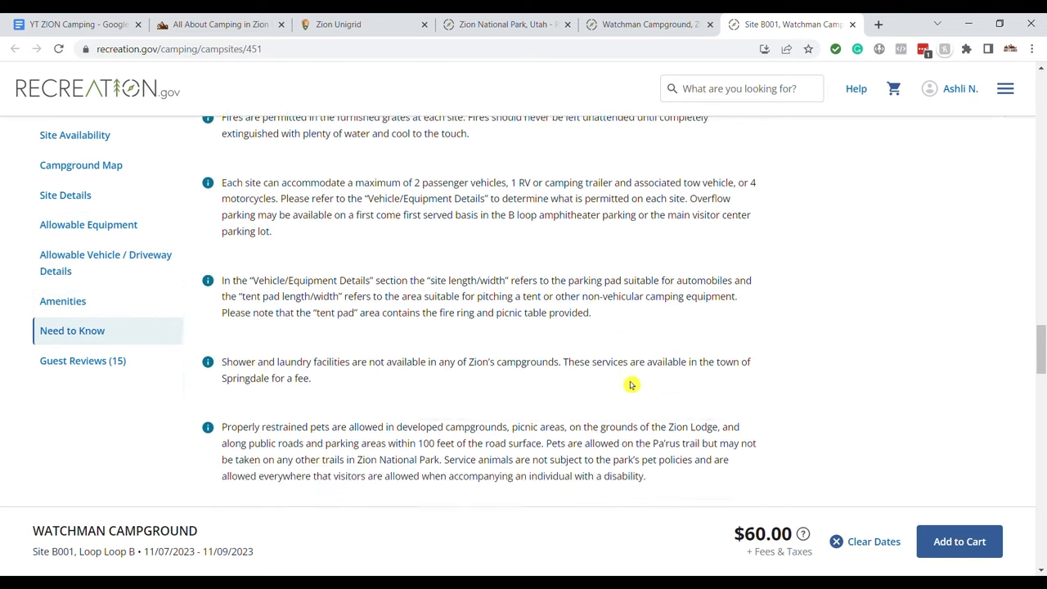
scroll("down", 3)
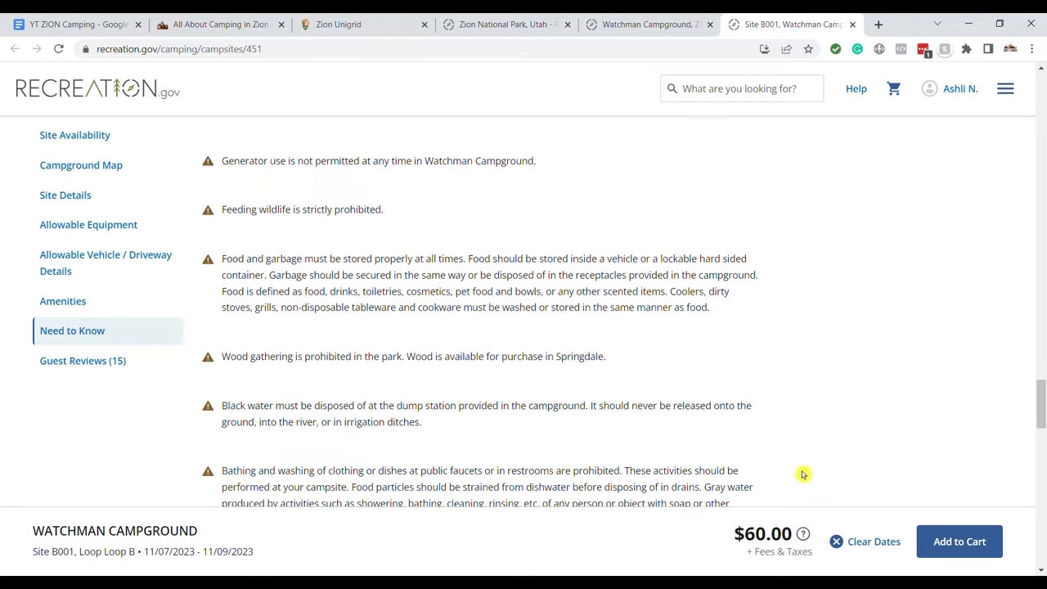
left_click(958, 540)
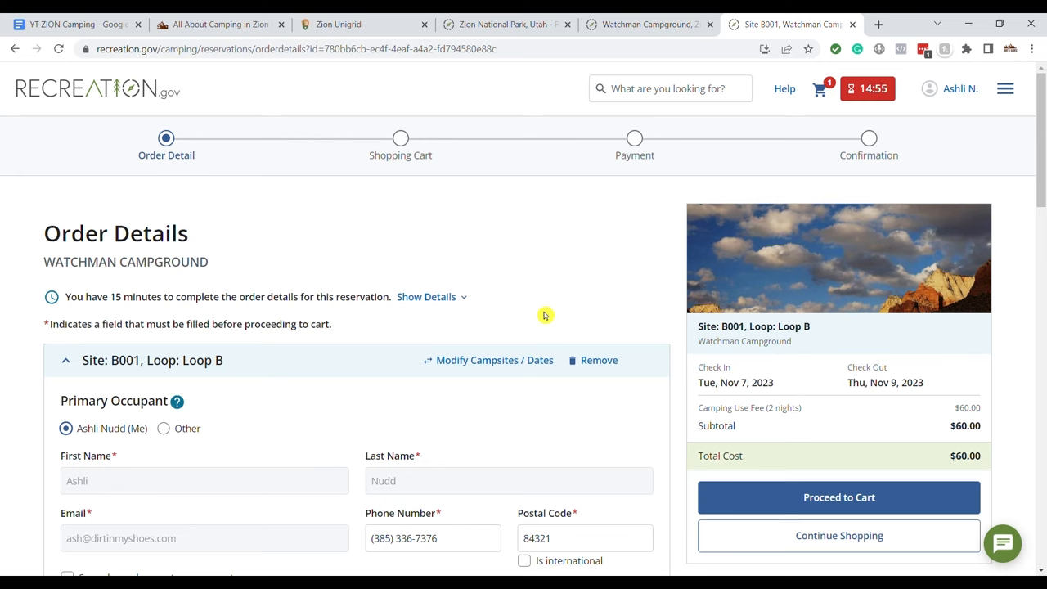
Review the Order Details form from Primary Occupant through Apply a Pass Discount.
scroll("down", 3)
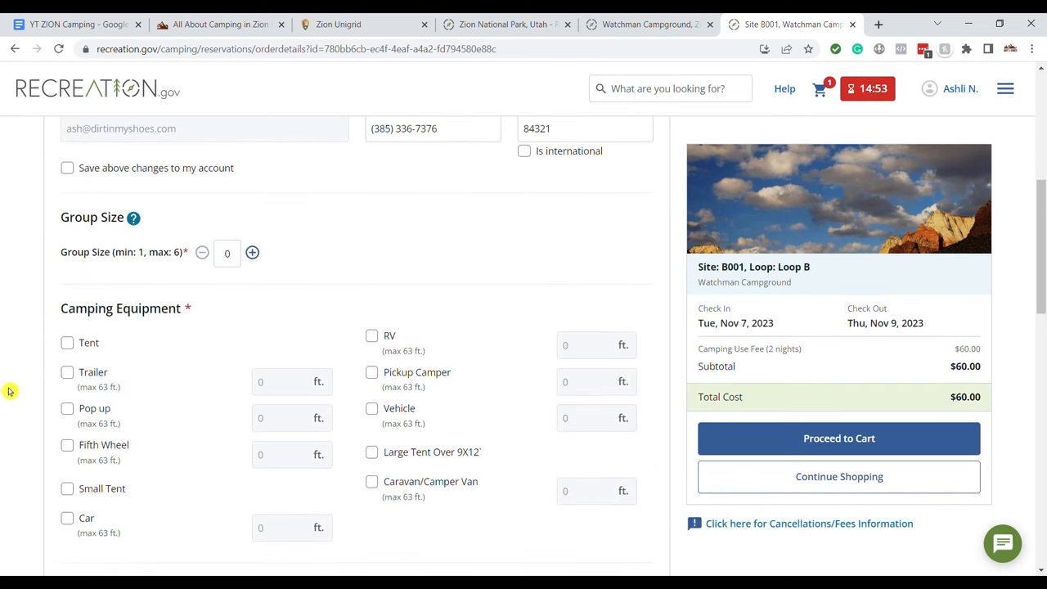
scroll("down", 3)
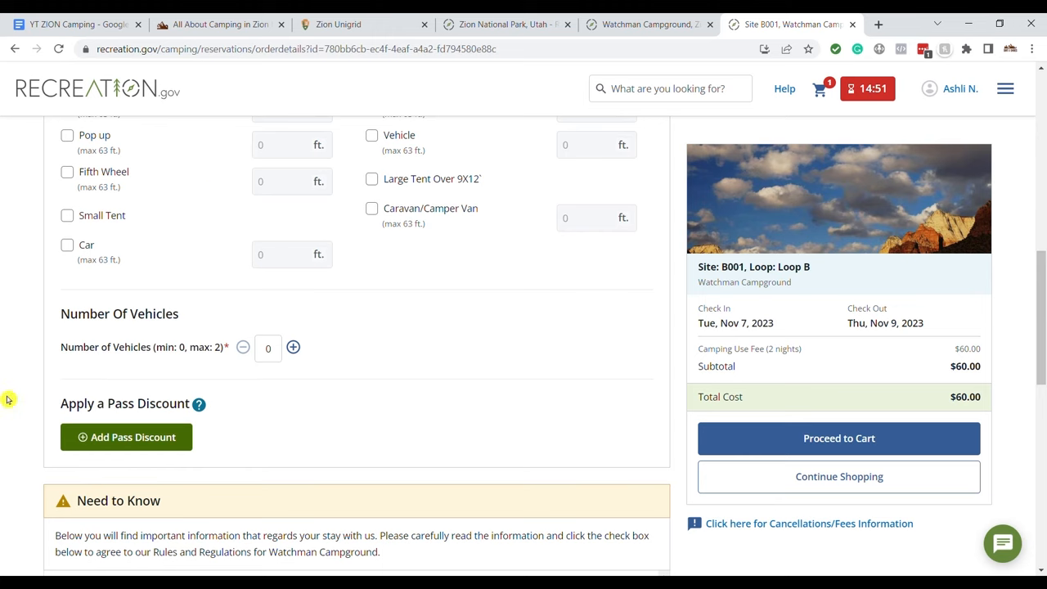
scroll("down", 3)
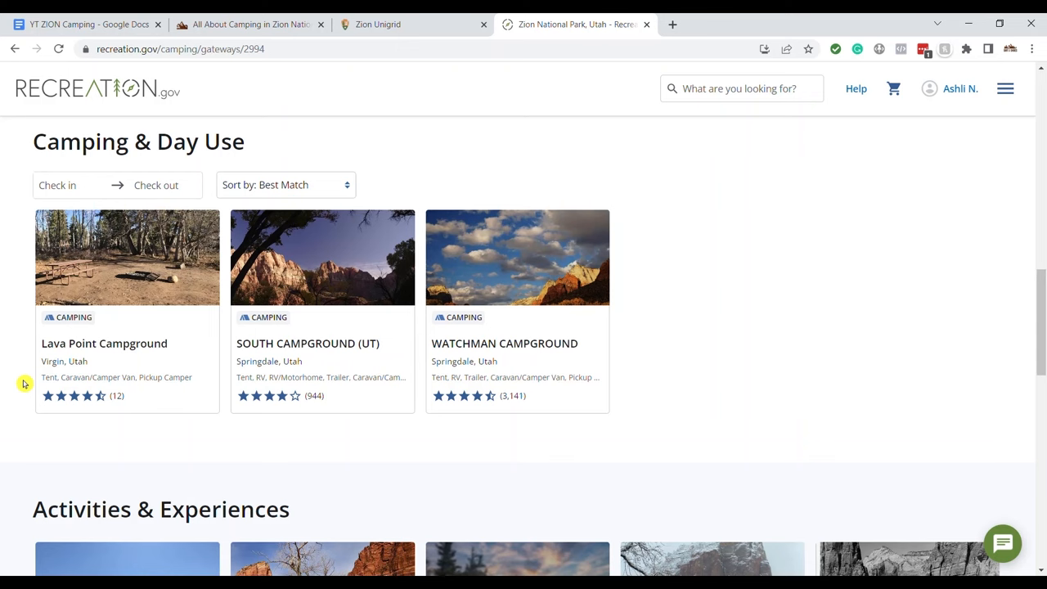
mouse_move(301, 376)
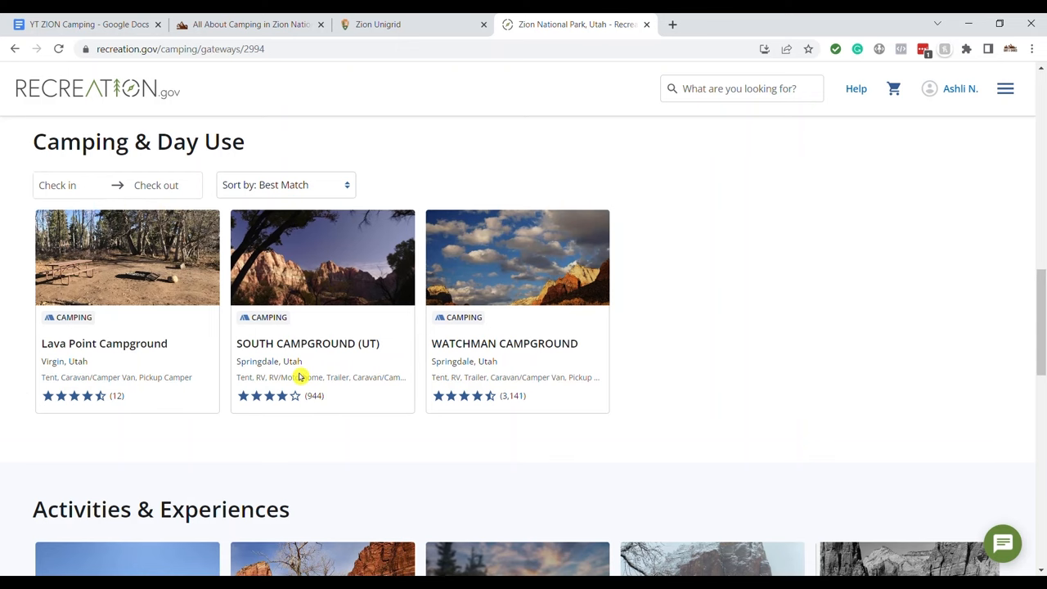
Open South Campground's page and reach its Campsite List.
left_click(308, 343)
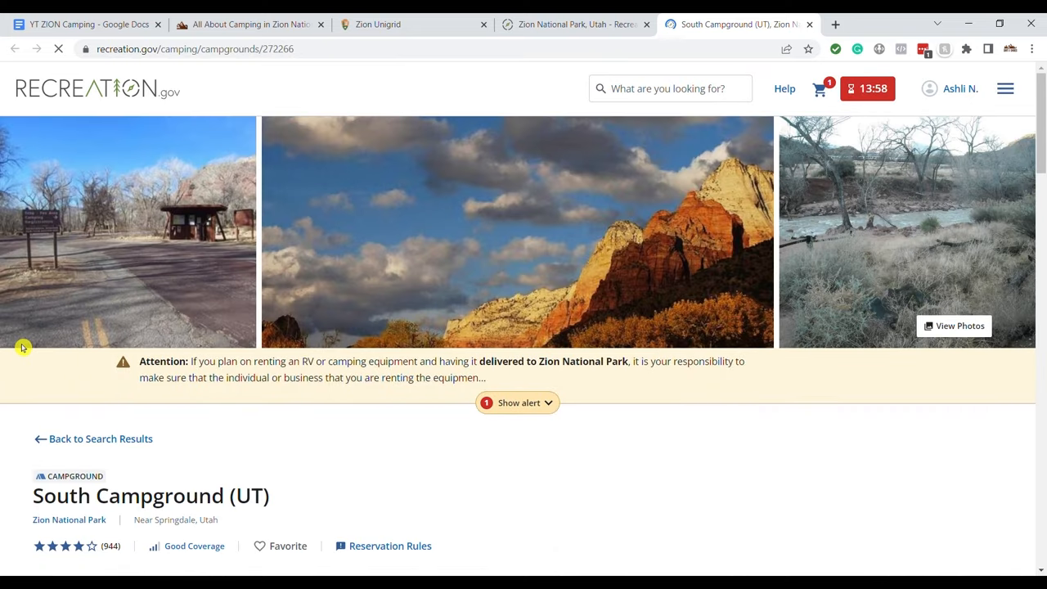
scroll("down", 3)
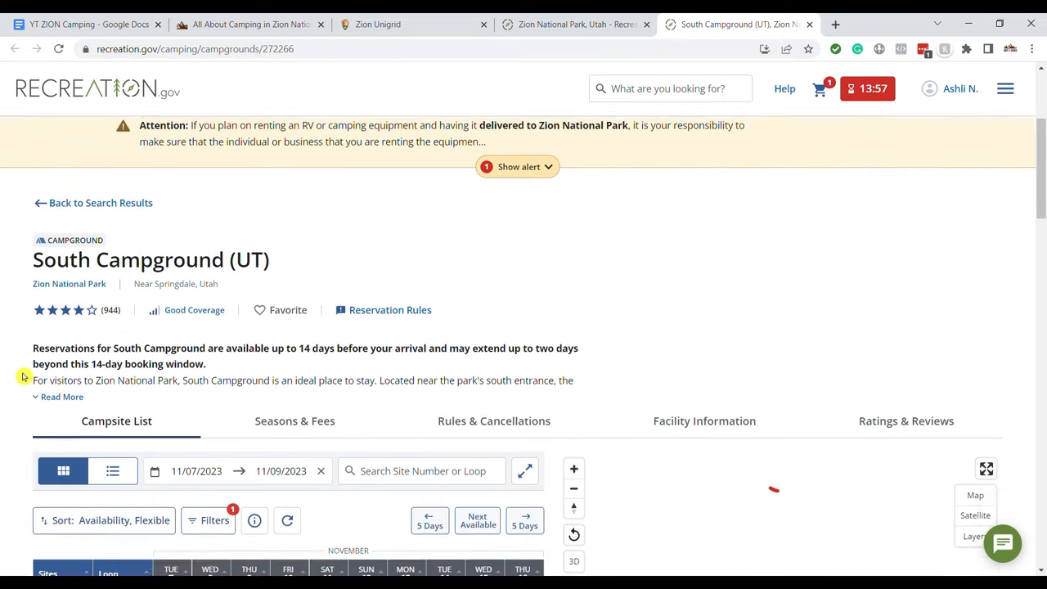
scroll("down", 3)
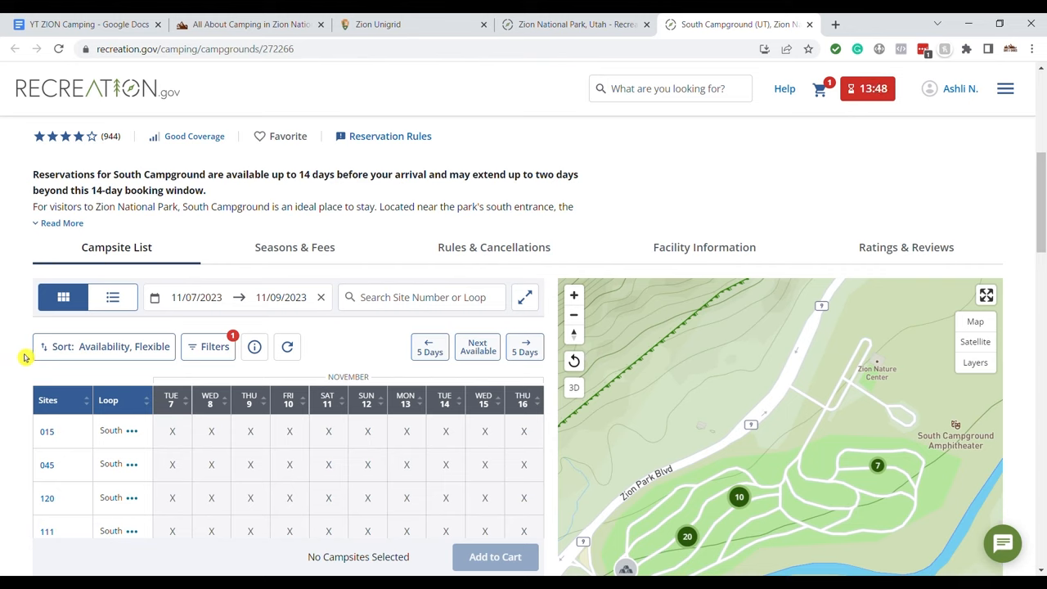
Clear the stay dates, reload, and browse the June 29–July 8 grid and map.
left_click(321, 297)
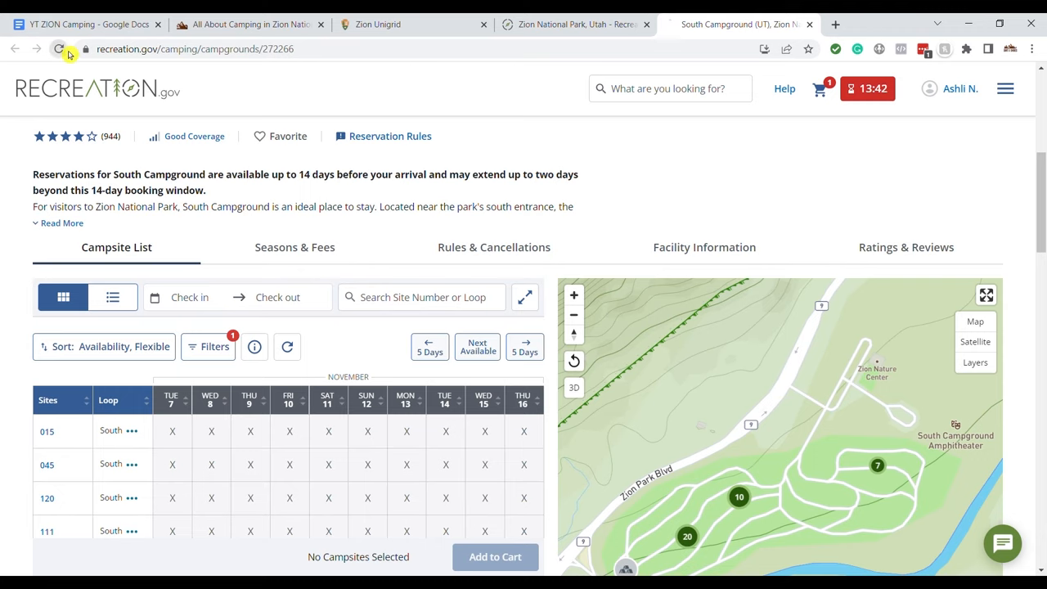
left_click(59, 49)
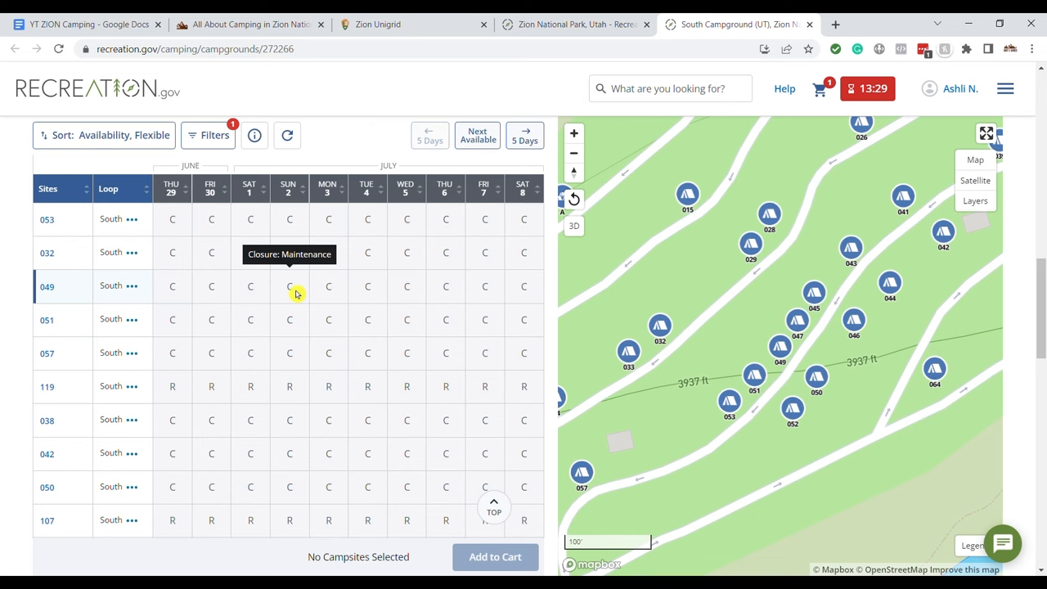
scroll("down", 3)
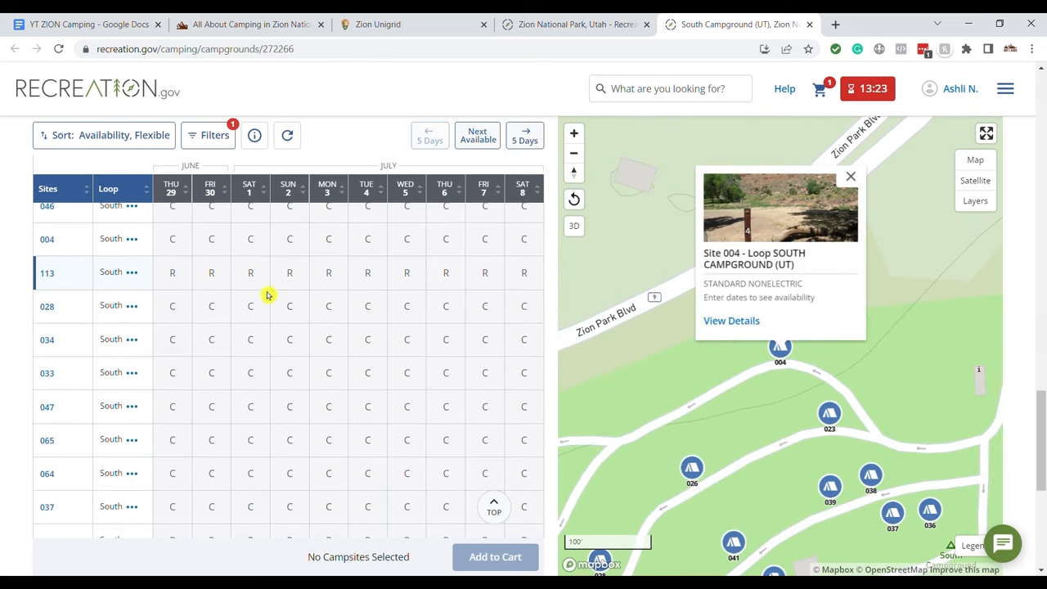
scroll("down", 3)
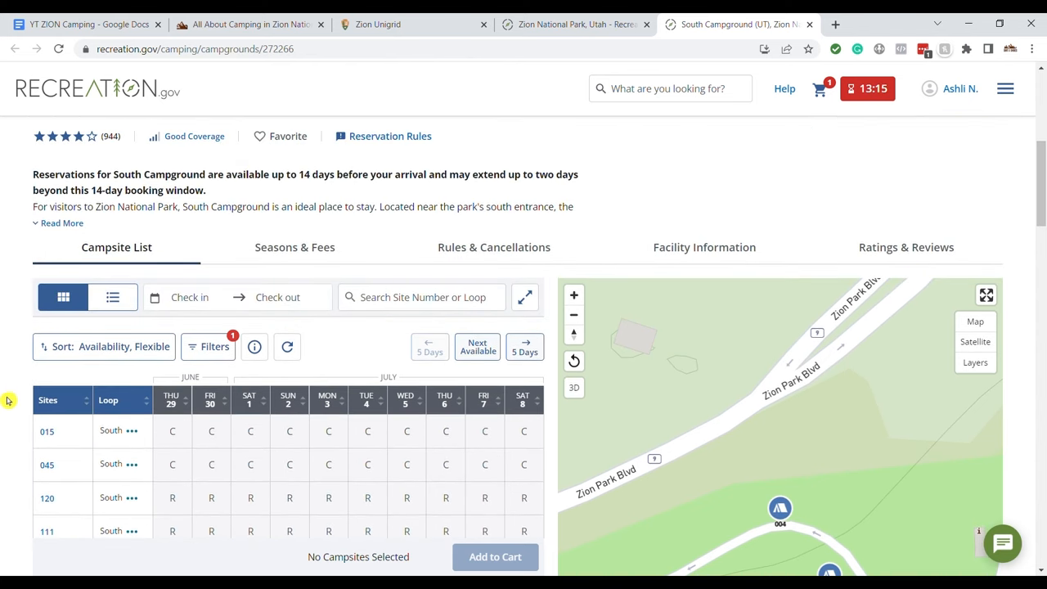
mouse_move(31, 409)
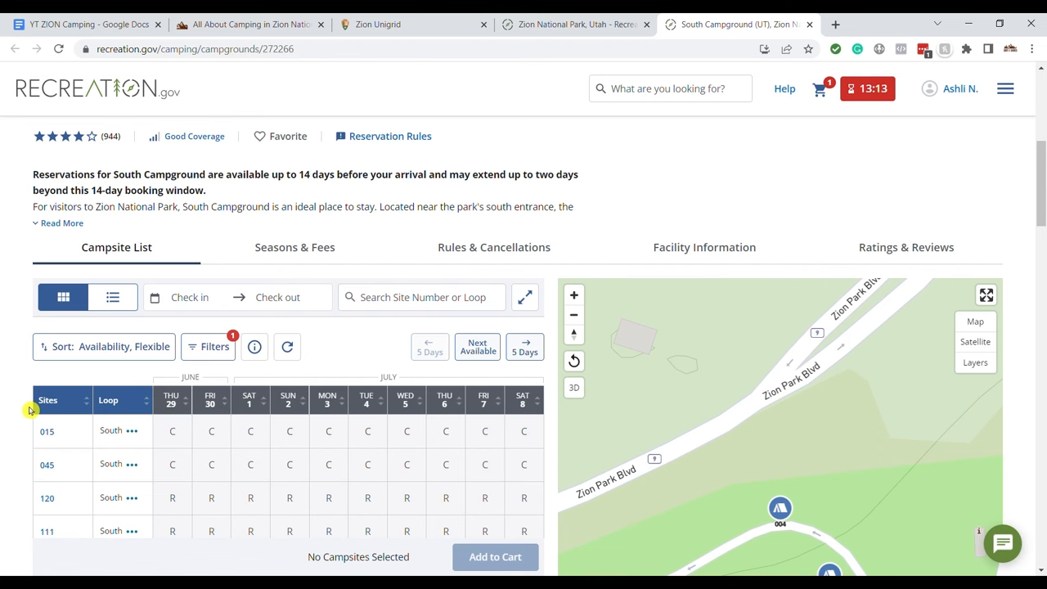
Advance South Campground's grid to July 9–18 and check site 120's Fri 14 NR cell for its release date.
left_click(524, 281)
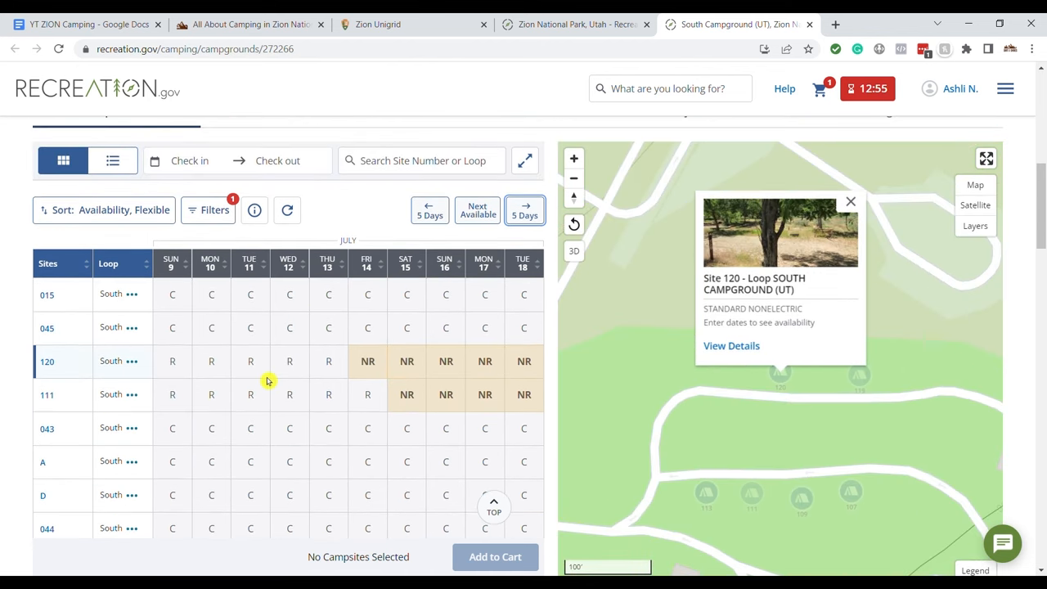
mouse_move(366, 361)
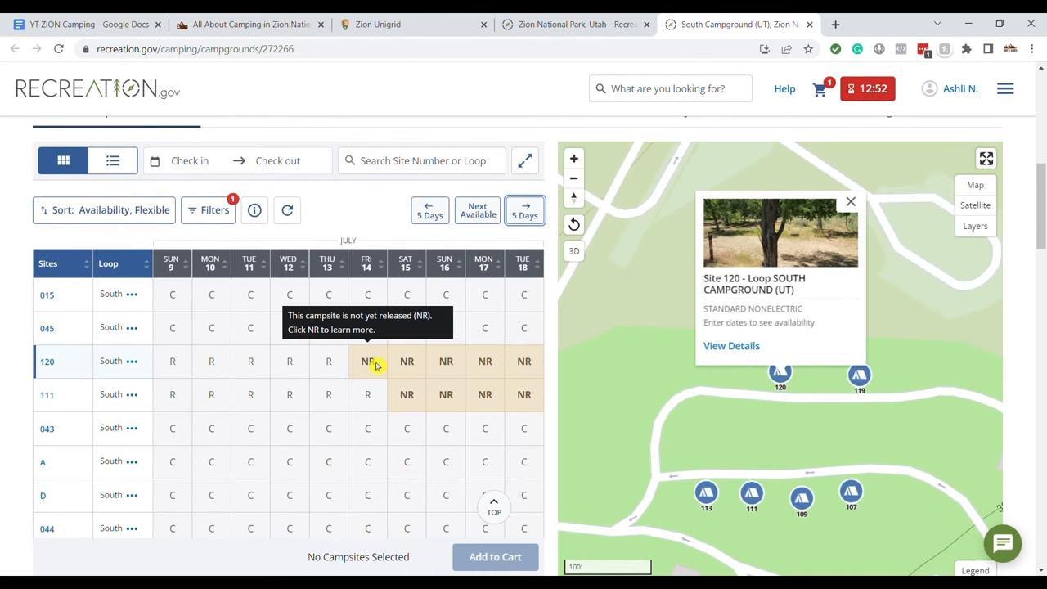
left_click(367, 362)
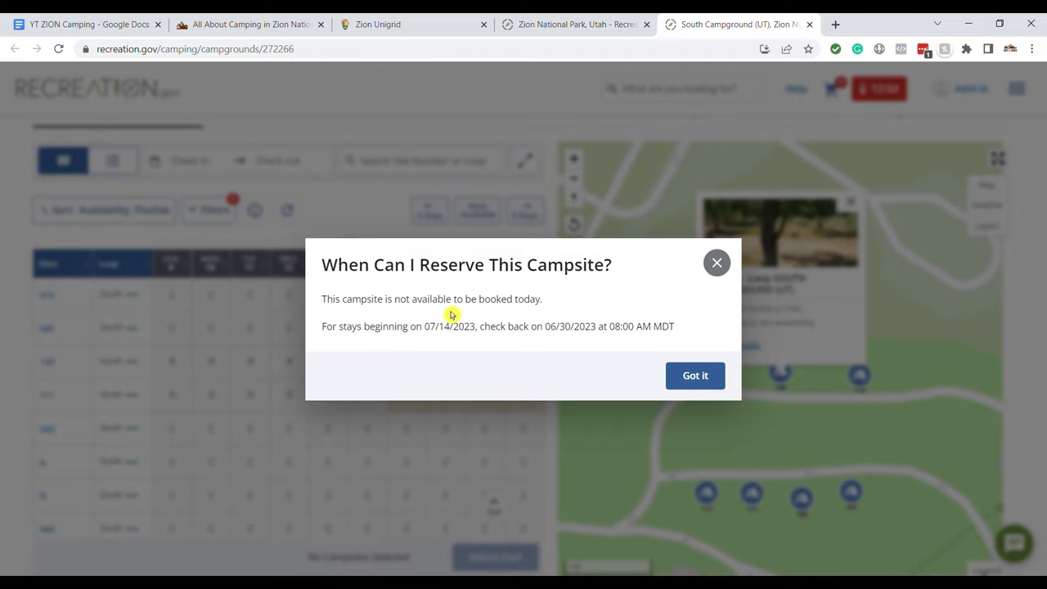
mouse_move(454, 346)
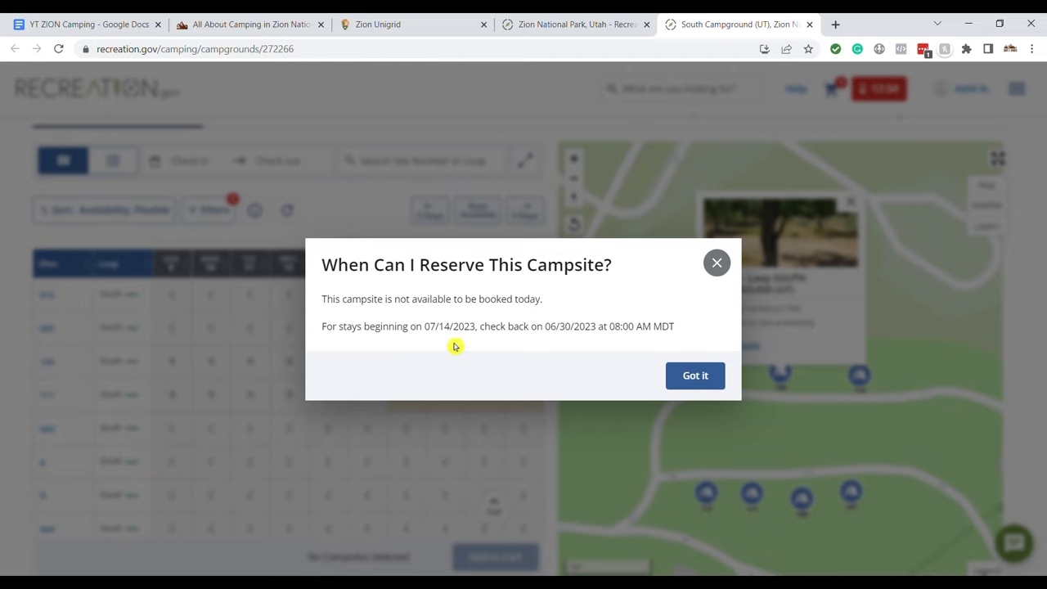
mouse_move(445, 343)
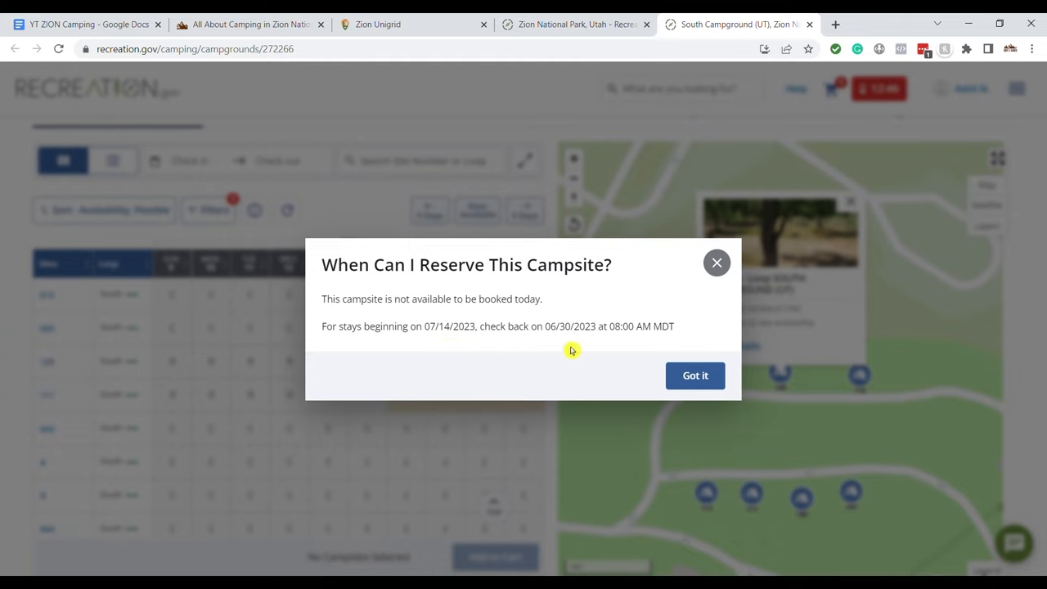
mouse_move(569, 344)
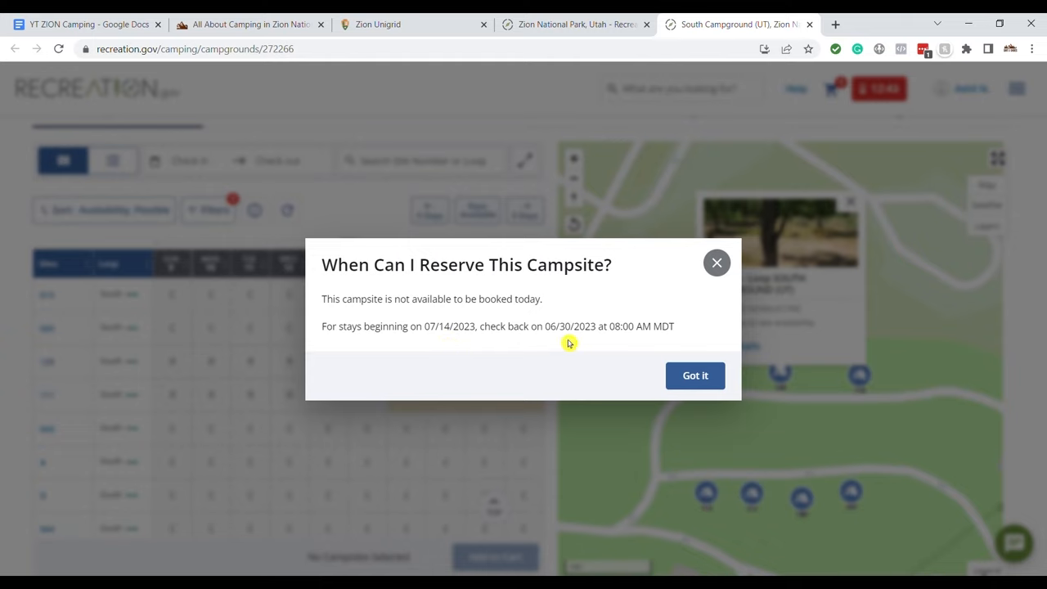
mouse_move(651, 350)
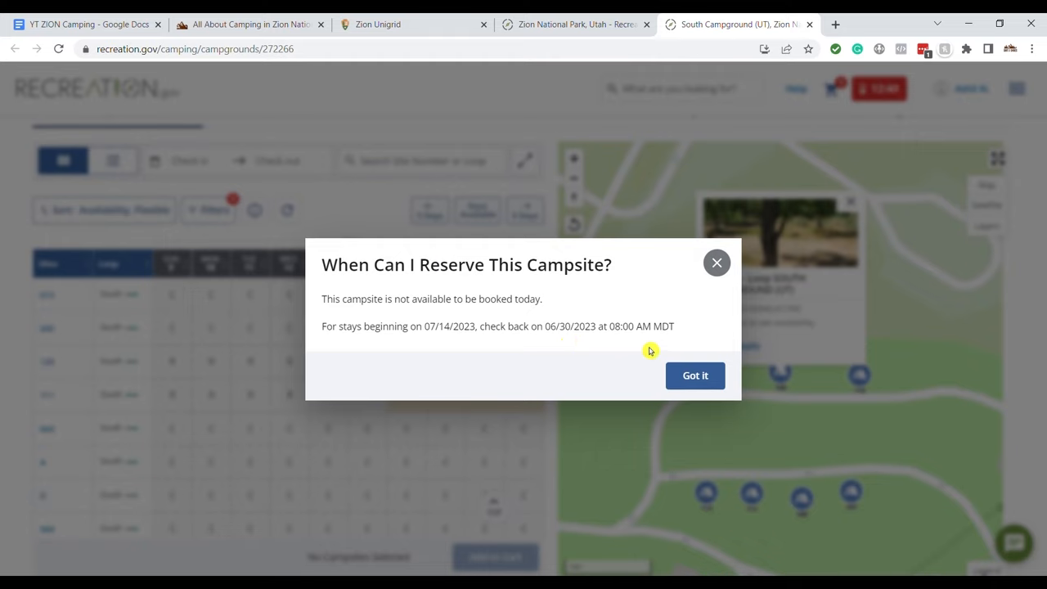
Dismiss the release-date notice and review the remaining South Campground sites marked NR from mid-July.
left_click(693, 375)
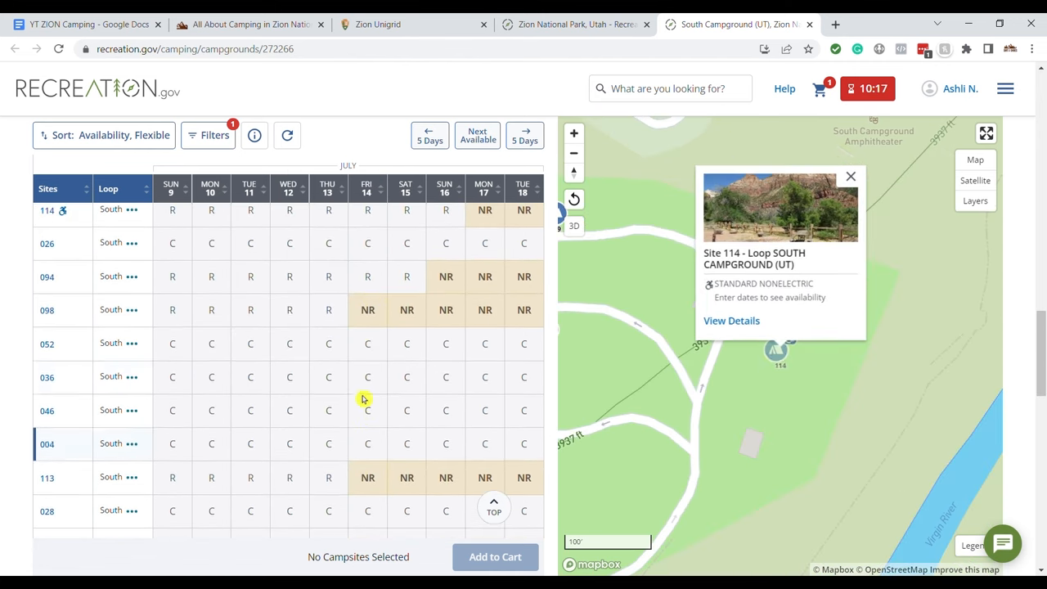
scroll("down", 3)
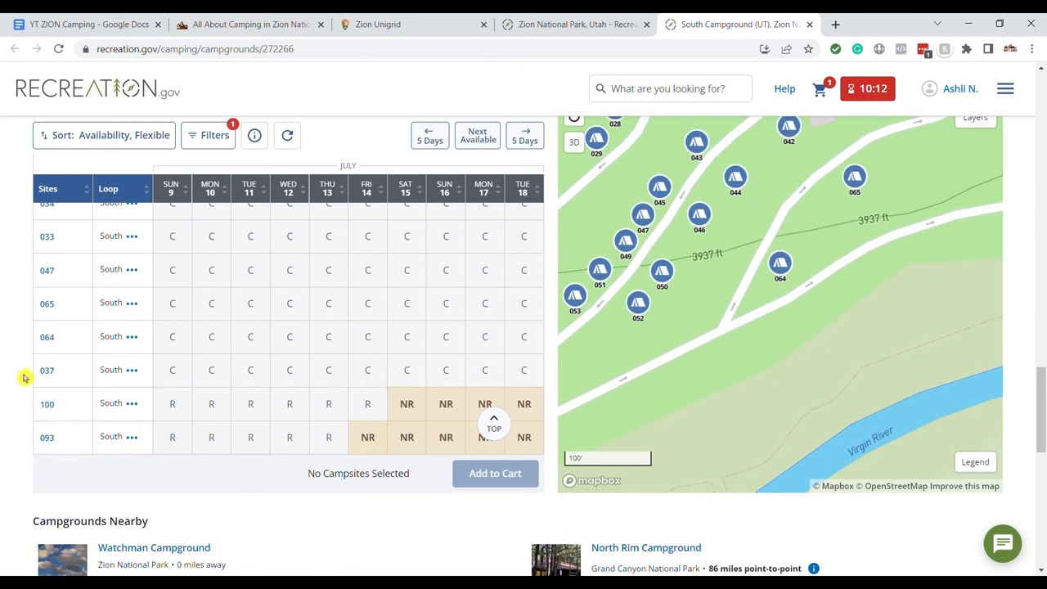
mouse_move(26, 376)
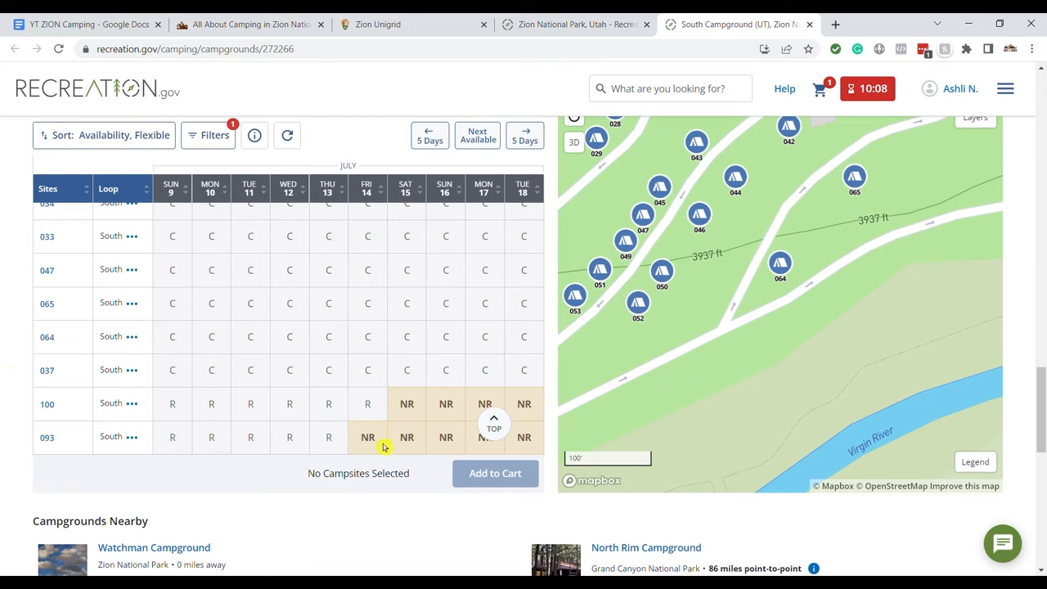
mouse_move(366, 402)
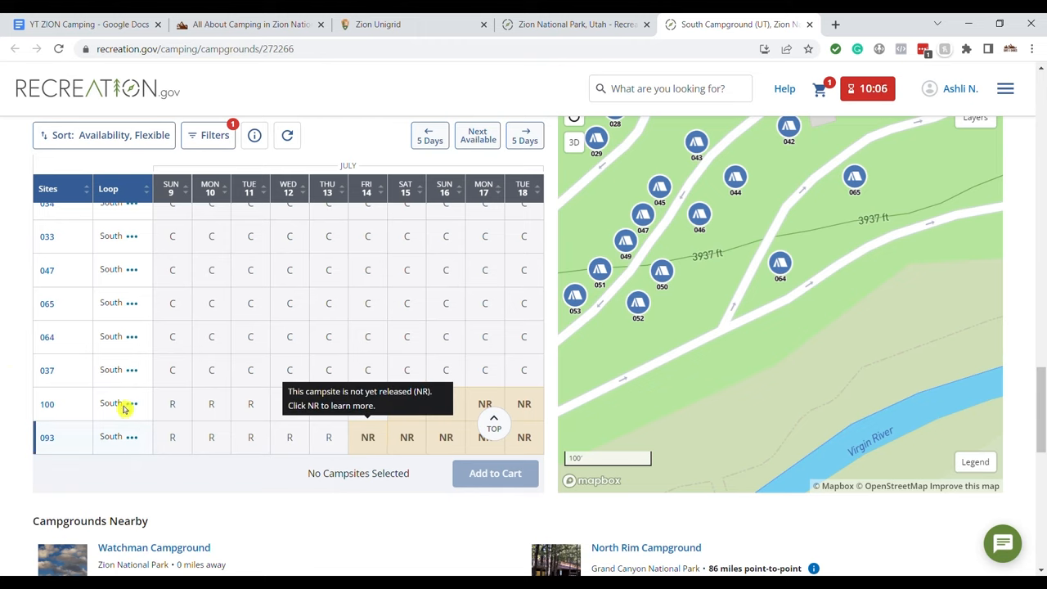